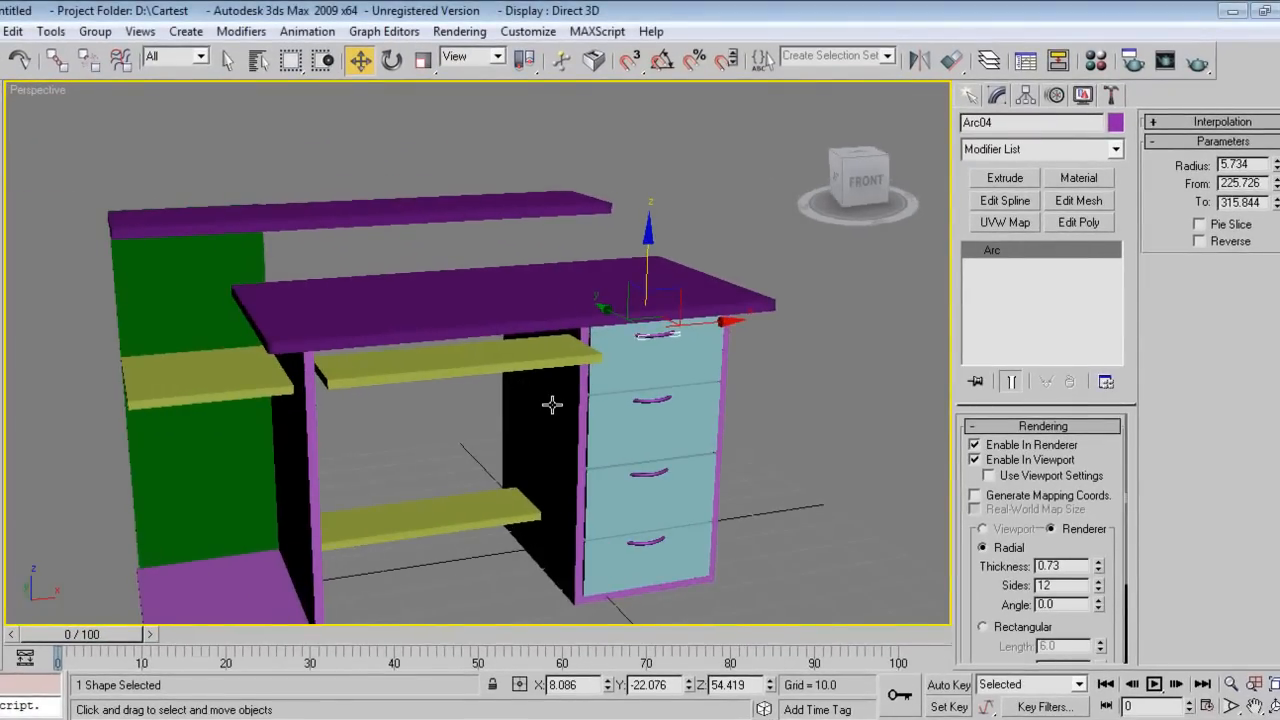
Draw a small Circle spline on the desktop in the Top view for the post
drag(552, 404, 500, 420)
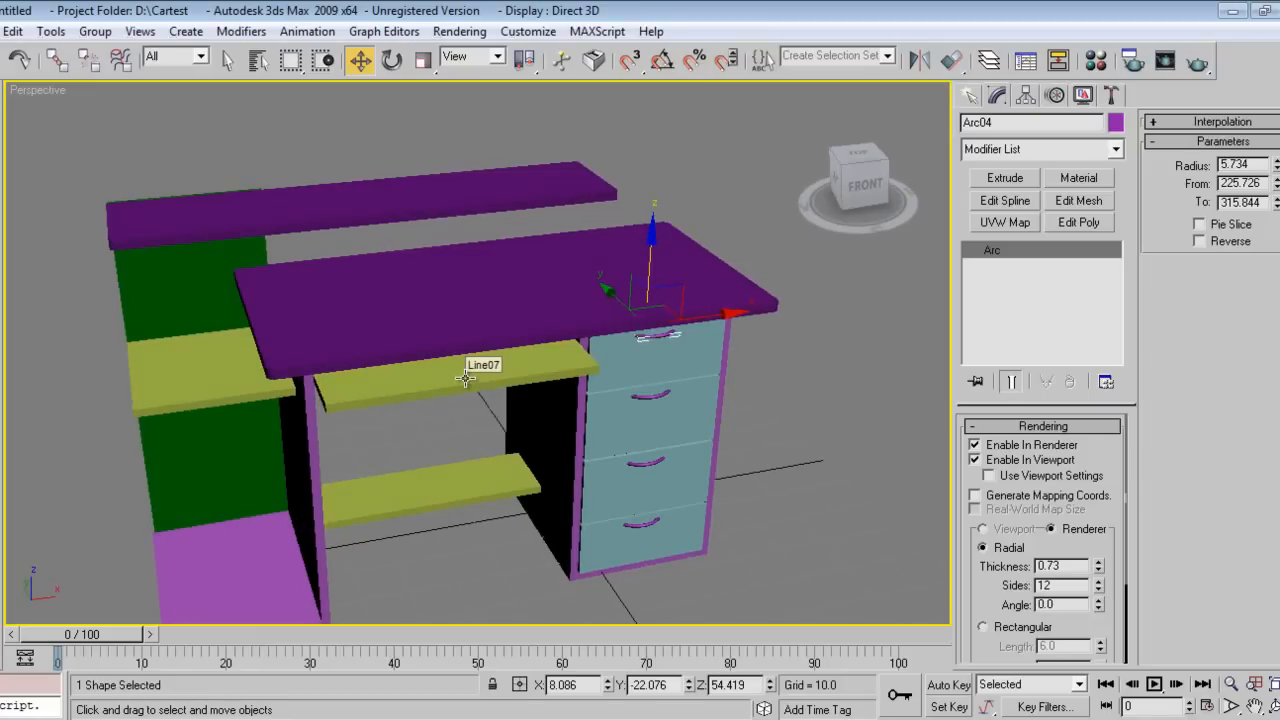
mouse_move(488, 456)
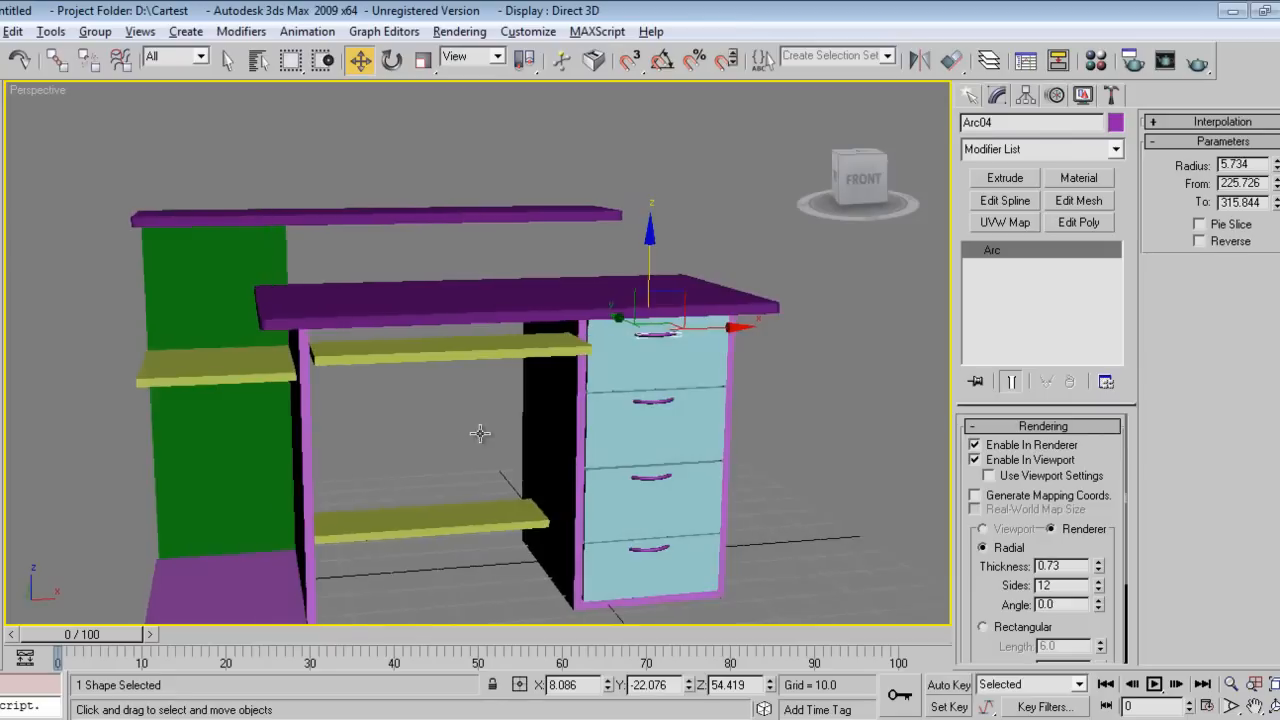
click(970, 96)
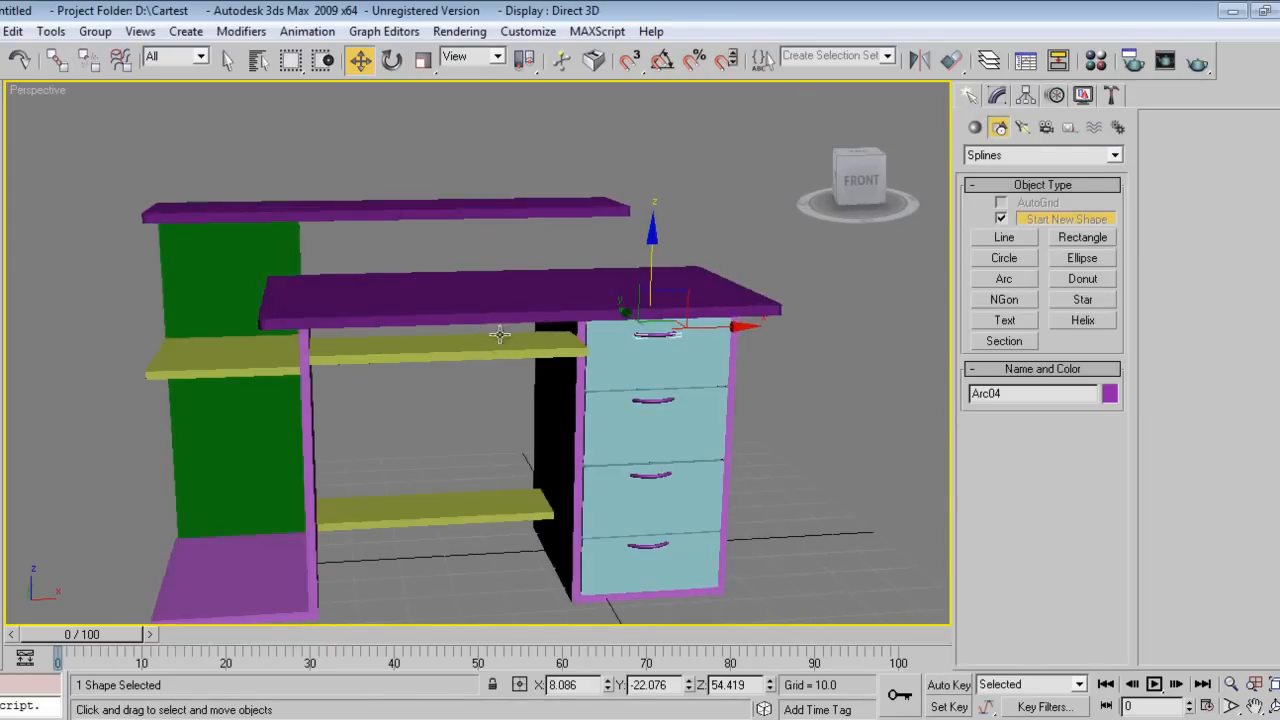
drag(500, 350, 640, 250)
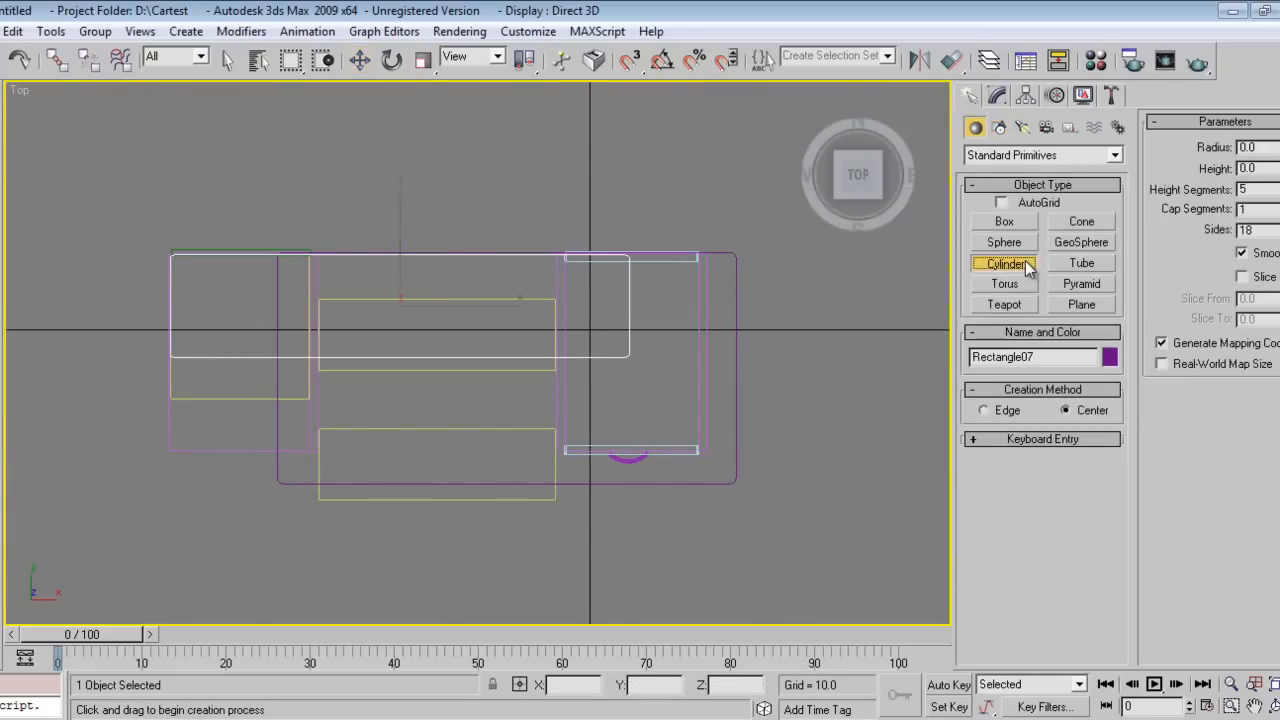
mouse_move(976, 128)
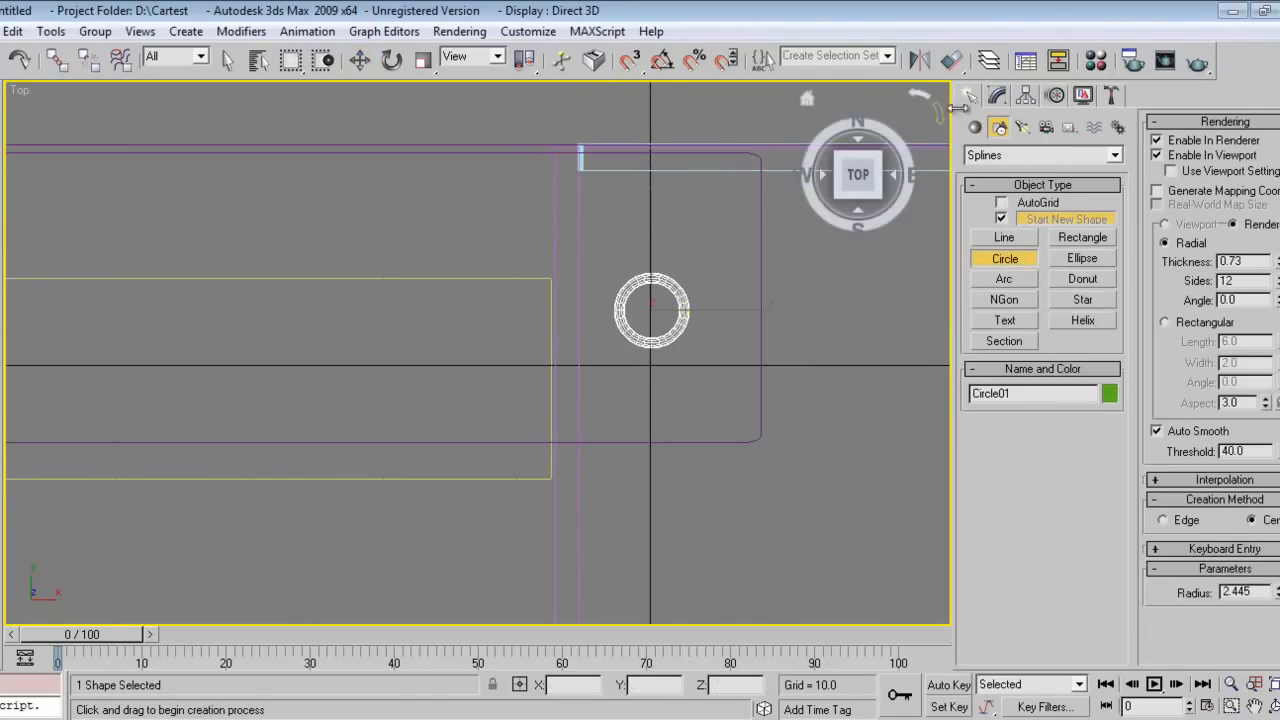
click(360, 60)
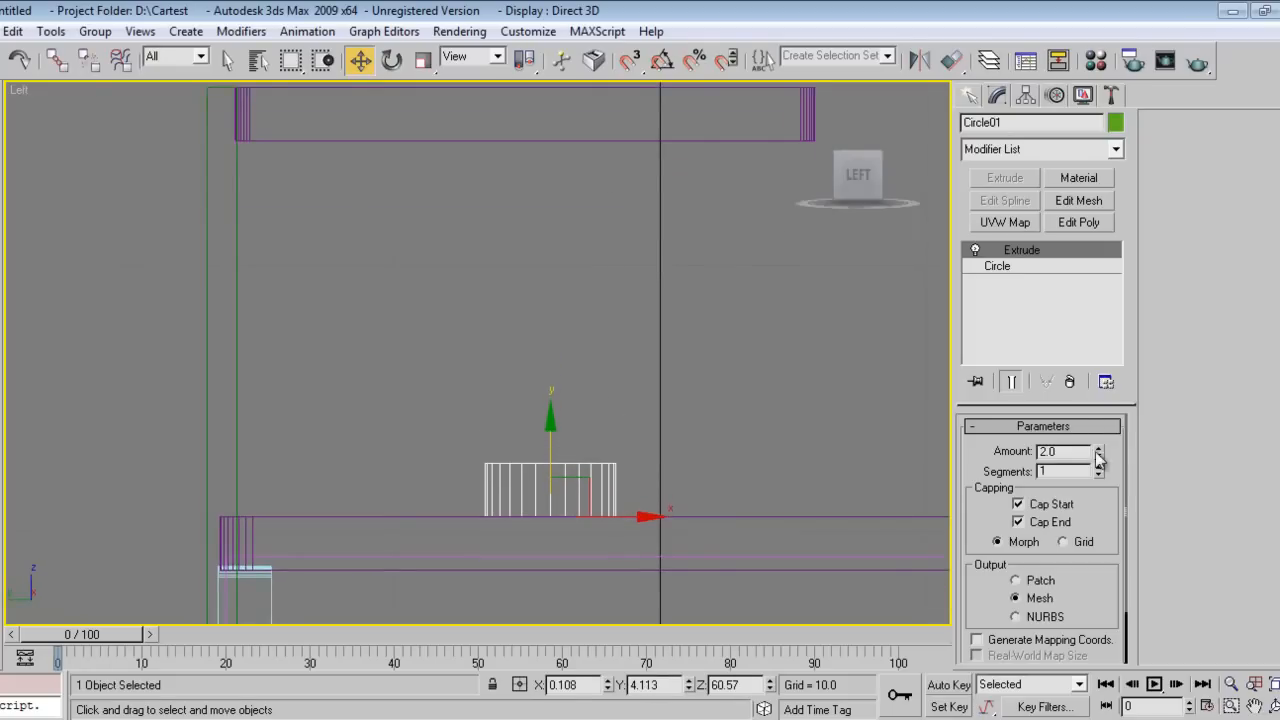
Extrude the circle by Amount 4.5 into a green cylinder rising to the upper shelf
click(1096, 448)
text(15)
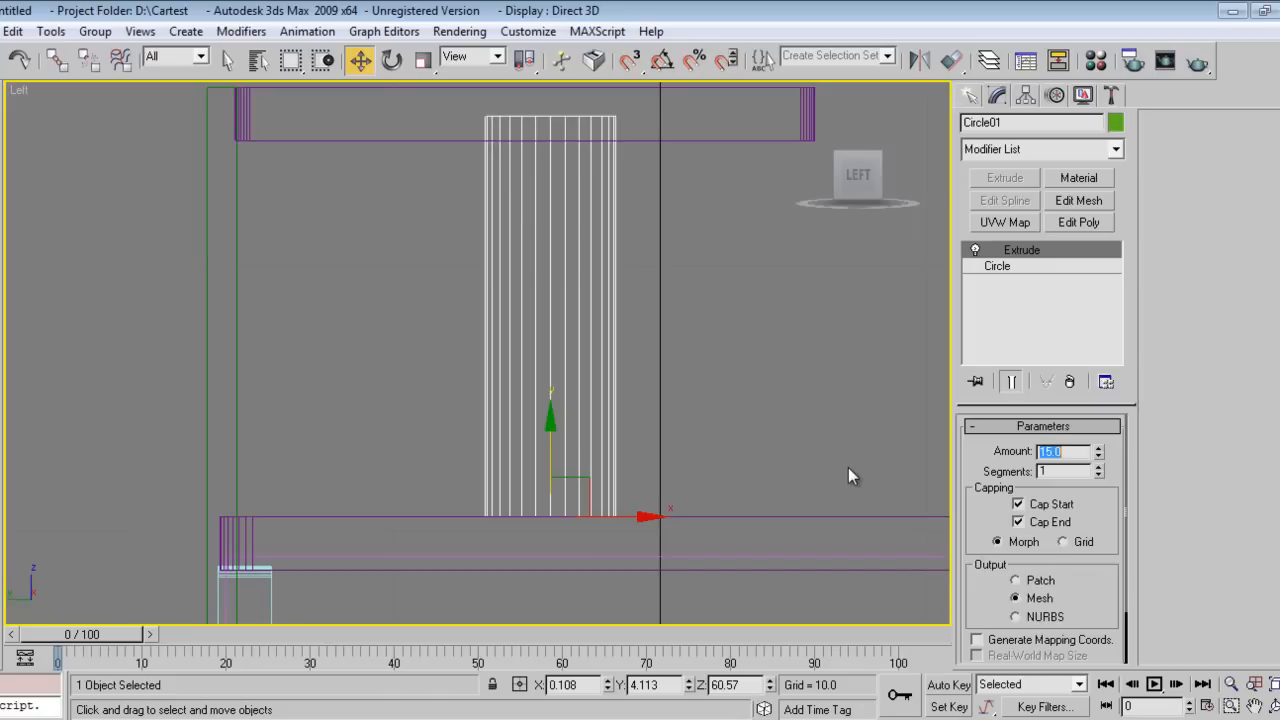
text(4.5)
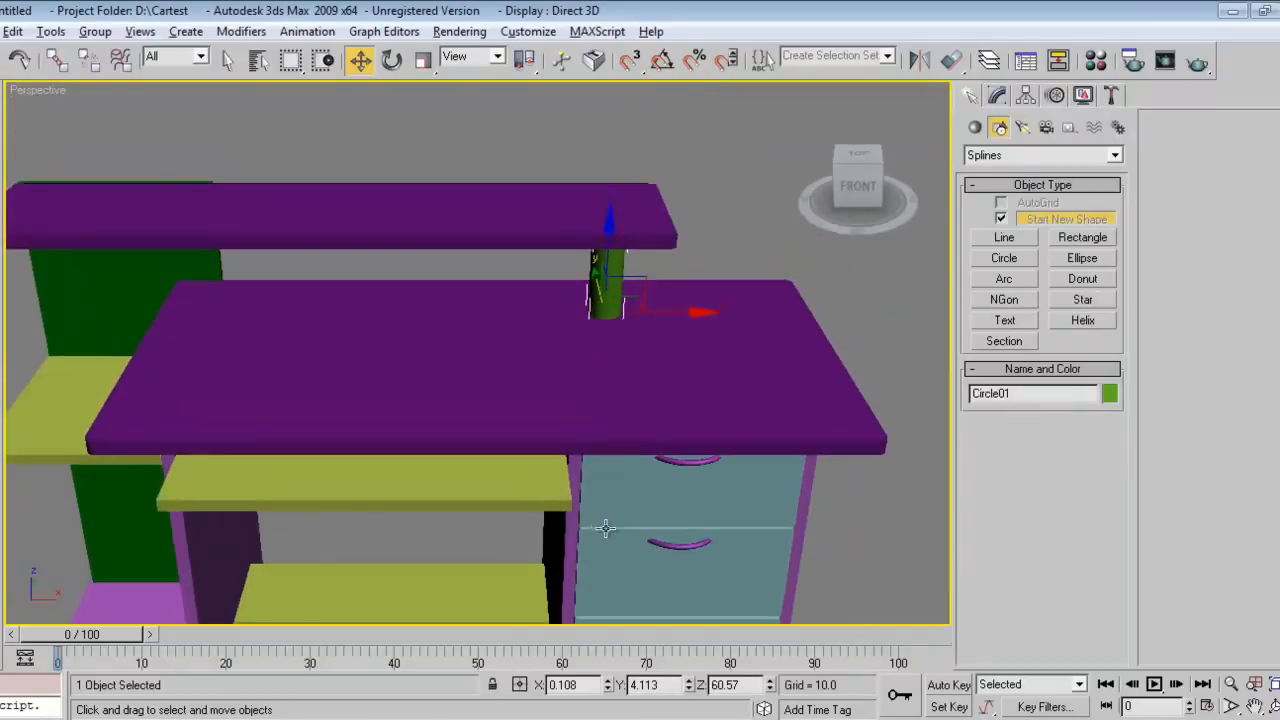
drag(606, 528, 536, 400)
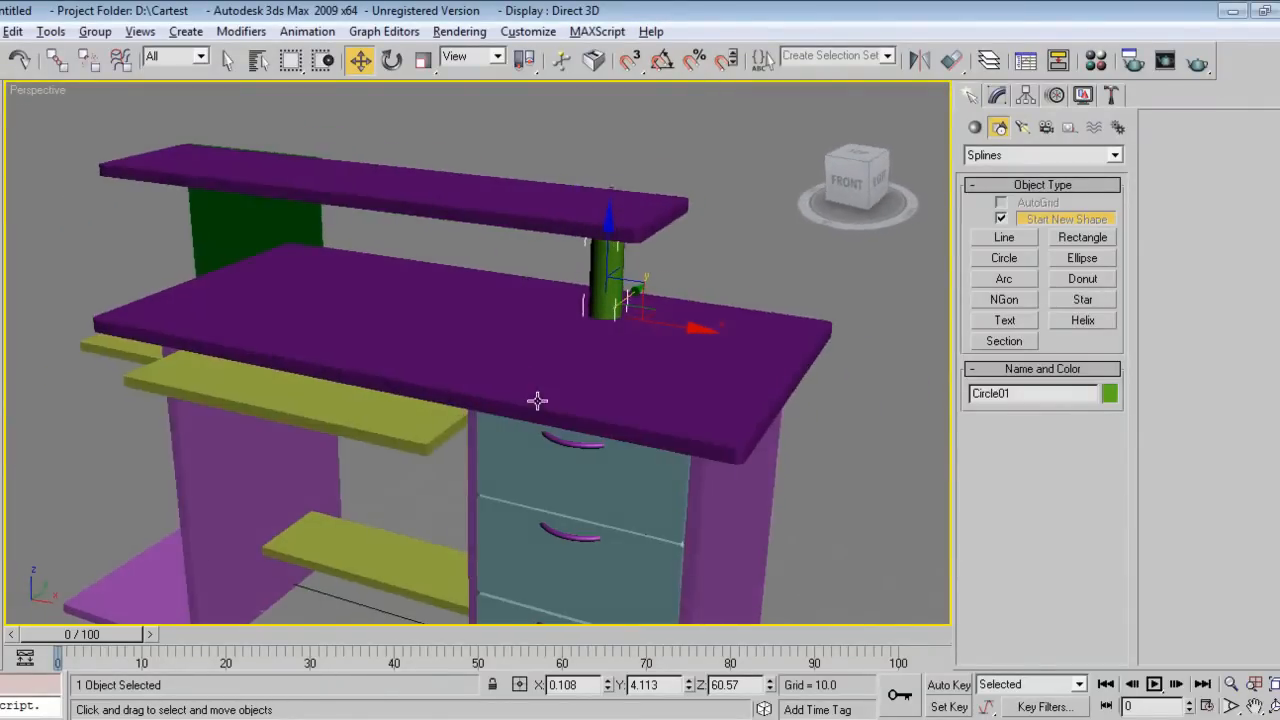
drag(538, 400, 550, 442)
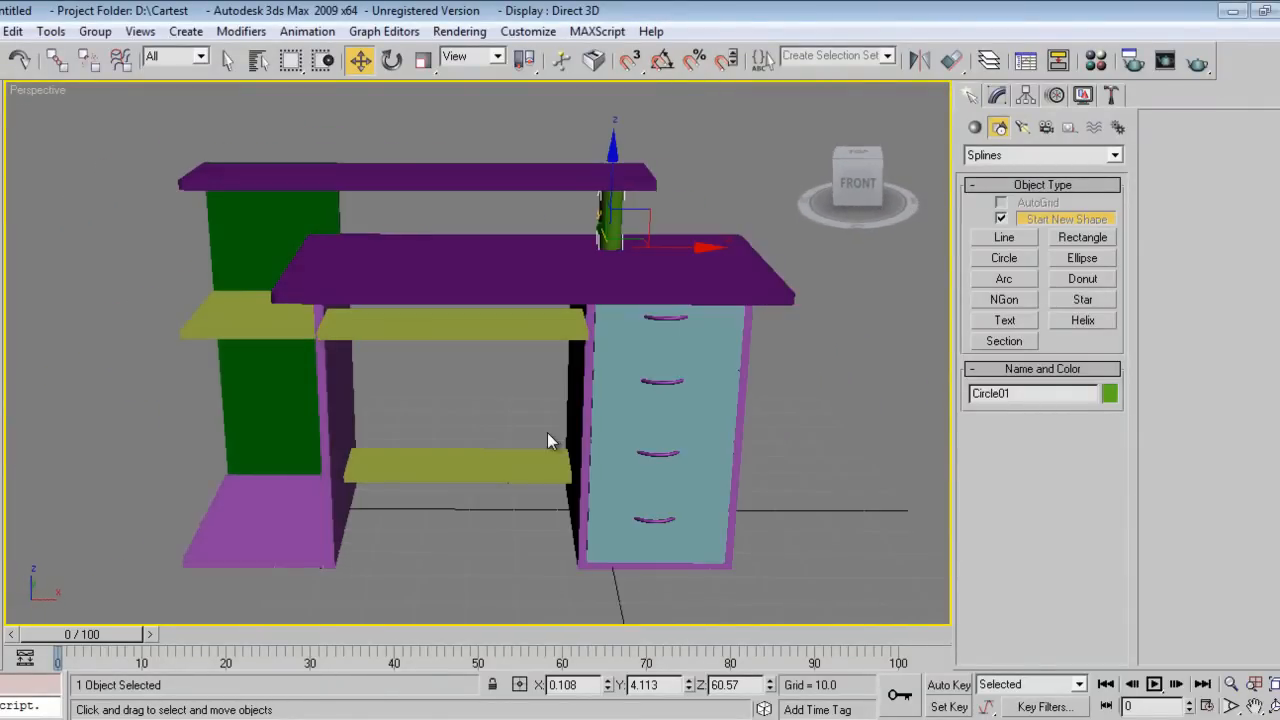
drag(548, 442, 484, 460)
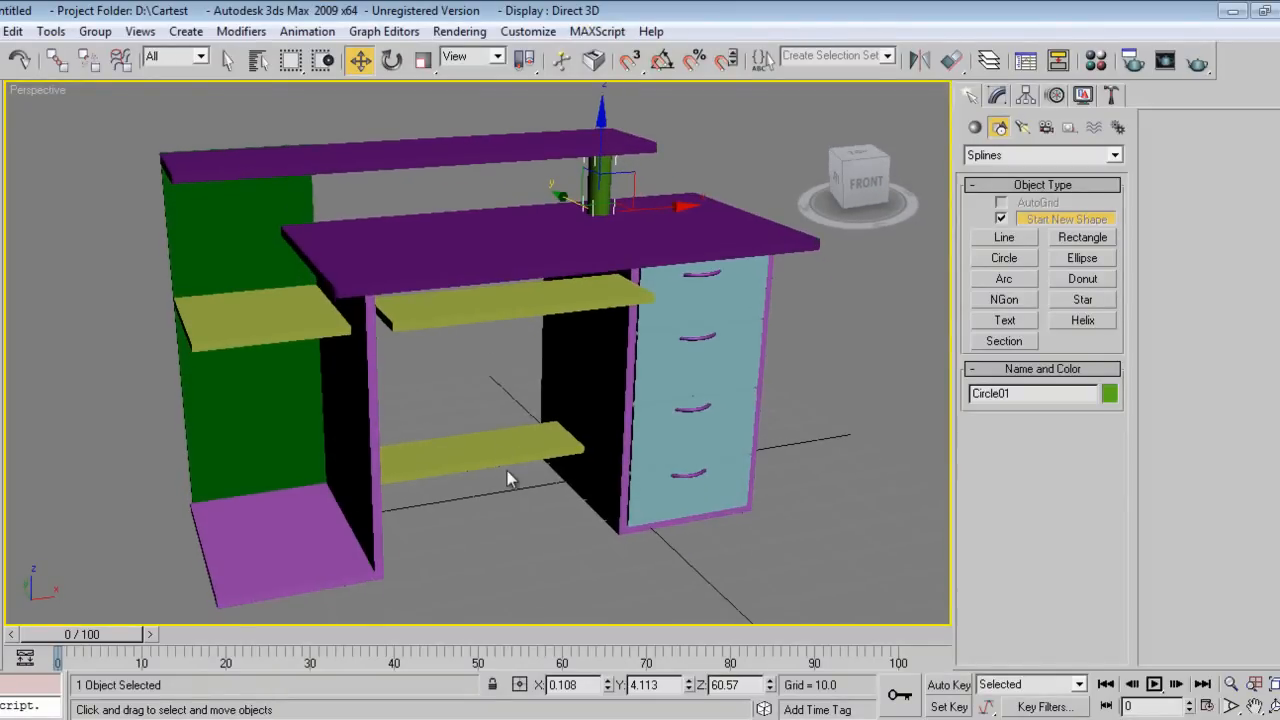
Merge all objects from Models\Cabinet.max into the desk scene
click(12, 32)
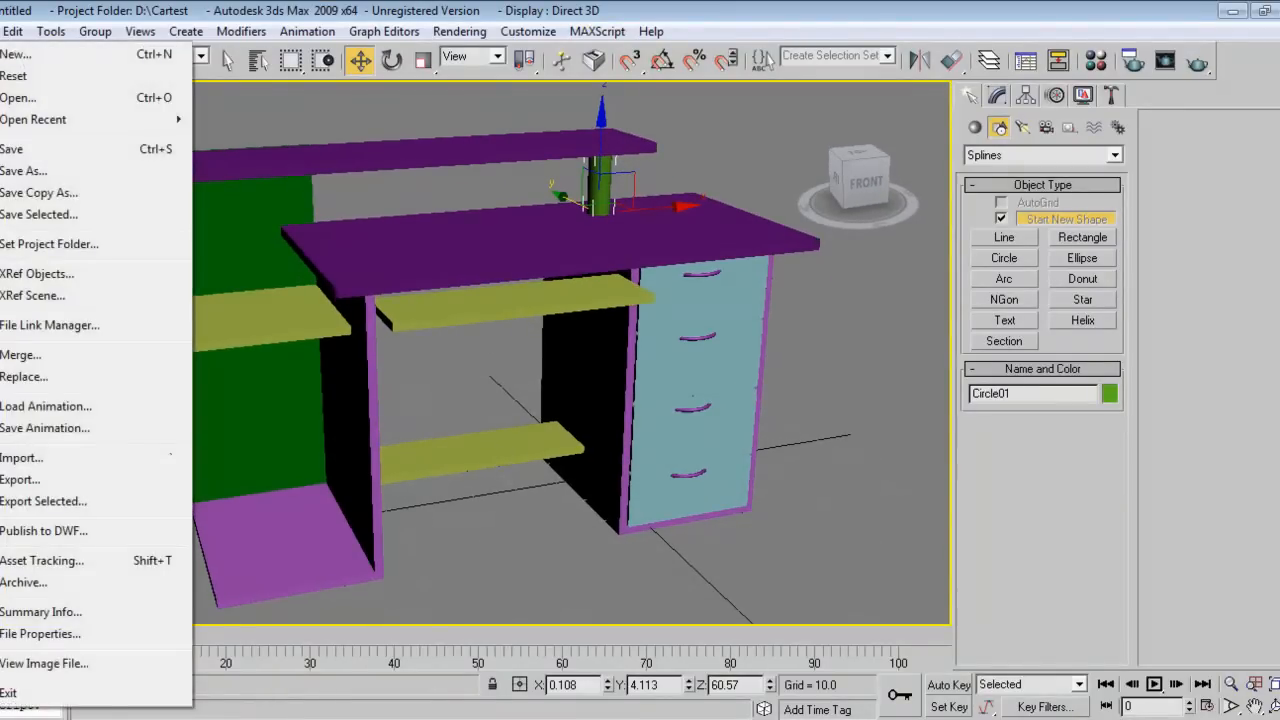
click(20, 354)
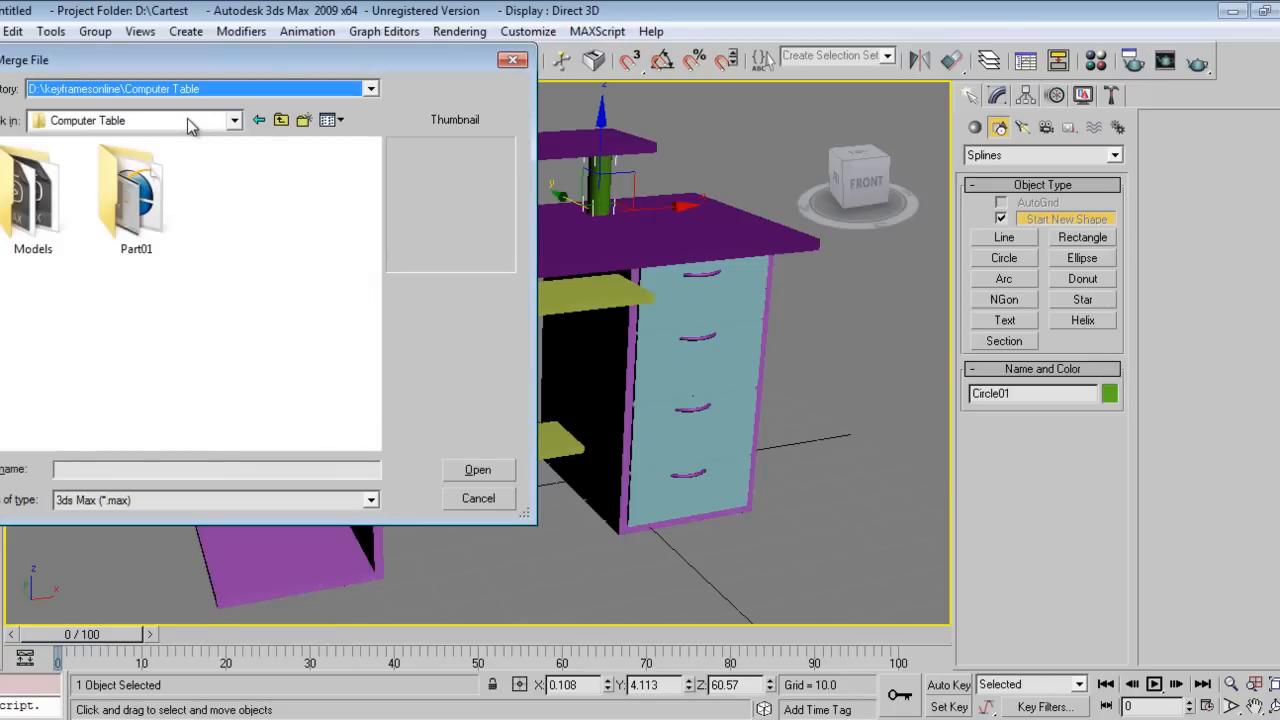
double_click(32, 190)
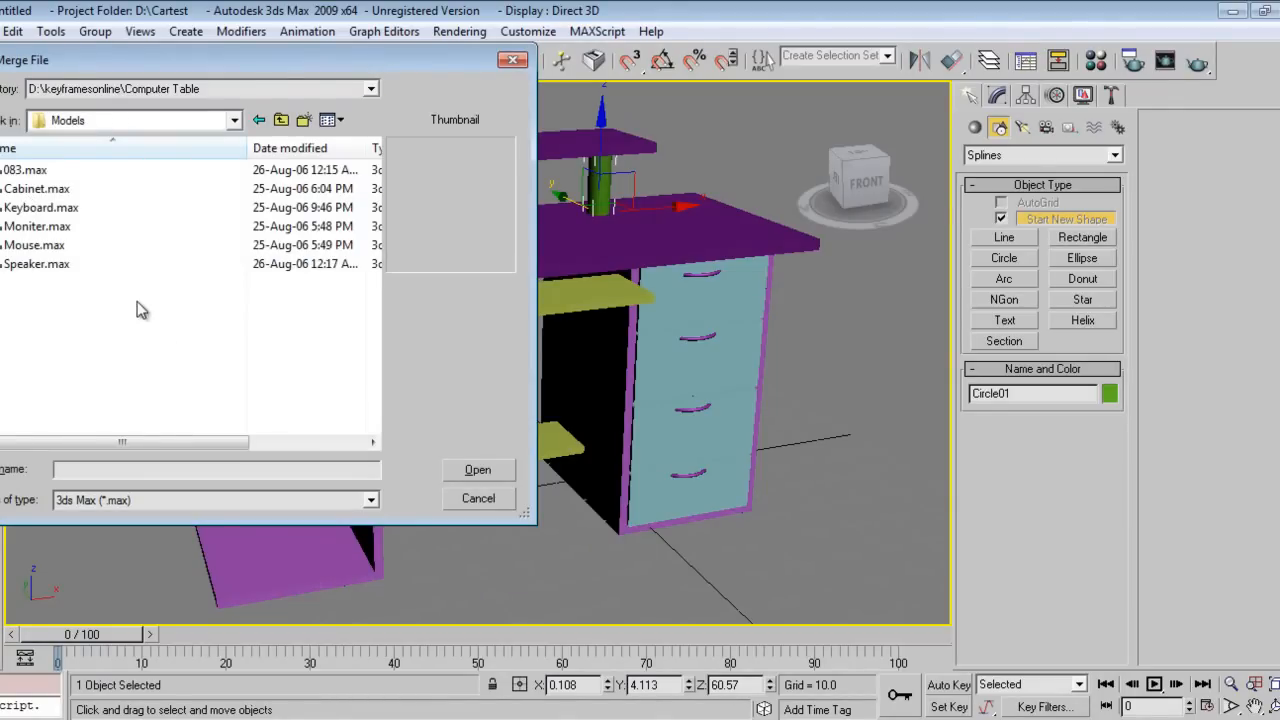
click(36, 188)
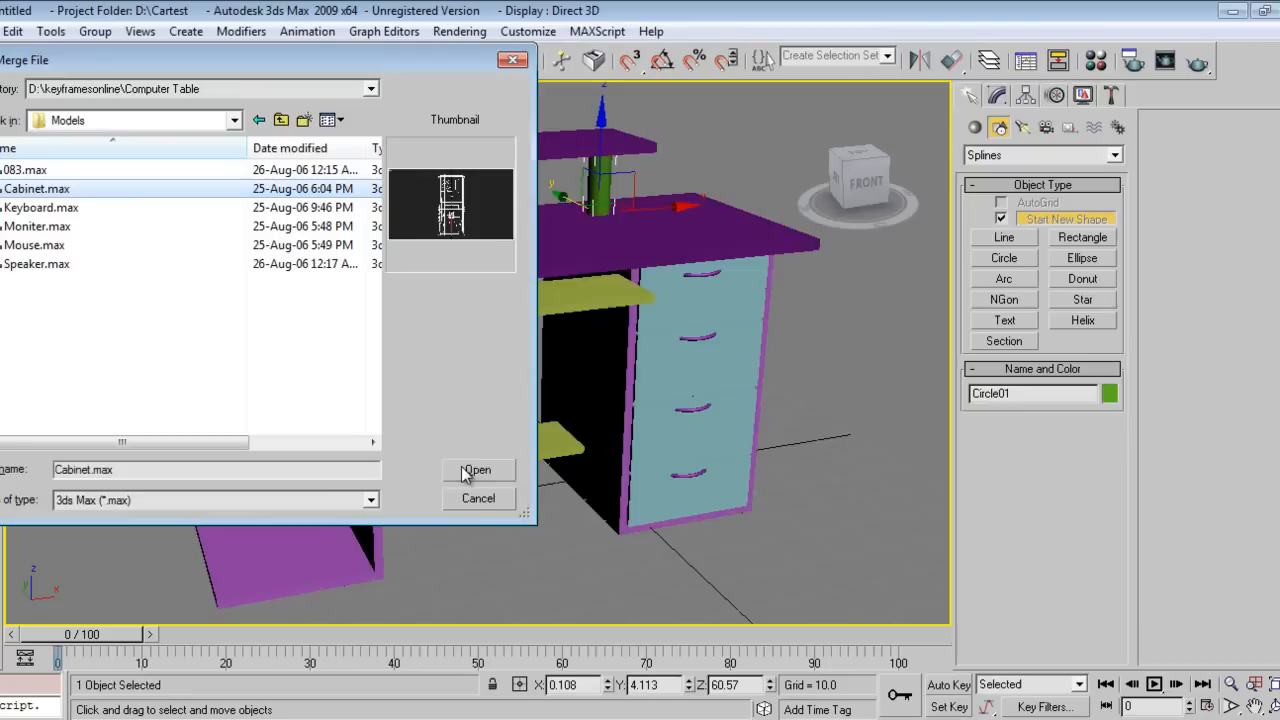
click(476, 470)
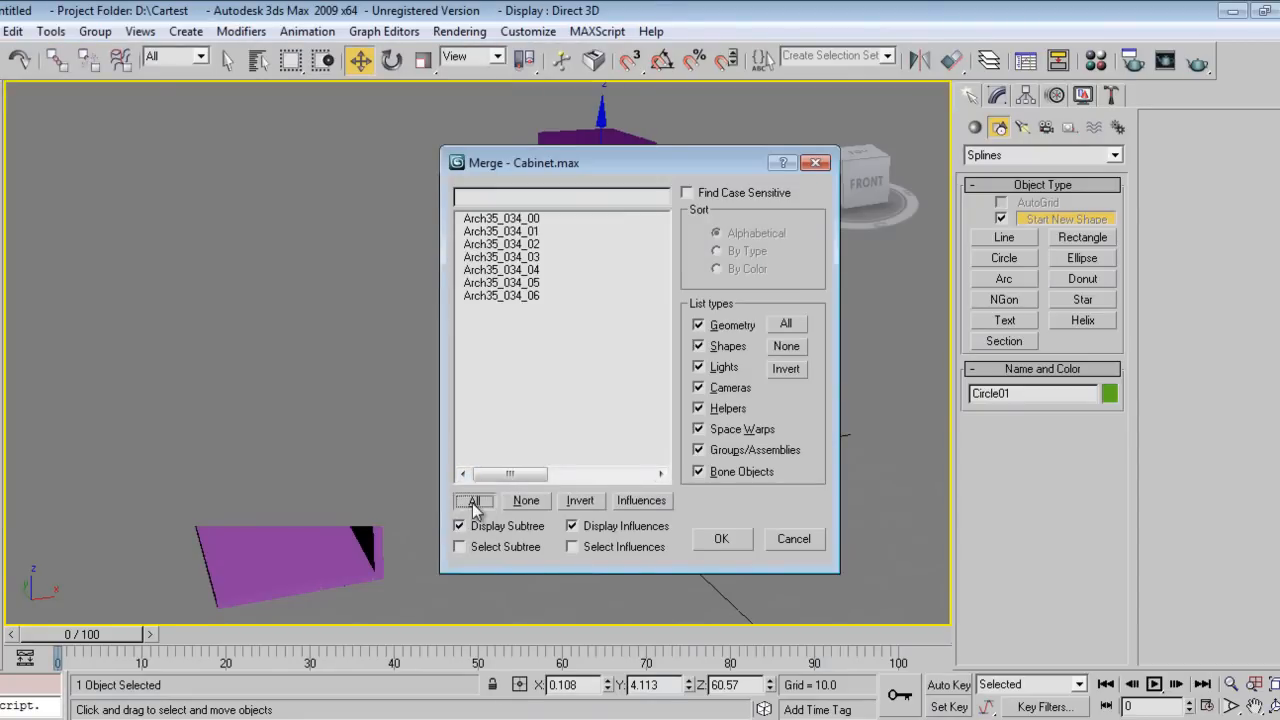
click(722, 538)
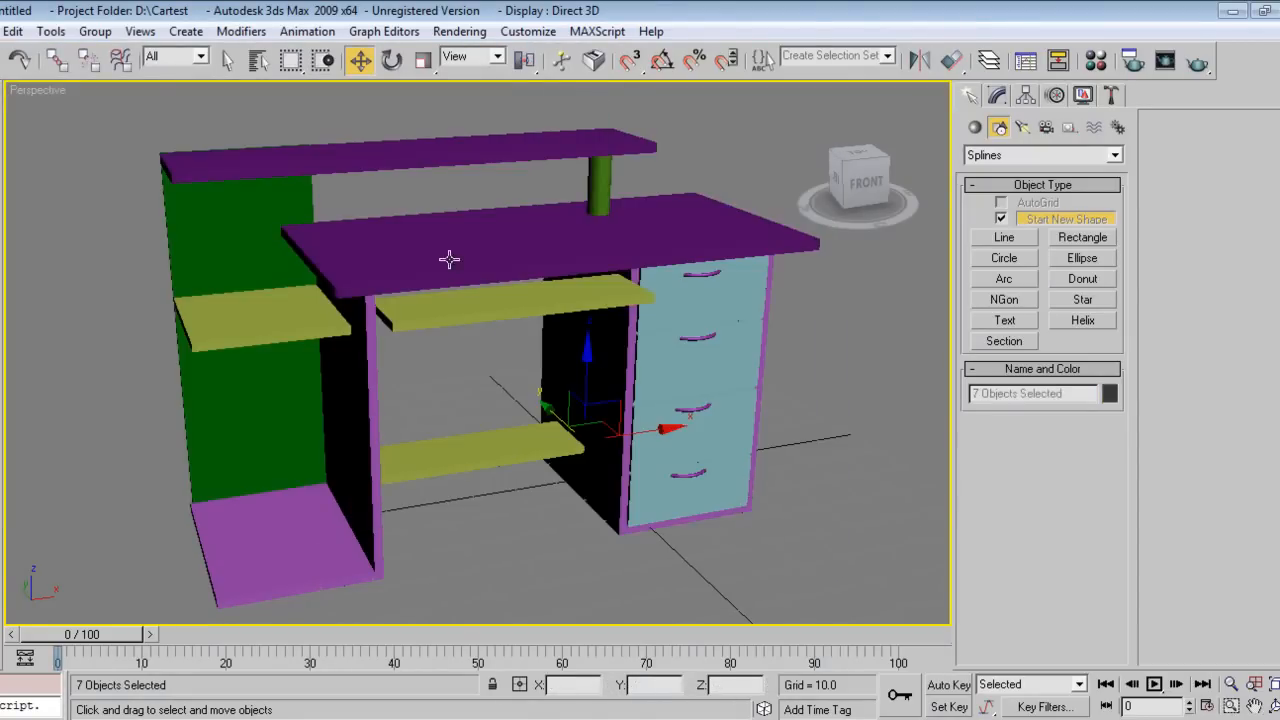
Group the seven merged cabinet parts as Group01
click(94, 32)
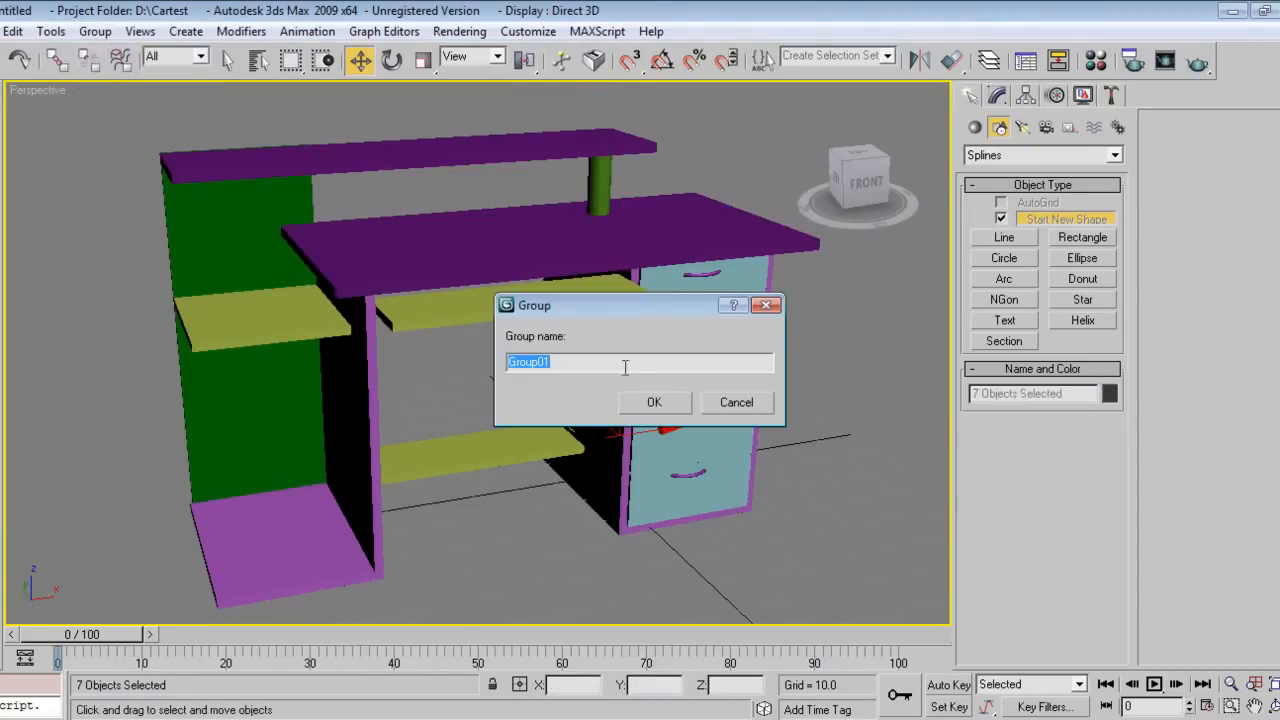
mouse_move(668, 414)
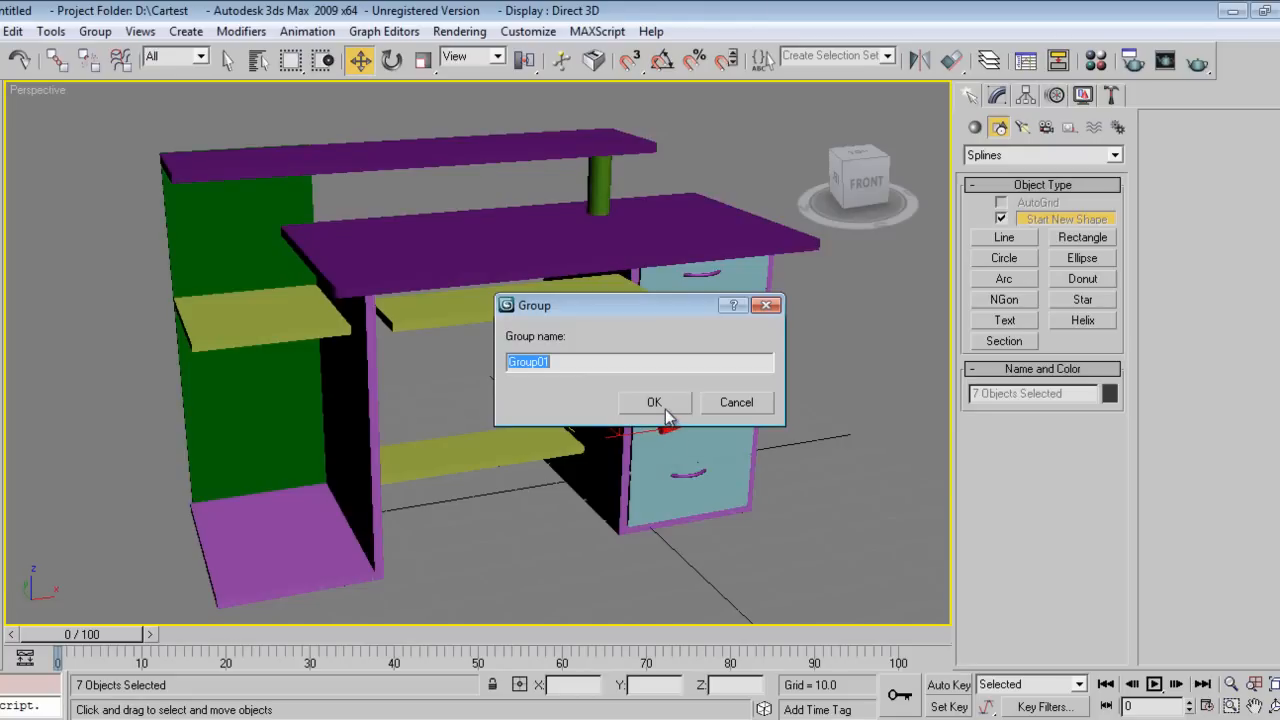
click(654, 402)
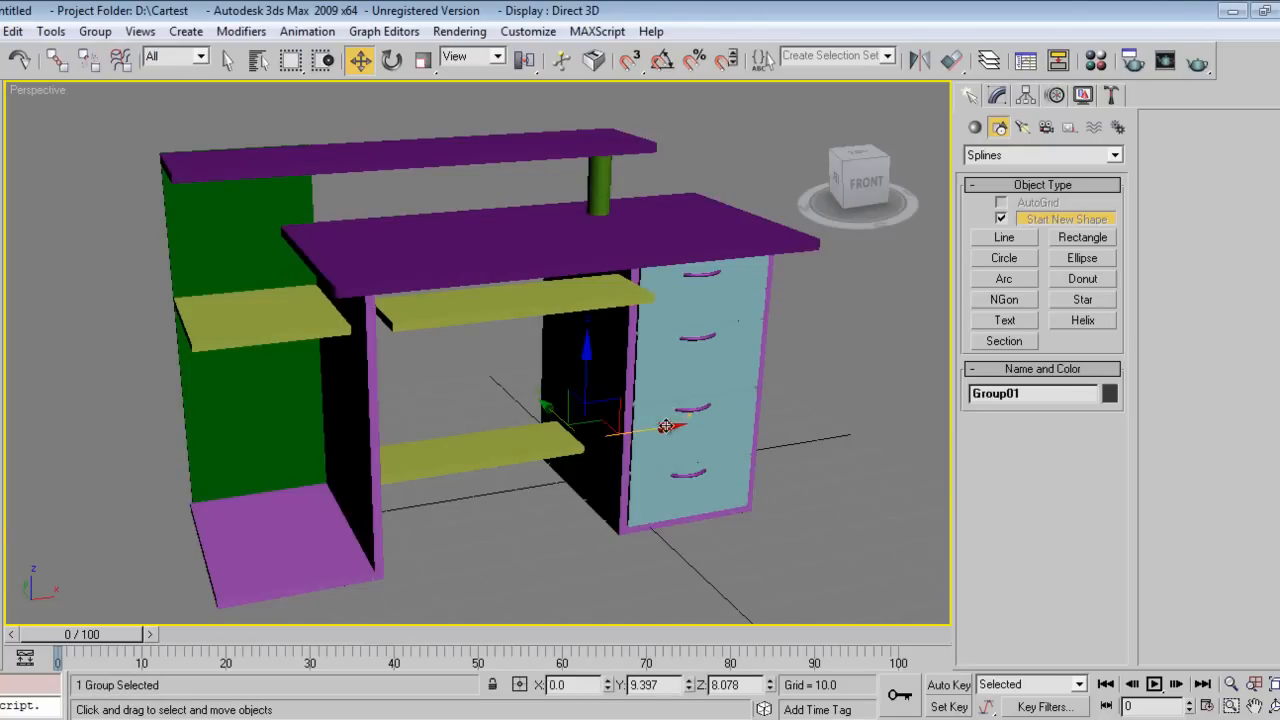
click(422, 60)
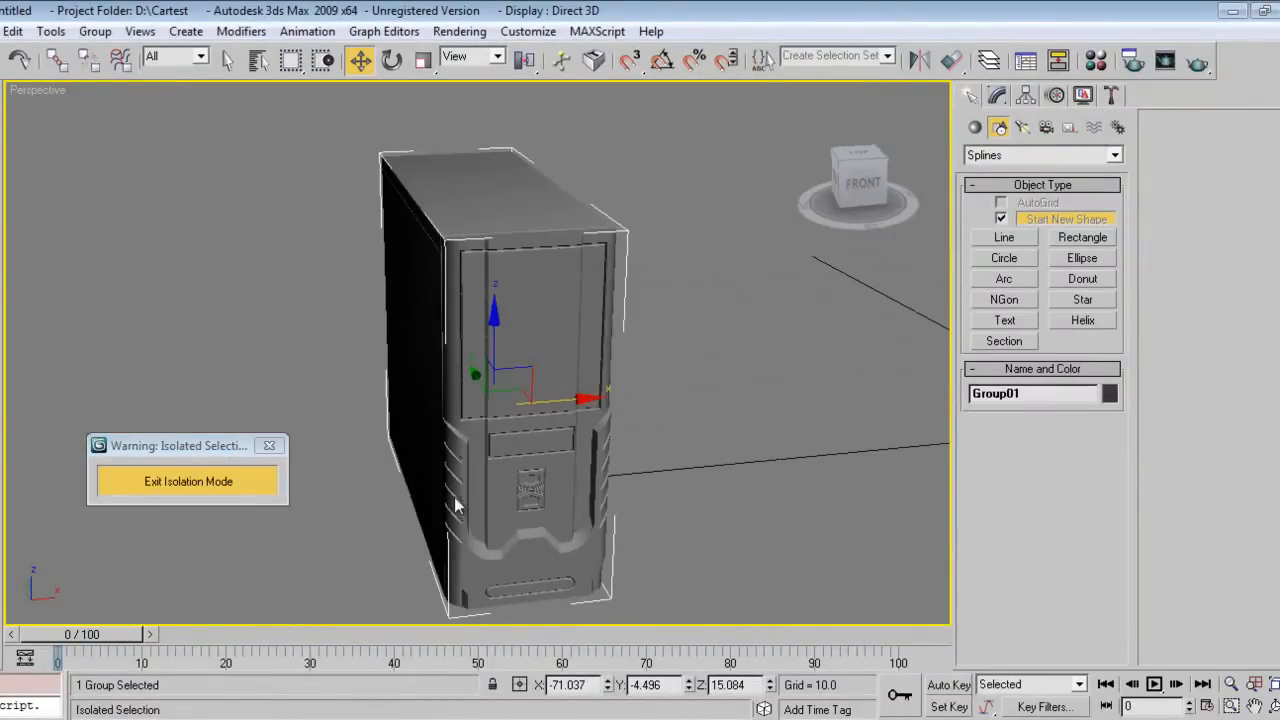
Isolate the cabinet and assign a black Blinn material renamed 'dark' to it
click(188, 480)
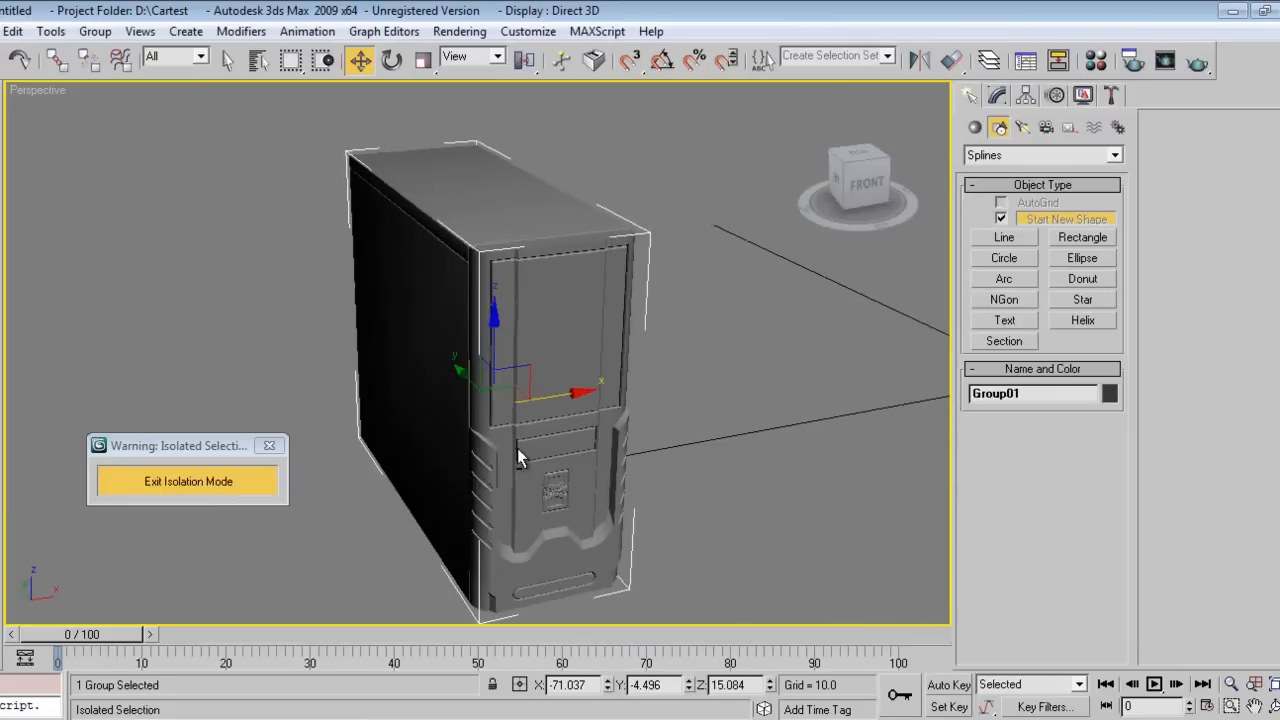
click(1096, 62)
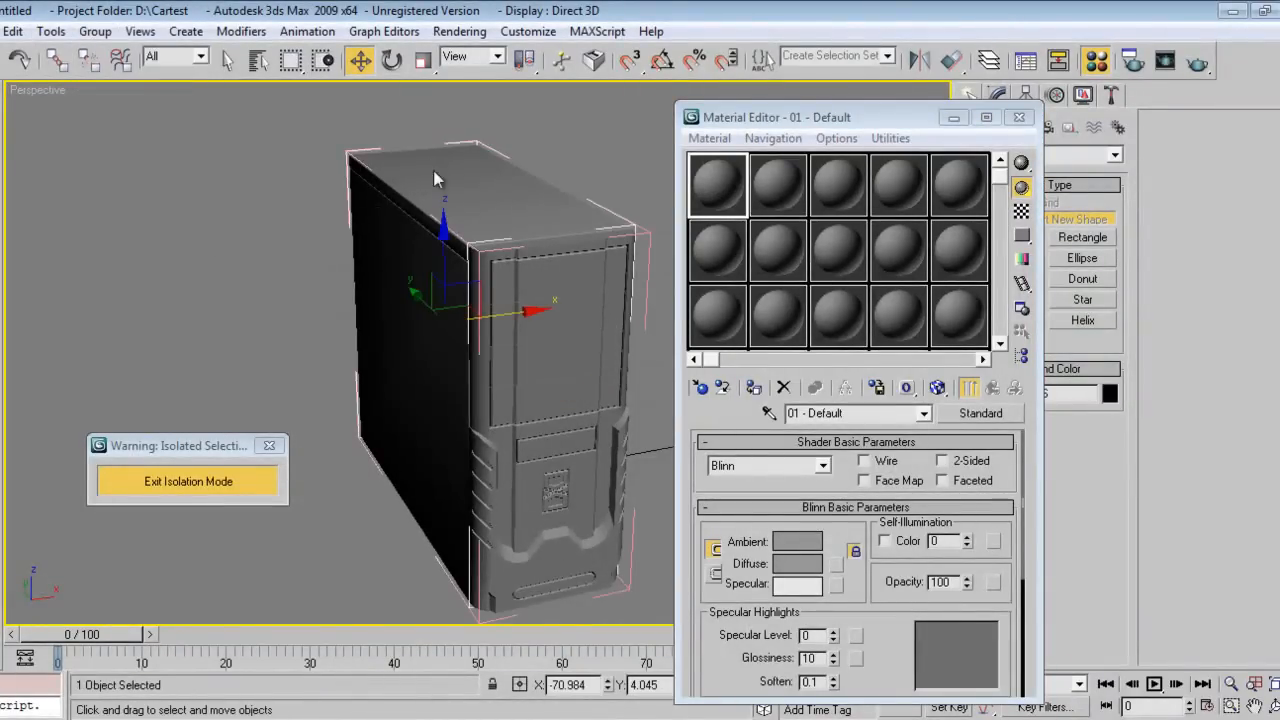
click(798, 564)
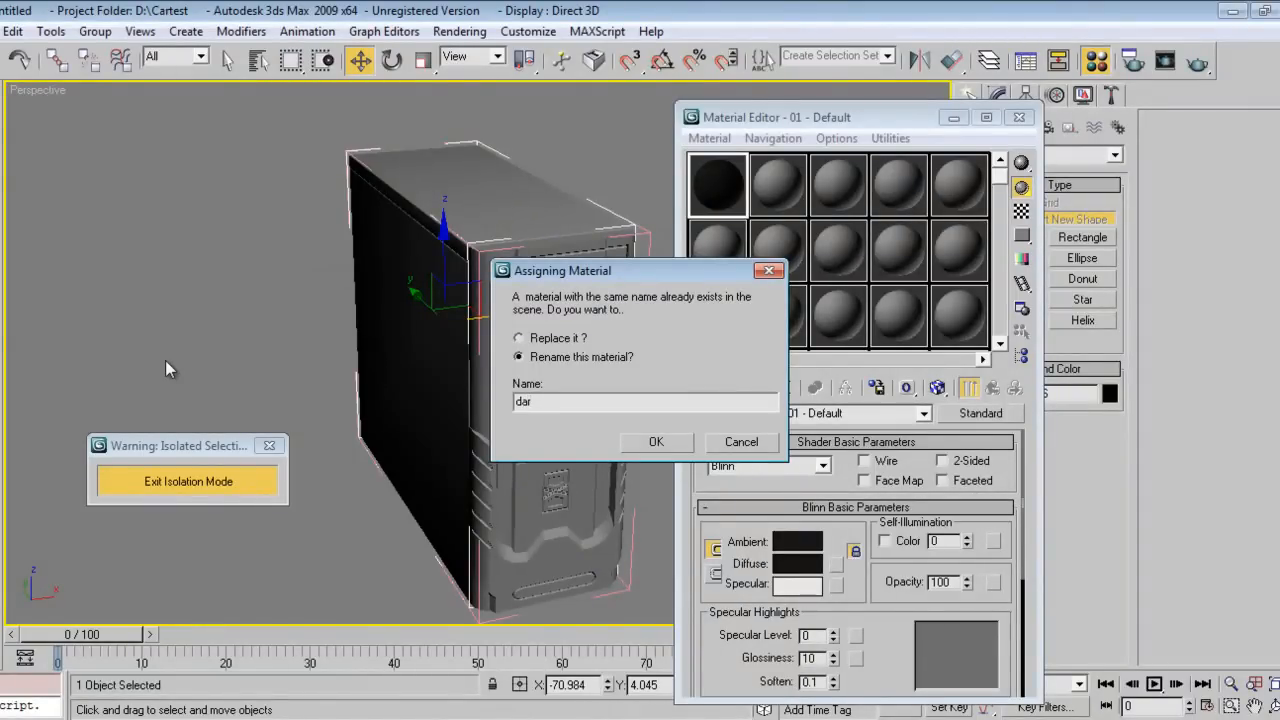
click(656, 442)
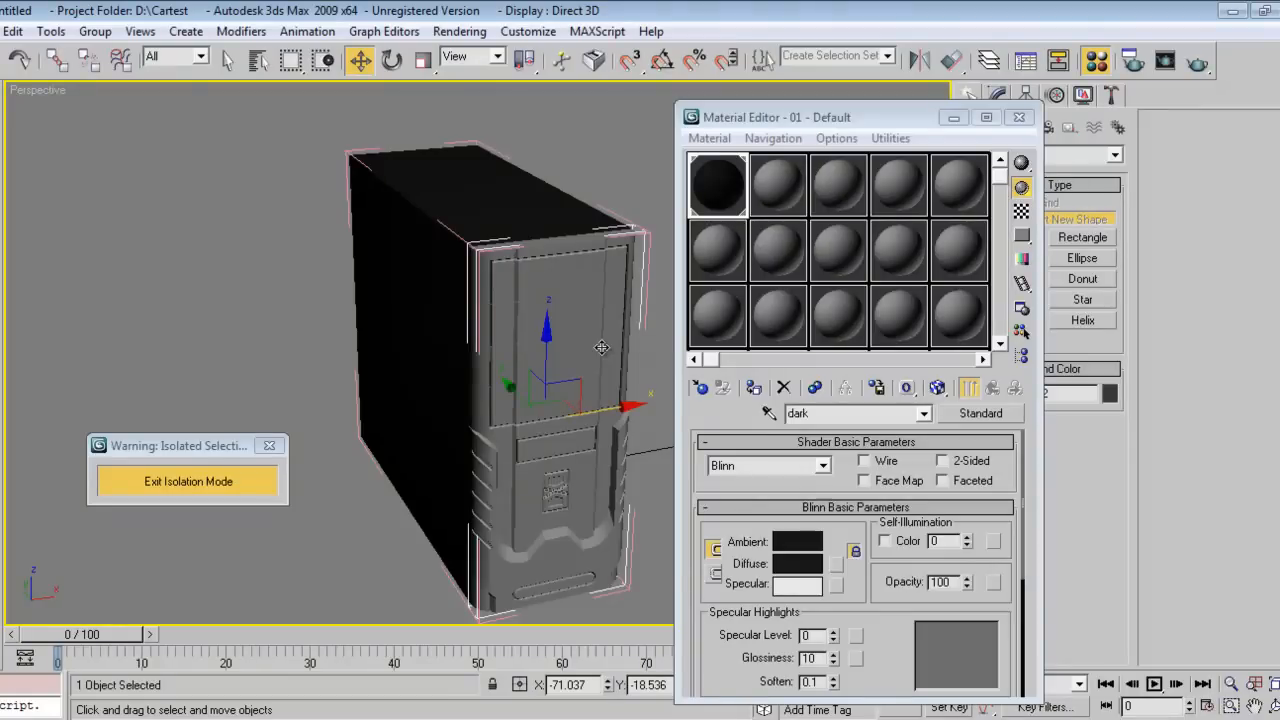
Apply the dark material to the whole cabinet and return to the full desk scene
click(416, 320)
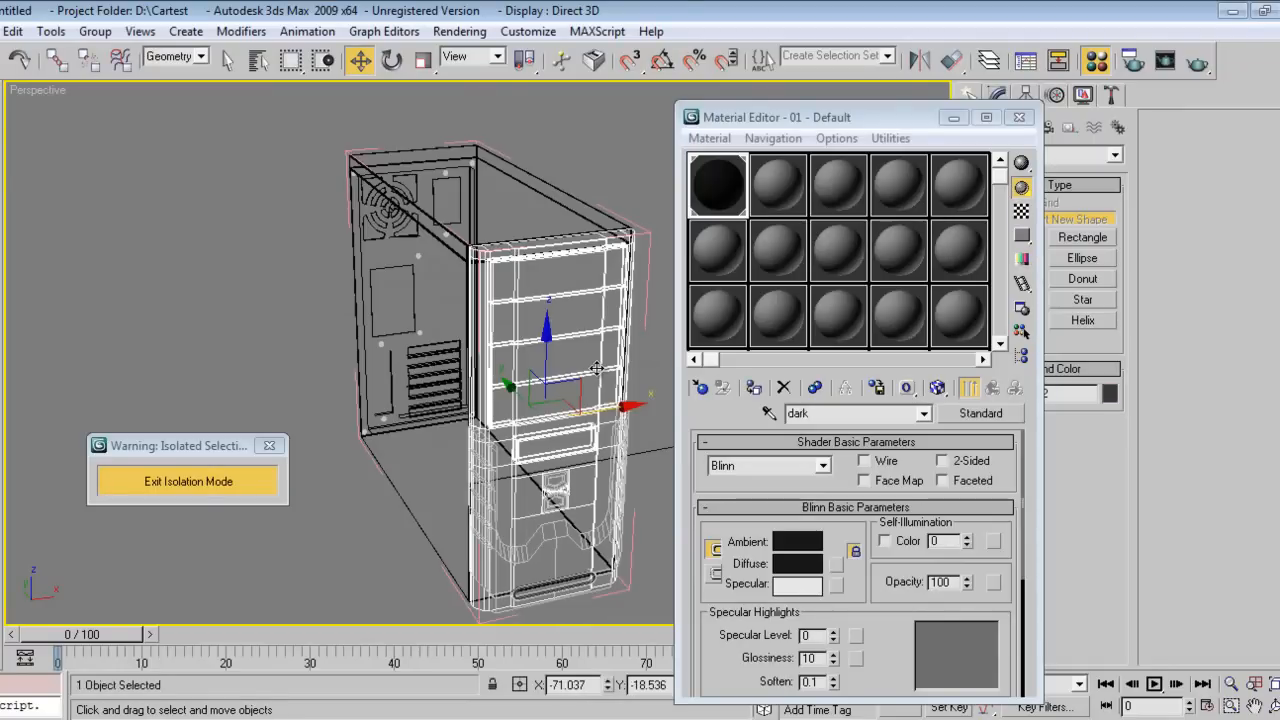
click(700, 388)
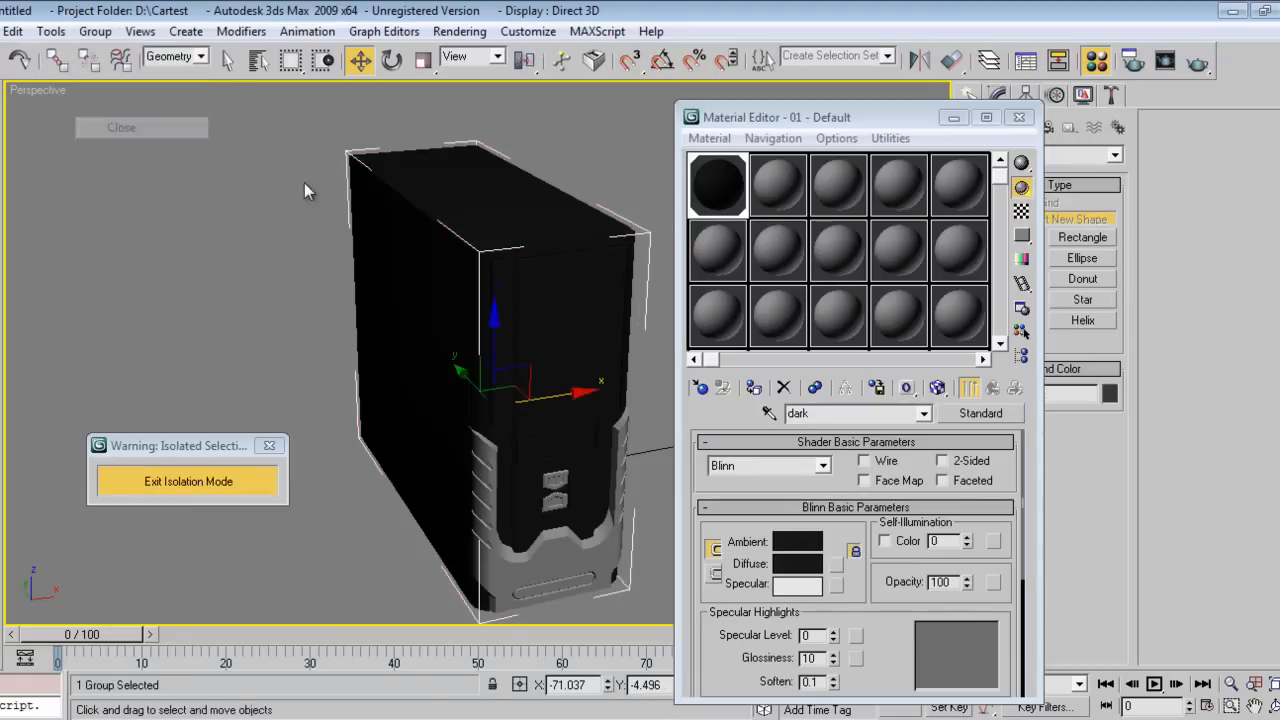
click(188, 480)
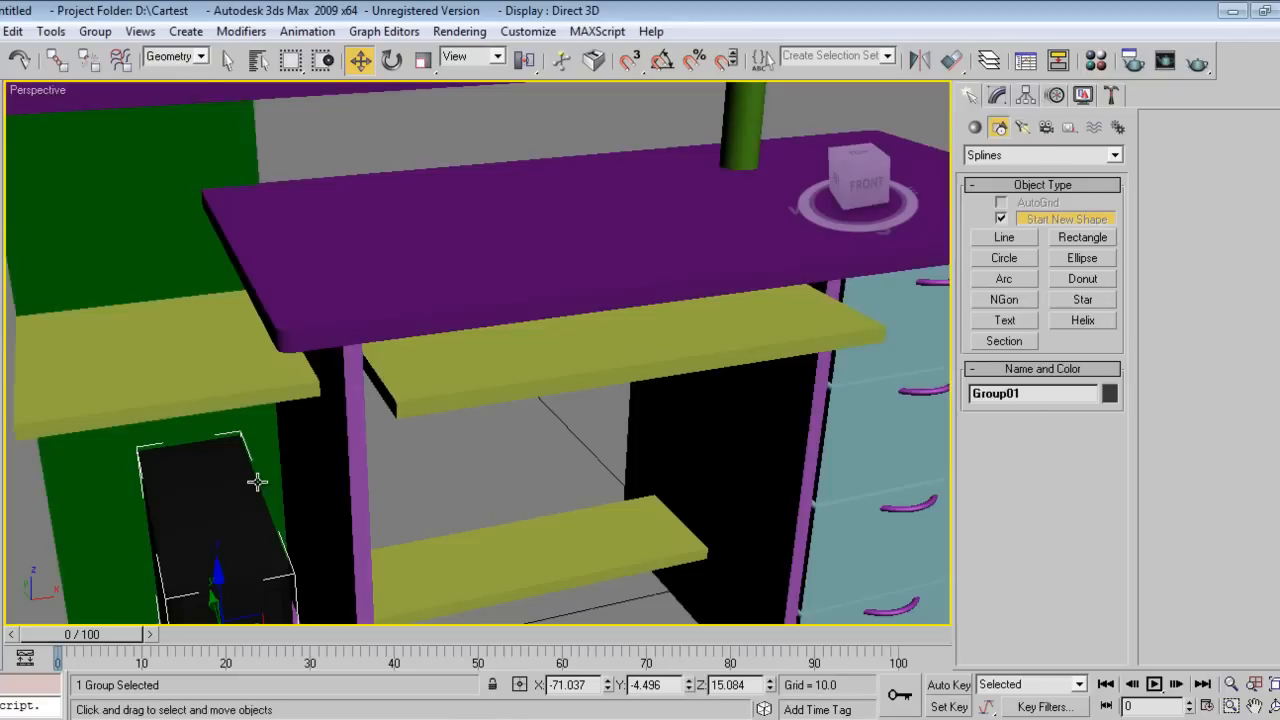
Merge all parts of Moniter.max and group them as 'moniter'
click(12, 32)
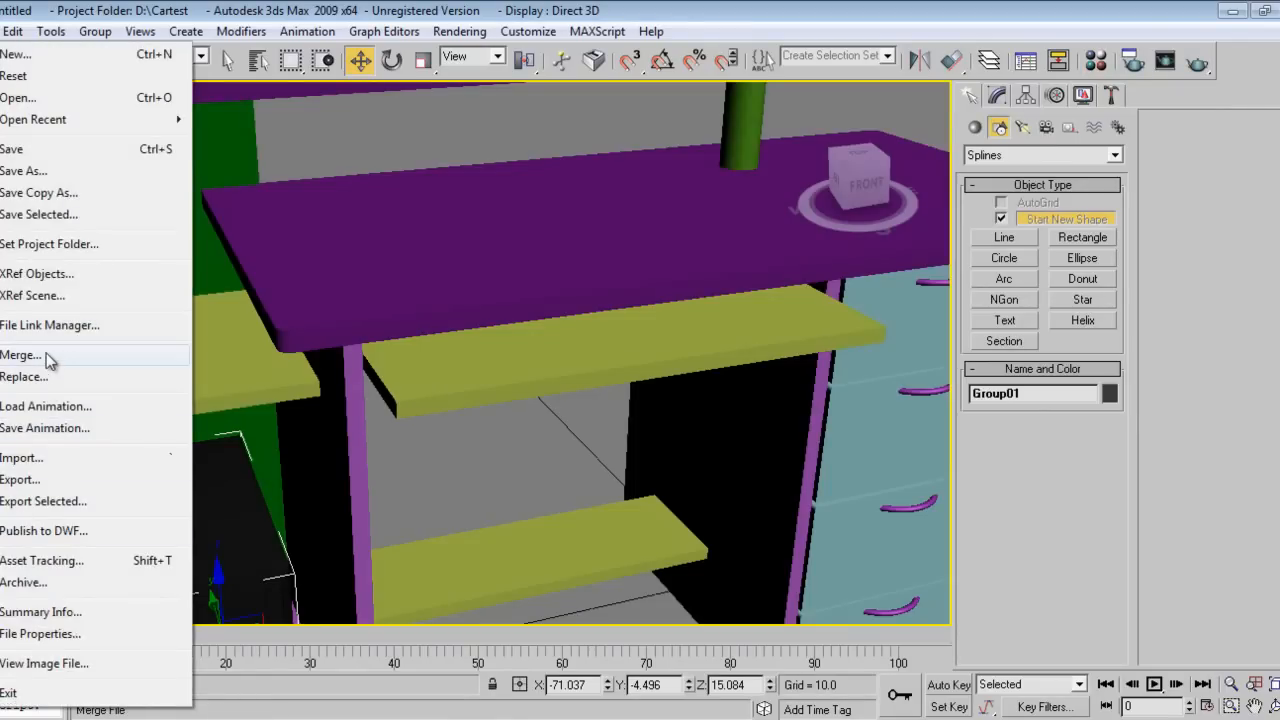
click(20, 356)
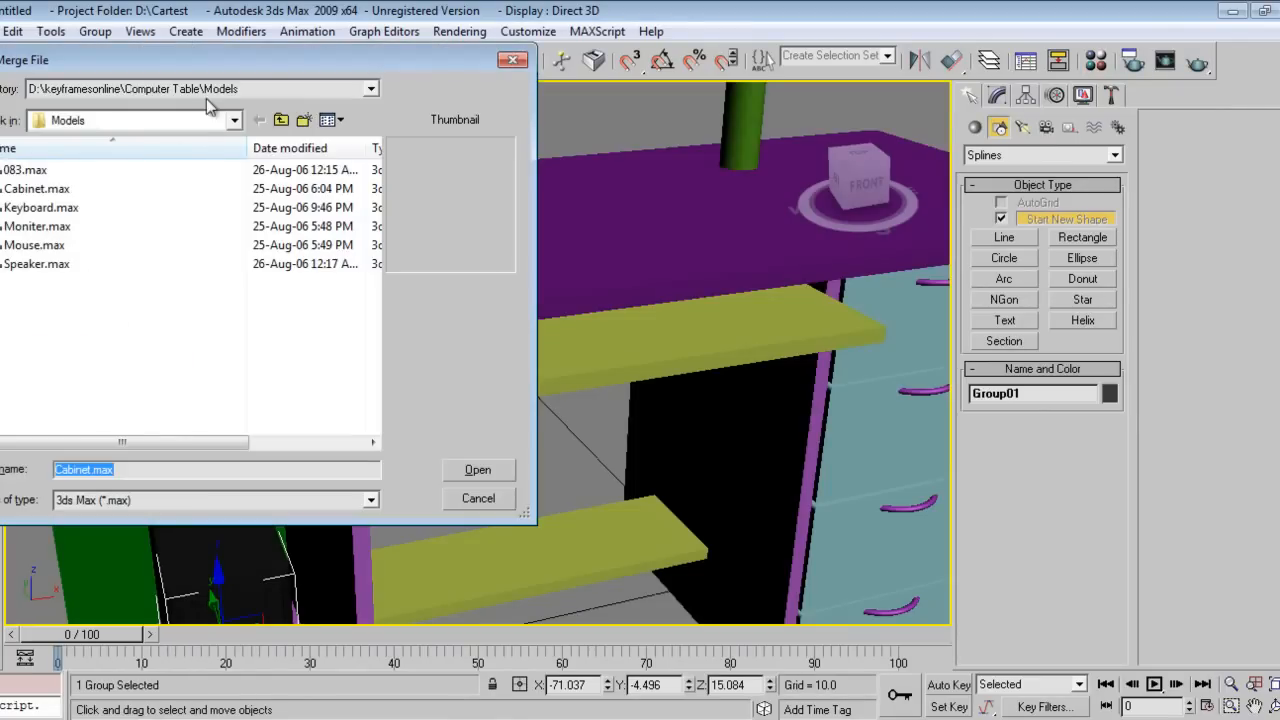
click(372, 88)
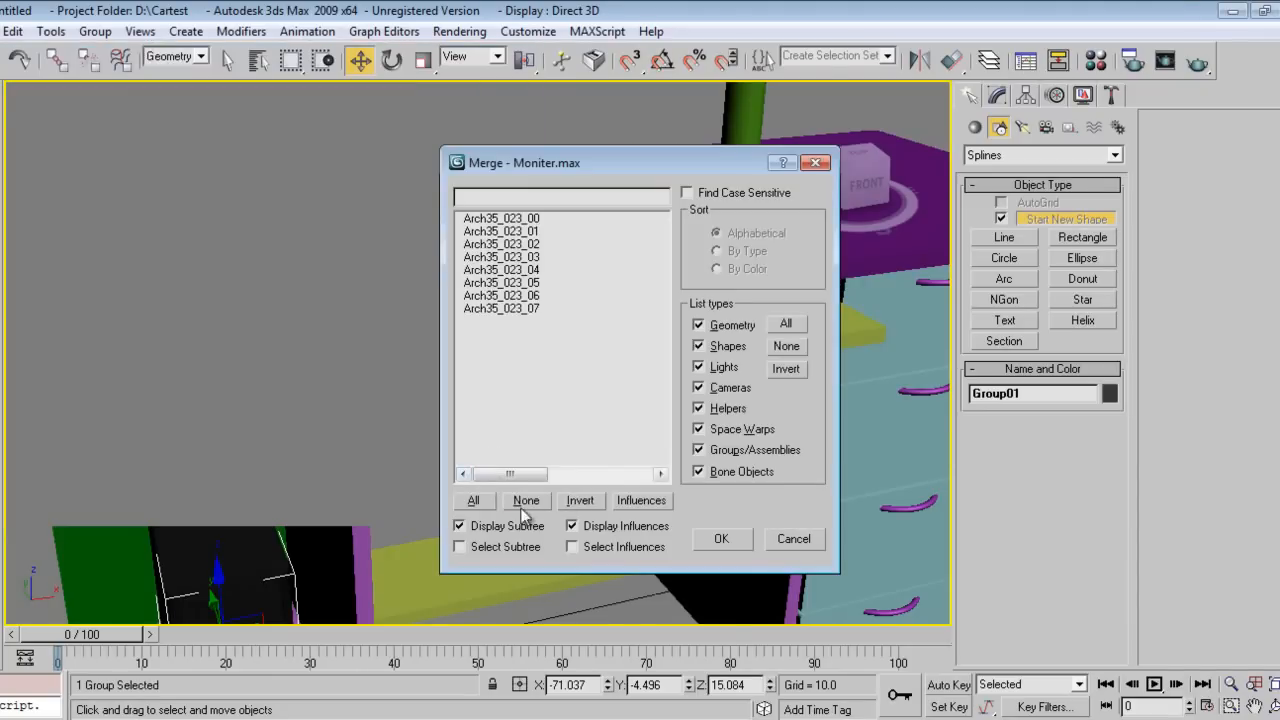
click(720, 538)
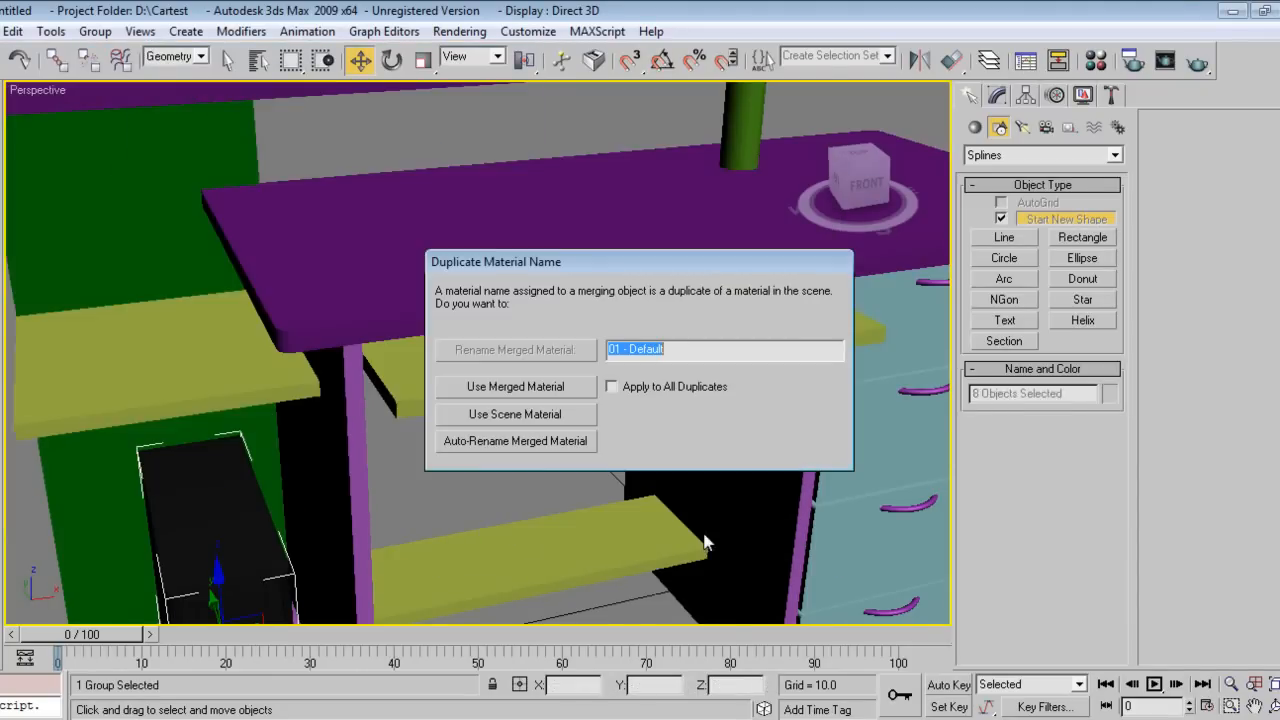
mouse_move(604, 402)
text(moniter)
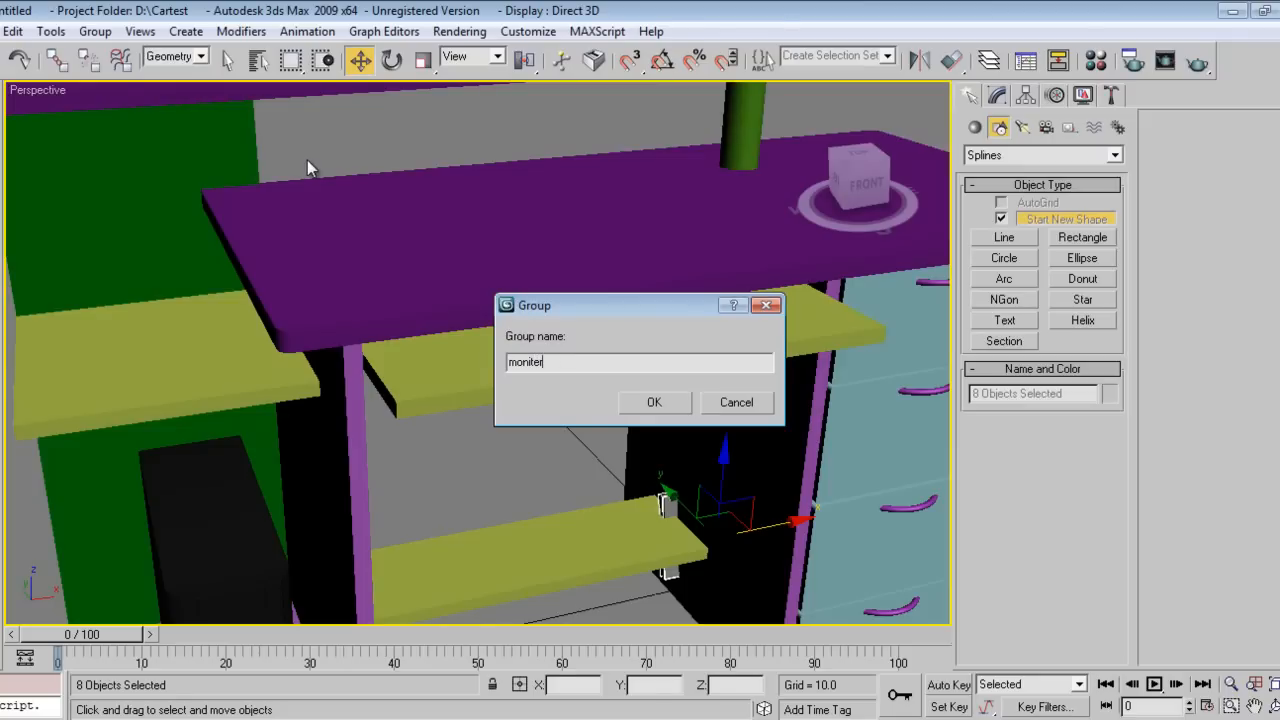
click(654, 402)
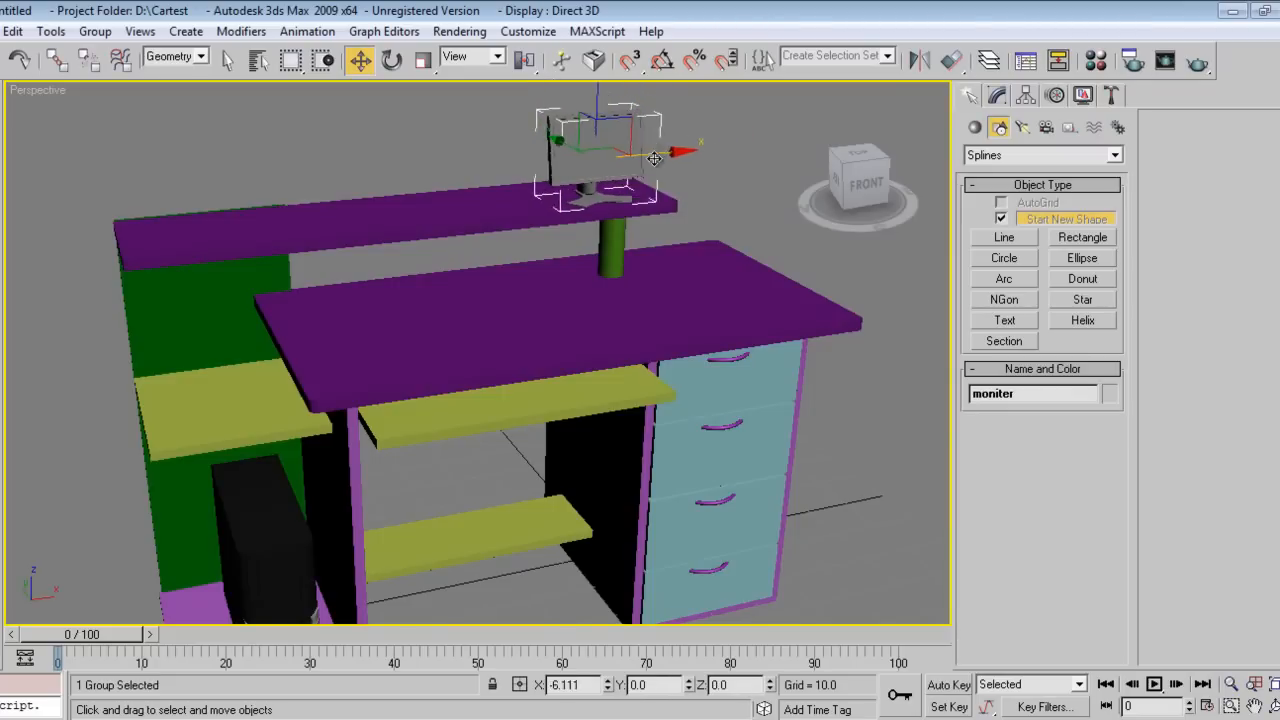
Scale and move the monitor onto the upper shelf and give it the dark material
click(422, 60)
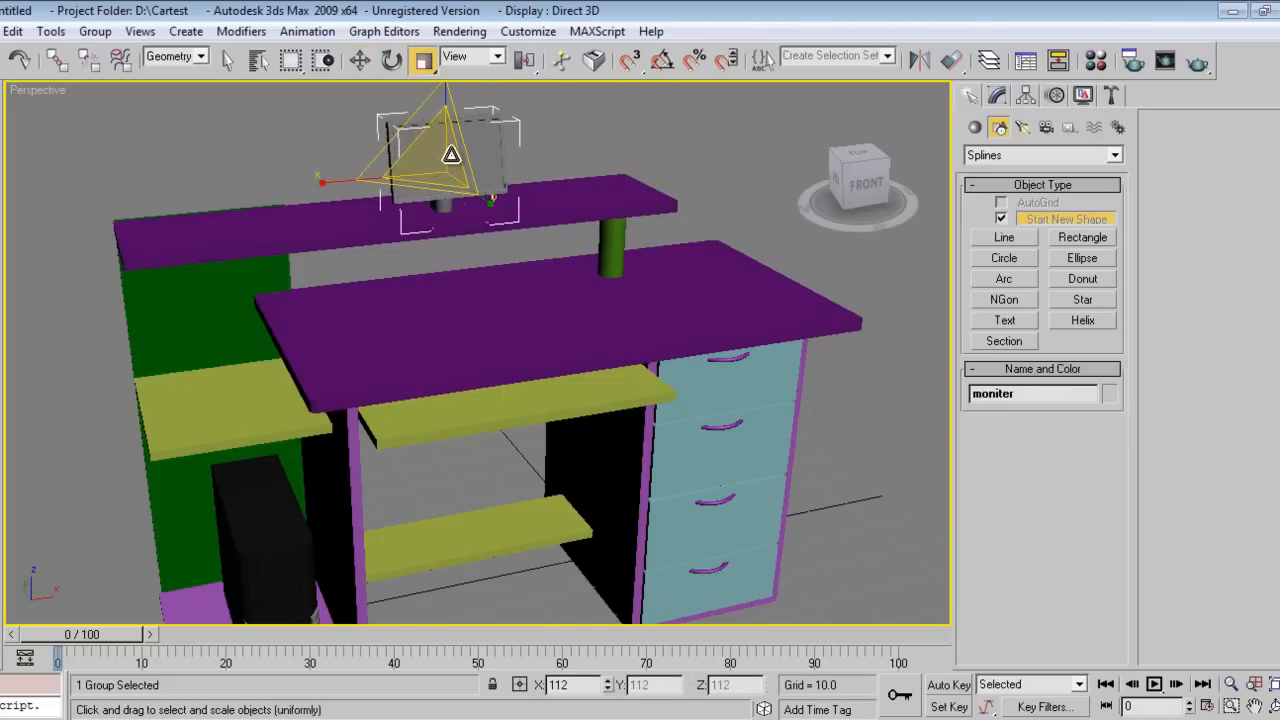
click(360, 60)
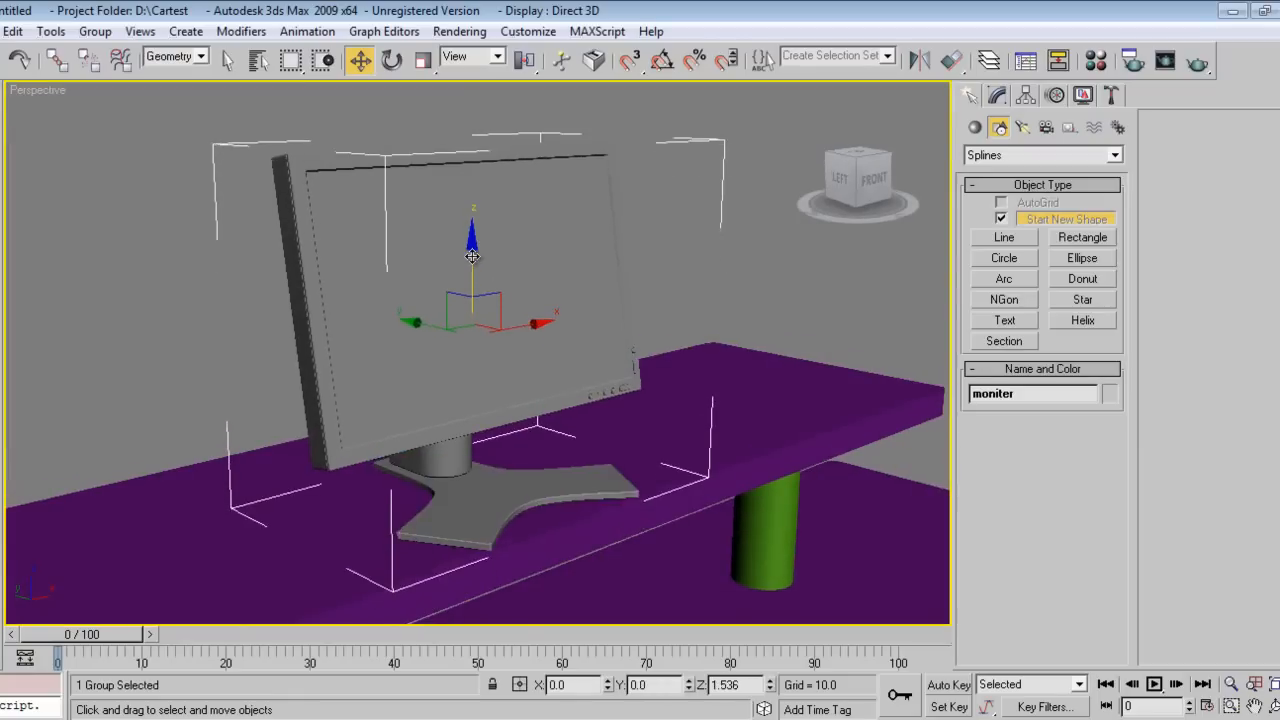
drag(472, 240, 472, 270)
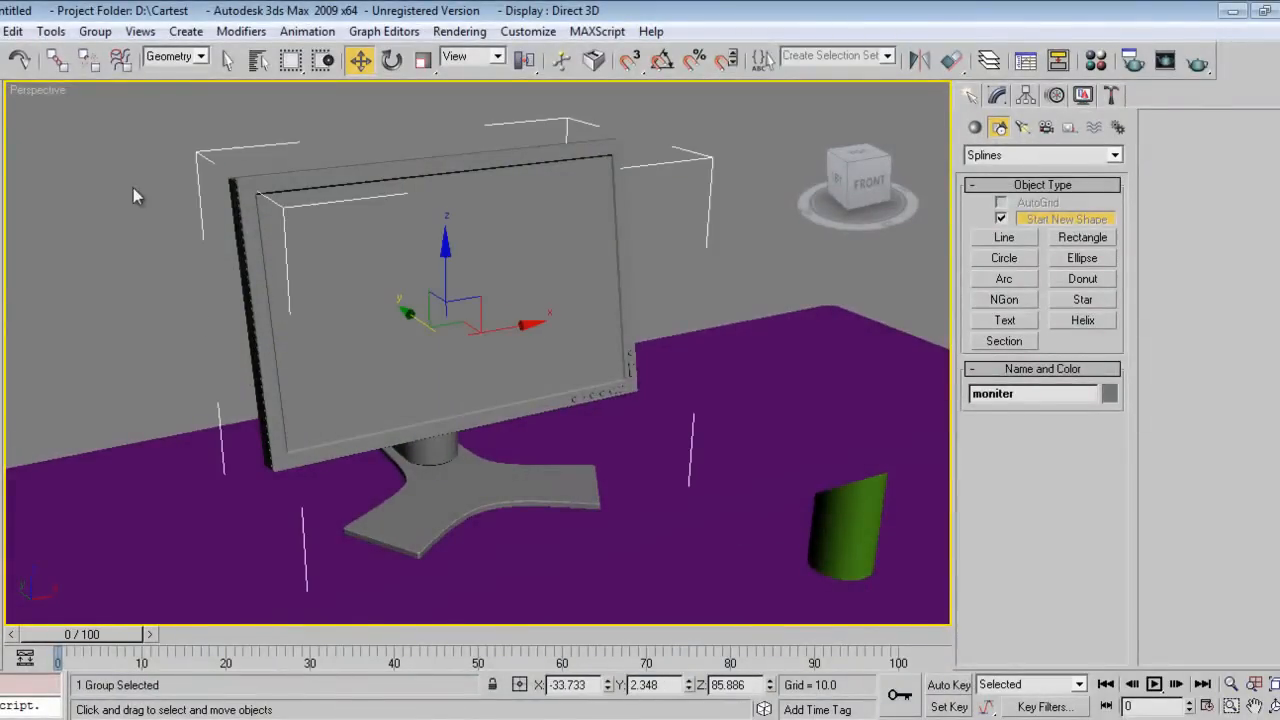
click(344, 304)
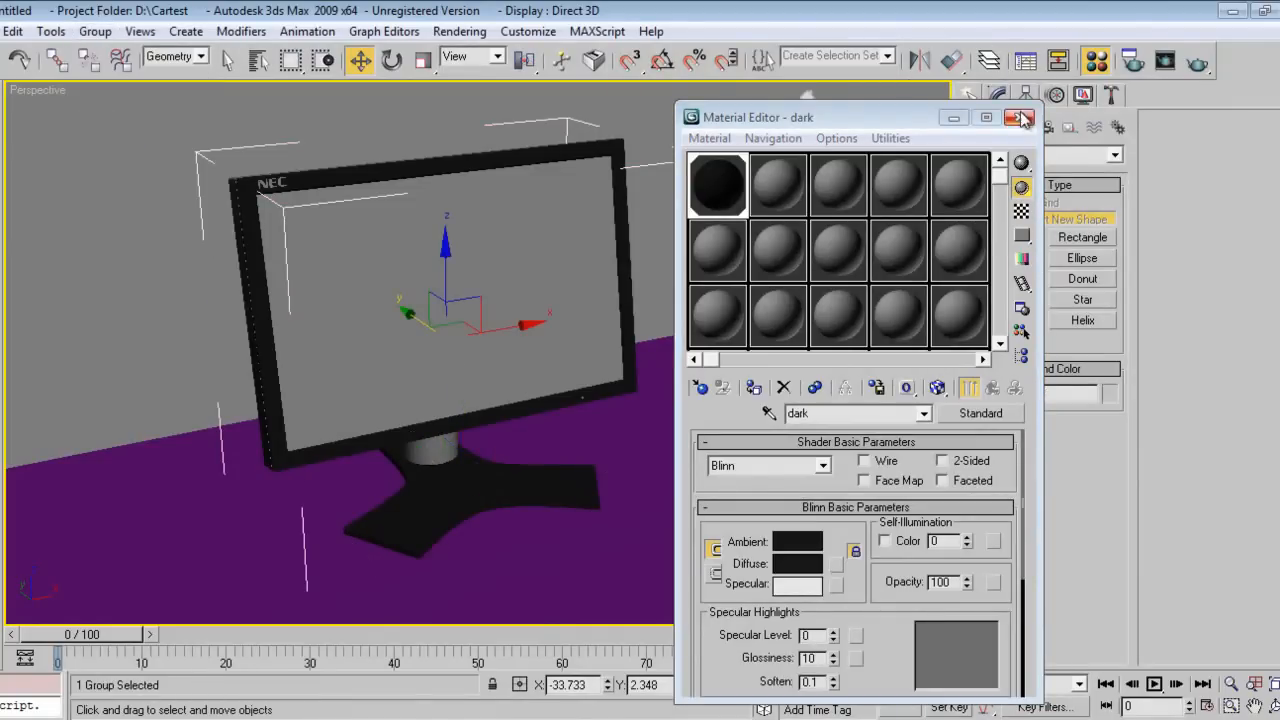
click(1020, 116)
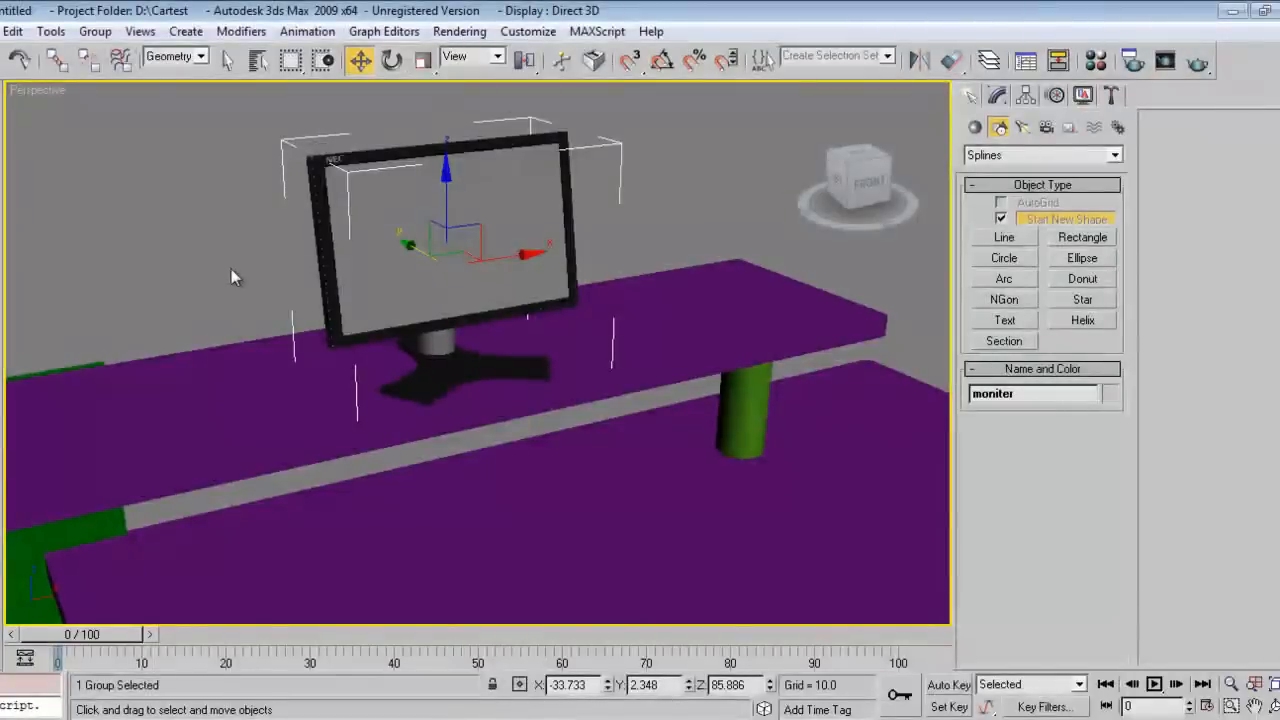
Merge all parts of Mouse.max and group them as 'mouse'
click(12, 32)
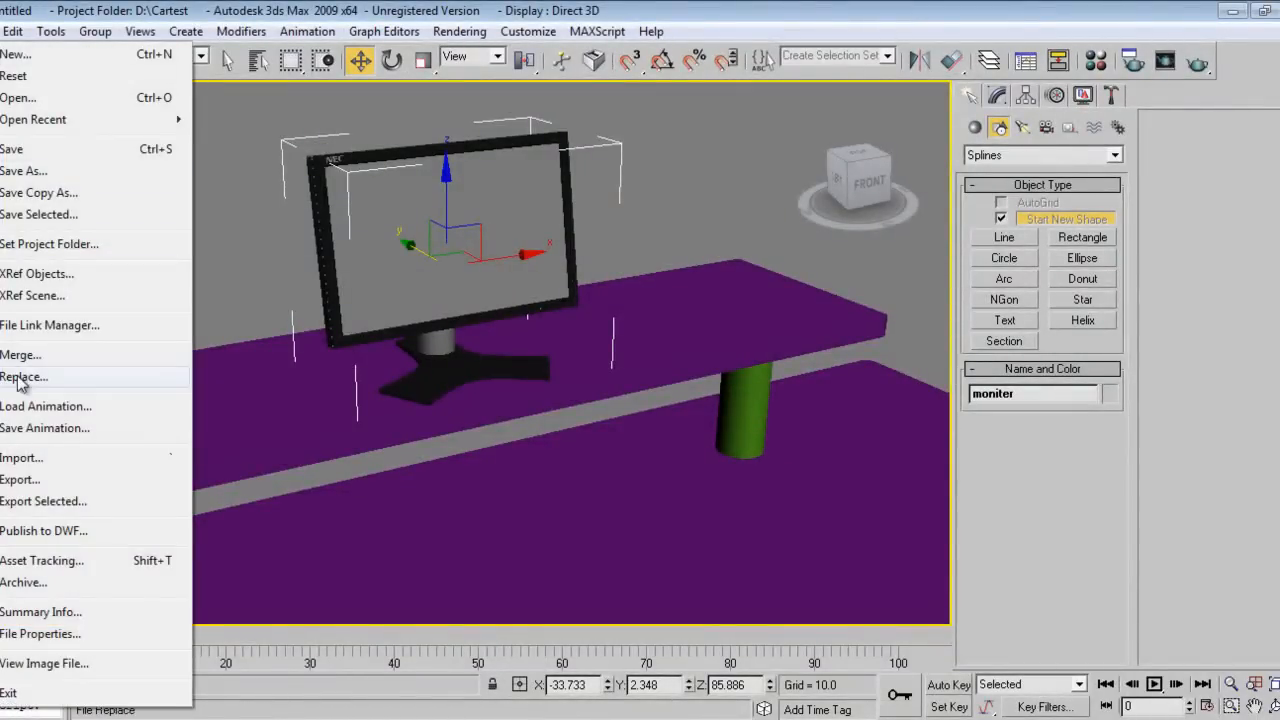
click(20, 354)
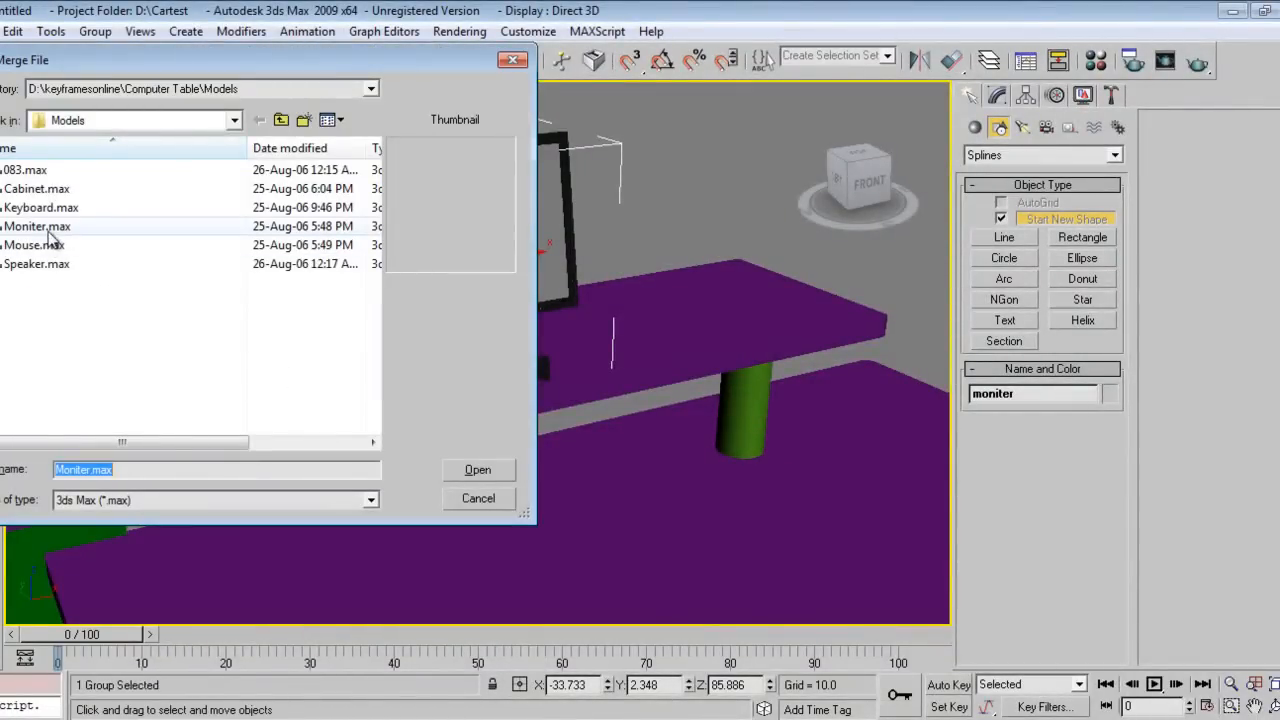
click(36, 244)
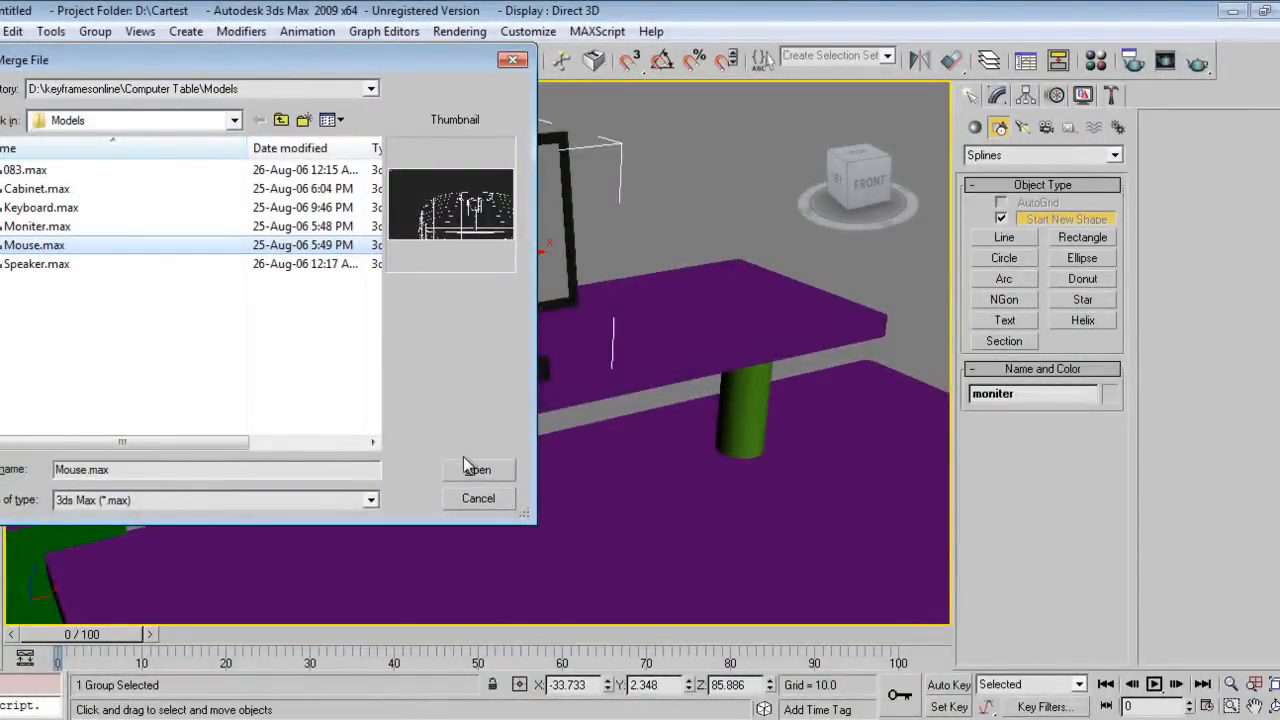
click(476, 468)
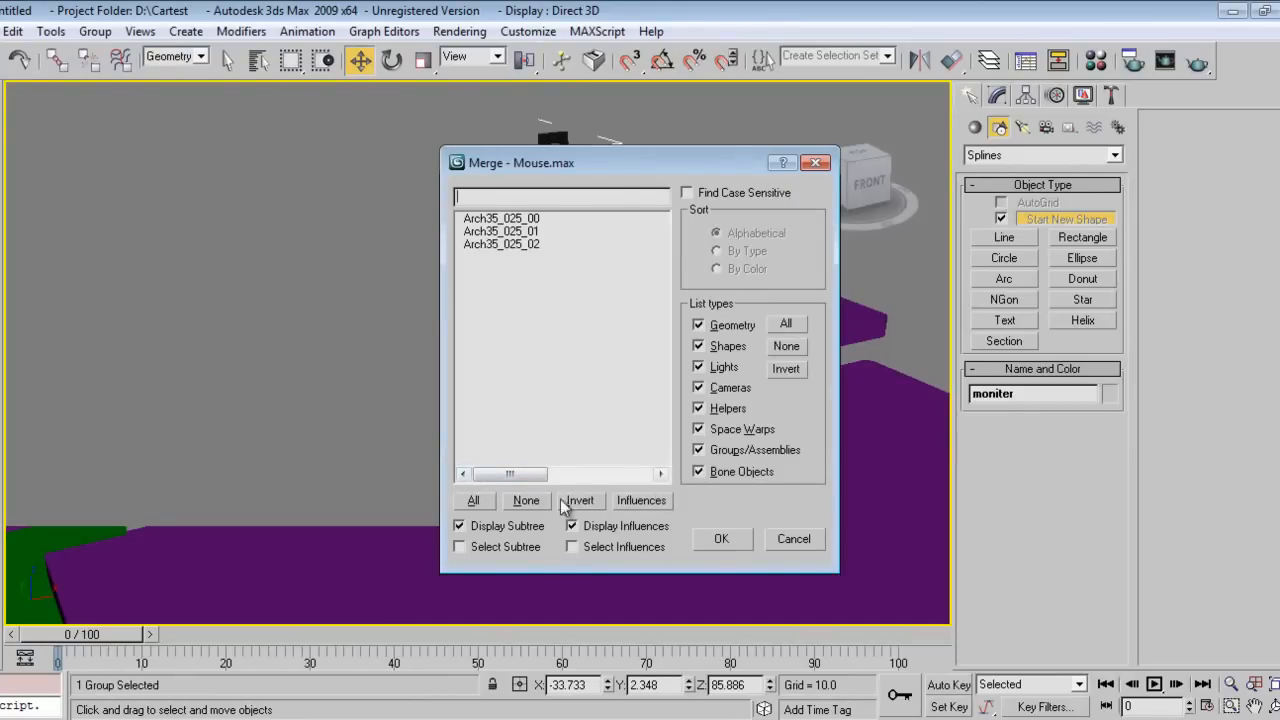
click(720, 538)
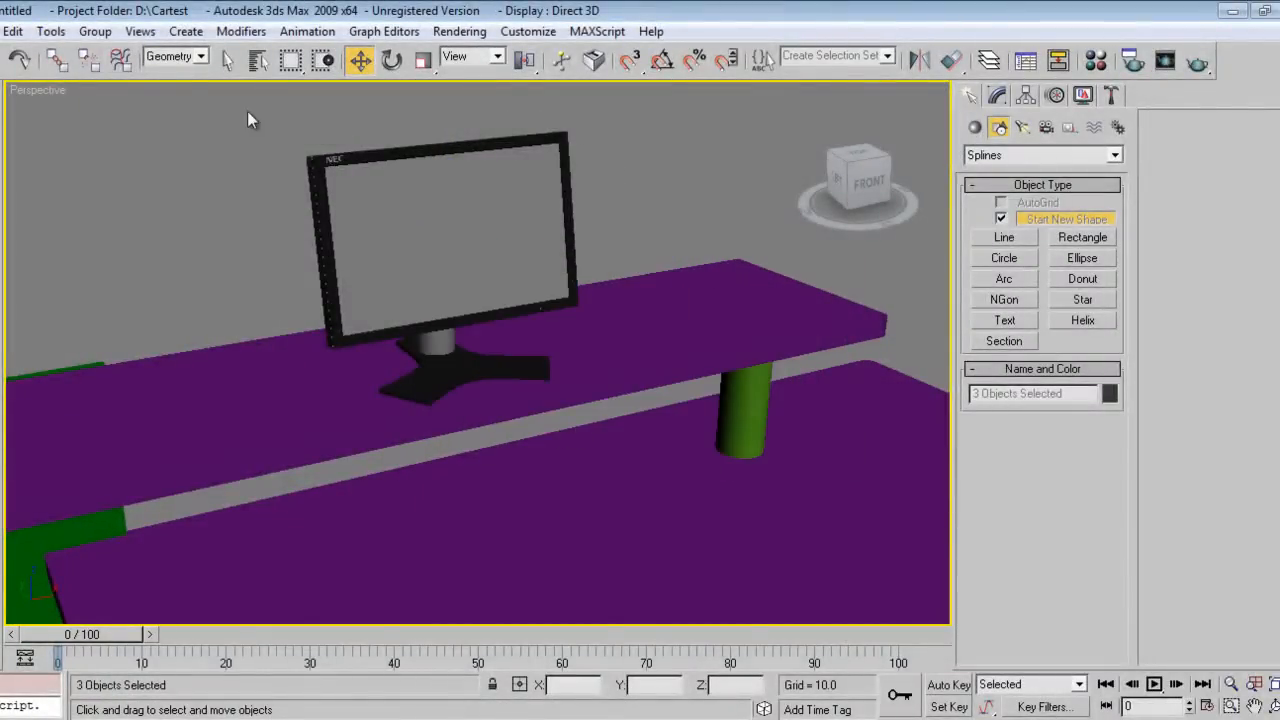
click(96, 32)
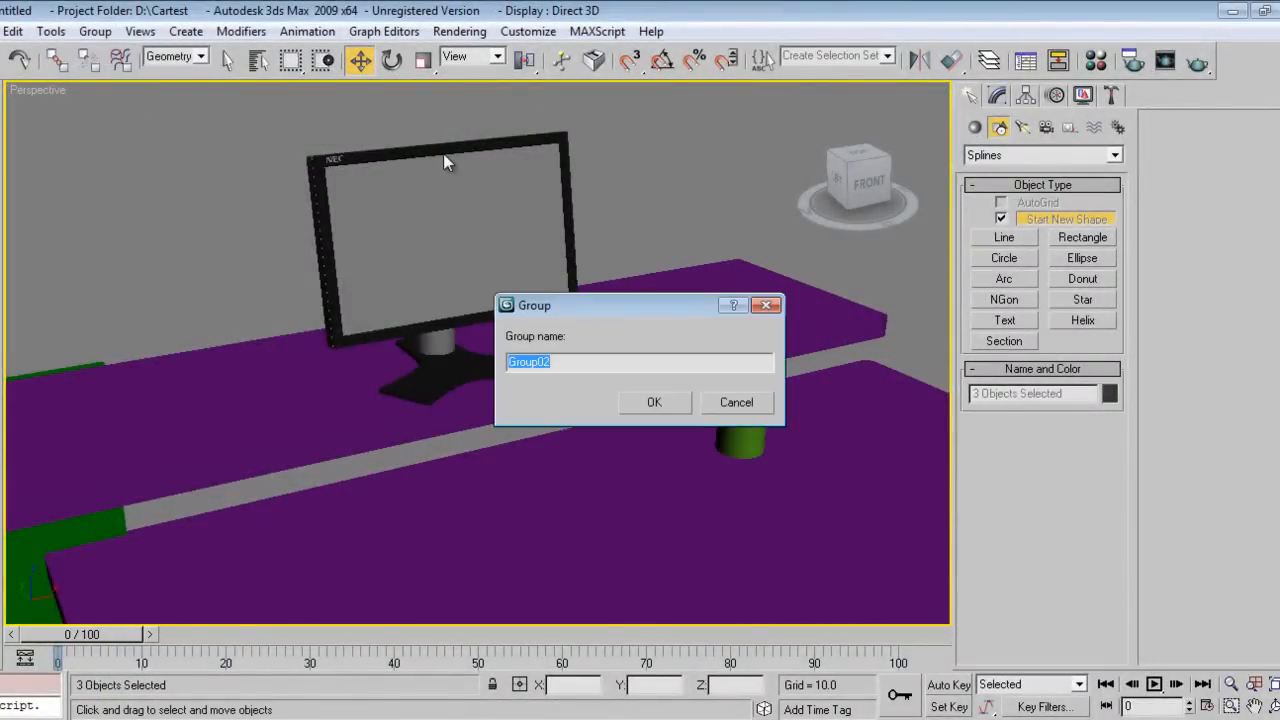
click(654, 402)
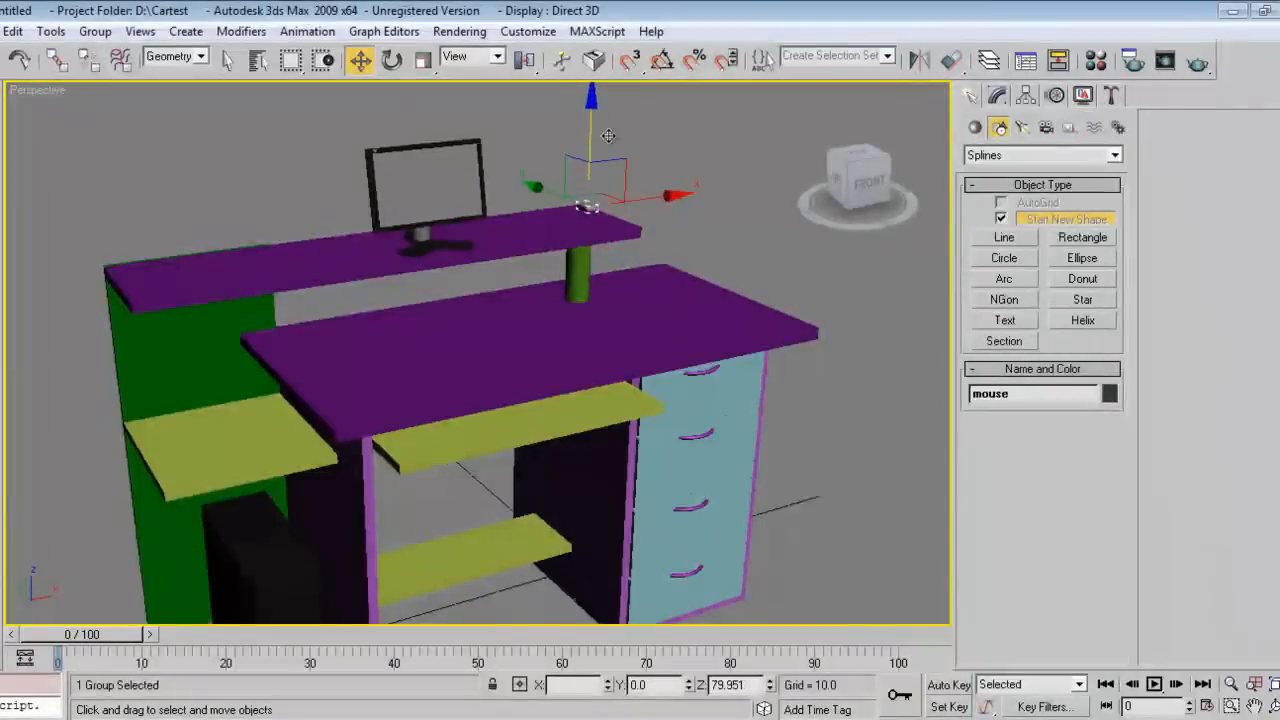
Scale down, move and rotate the mouse so it rests forward-facing on the keyboard tray
click(422, 60)
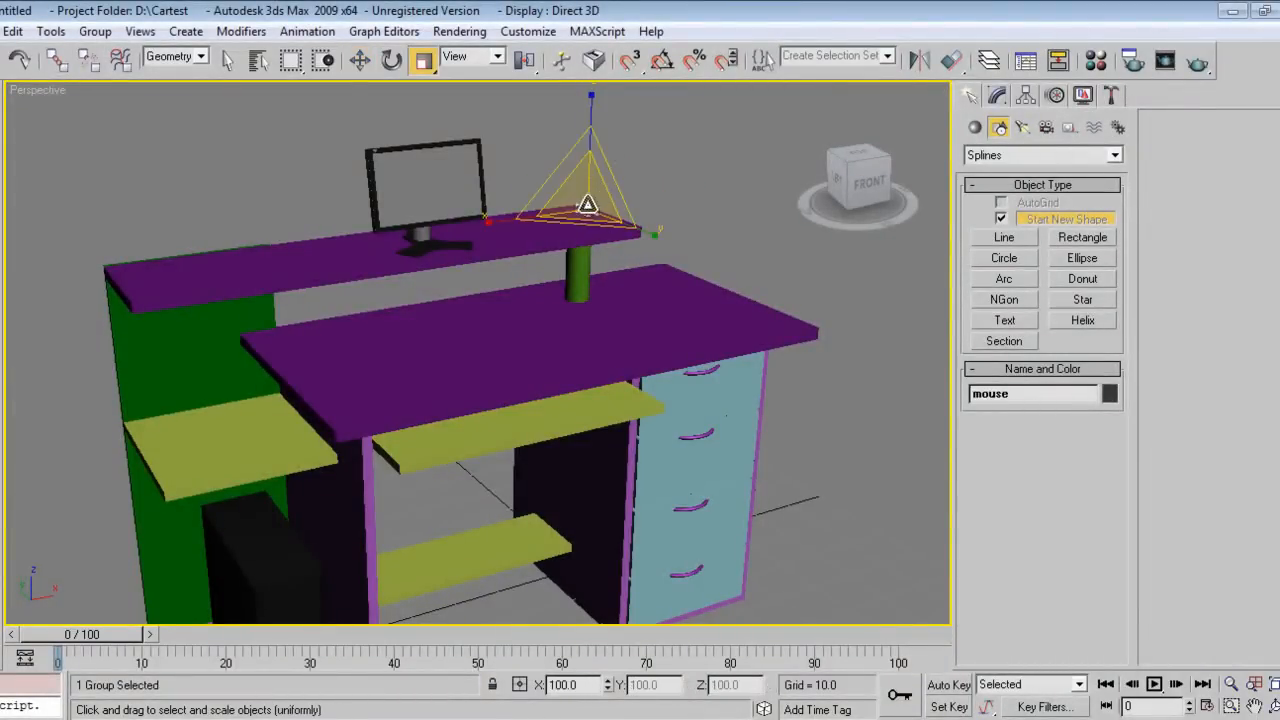
click(360, 60)
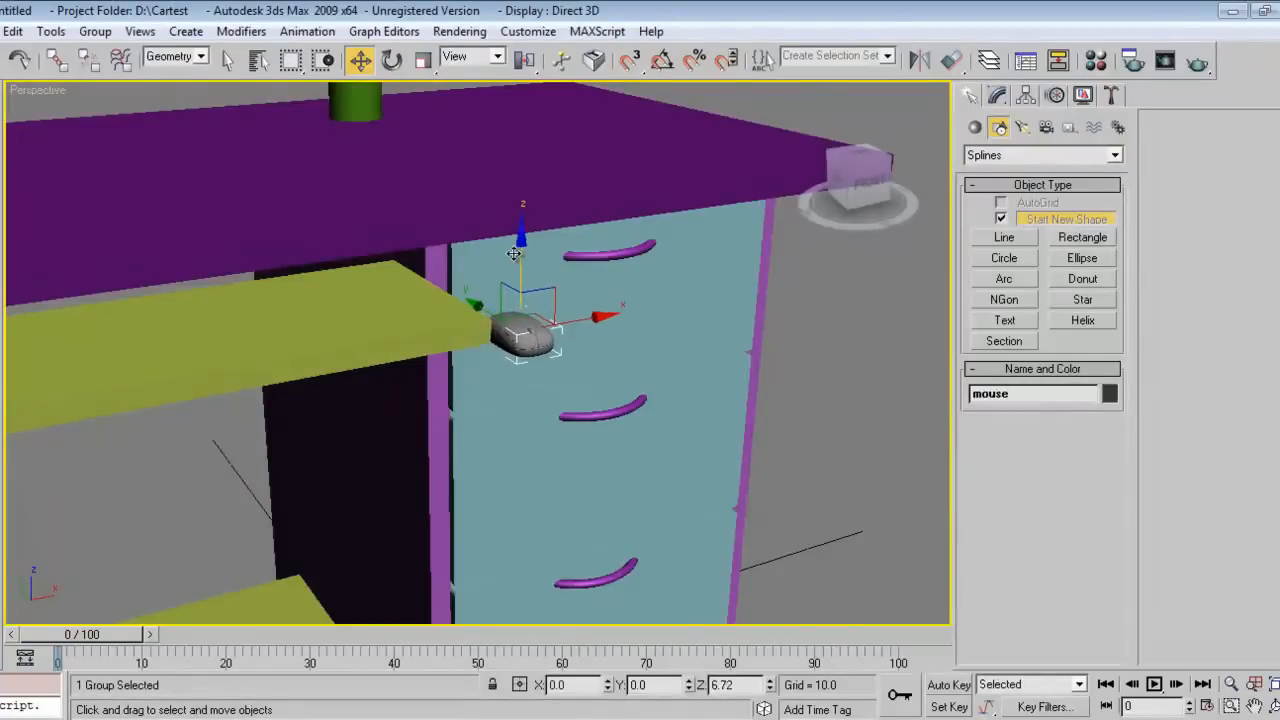
drag(520, 330, 490, 310)
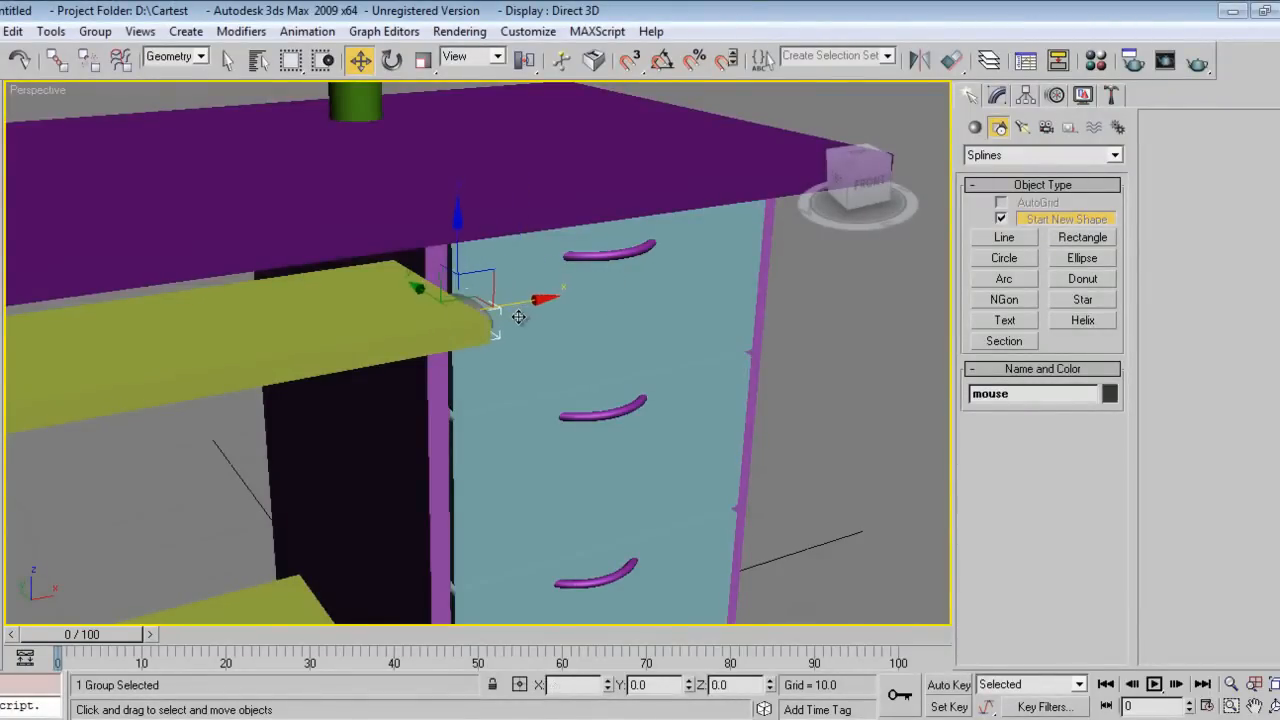
drag(498, 318, 440, 204)
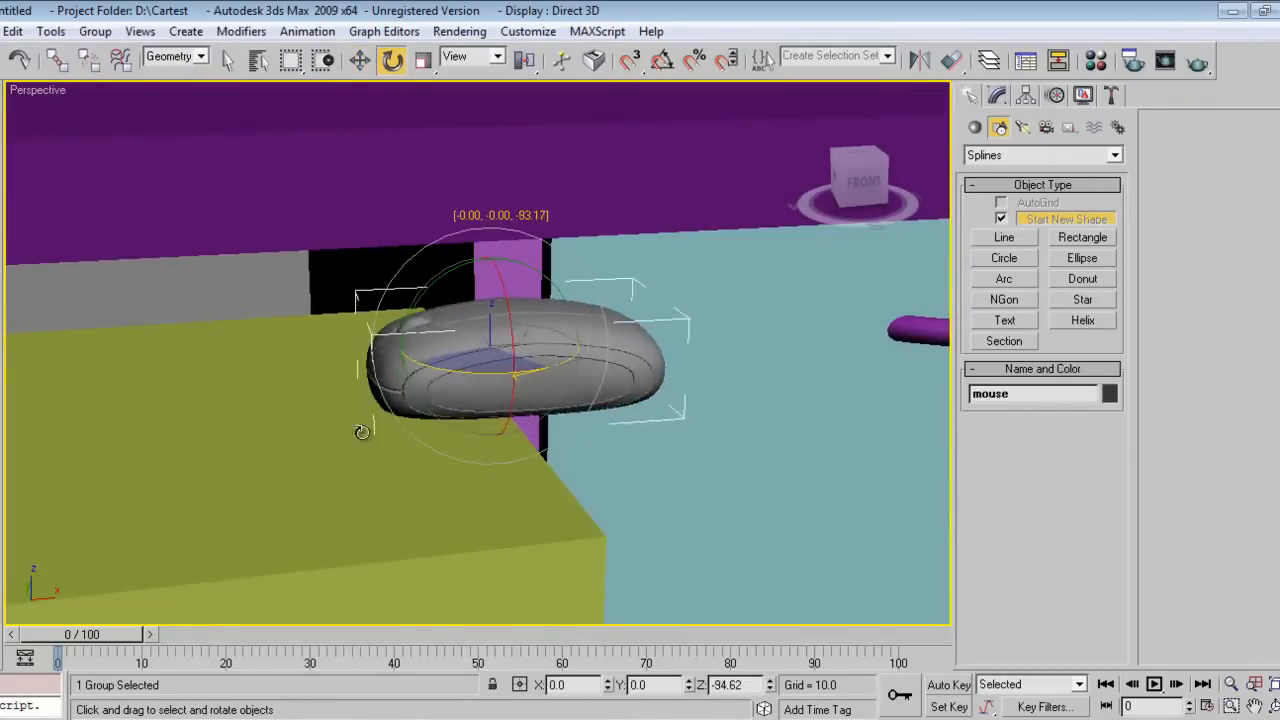
drag(362, 432, 210, 488)
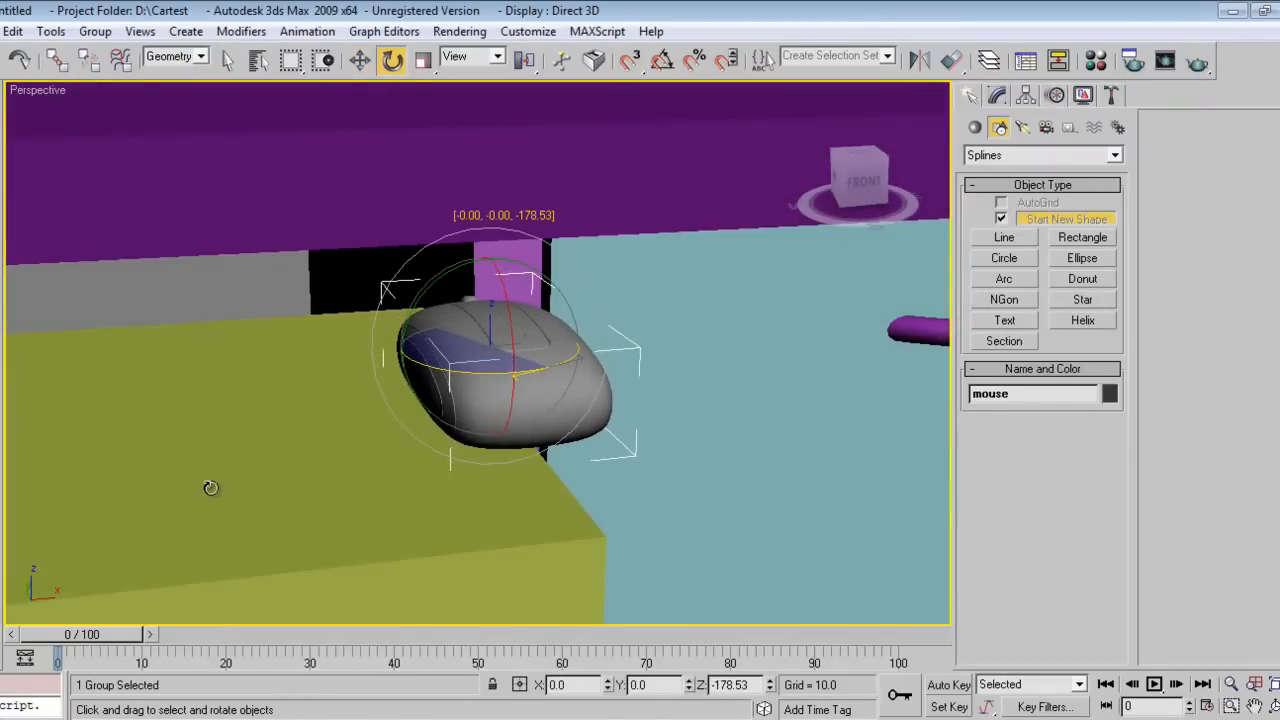
click(360, 60)
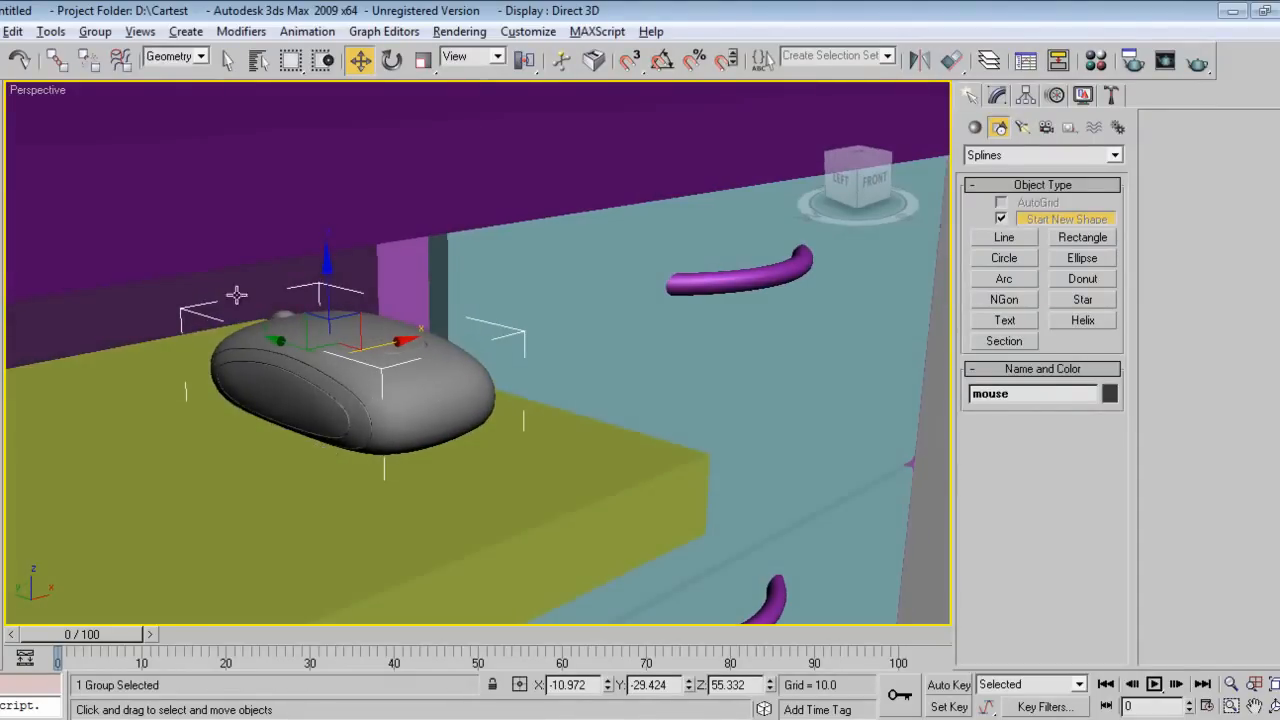
click(360, 224)
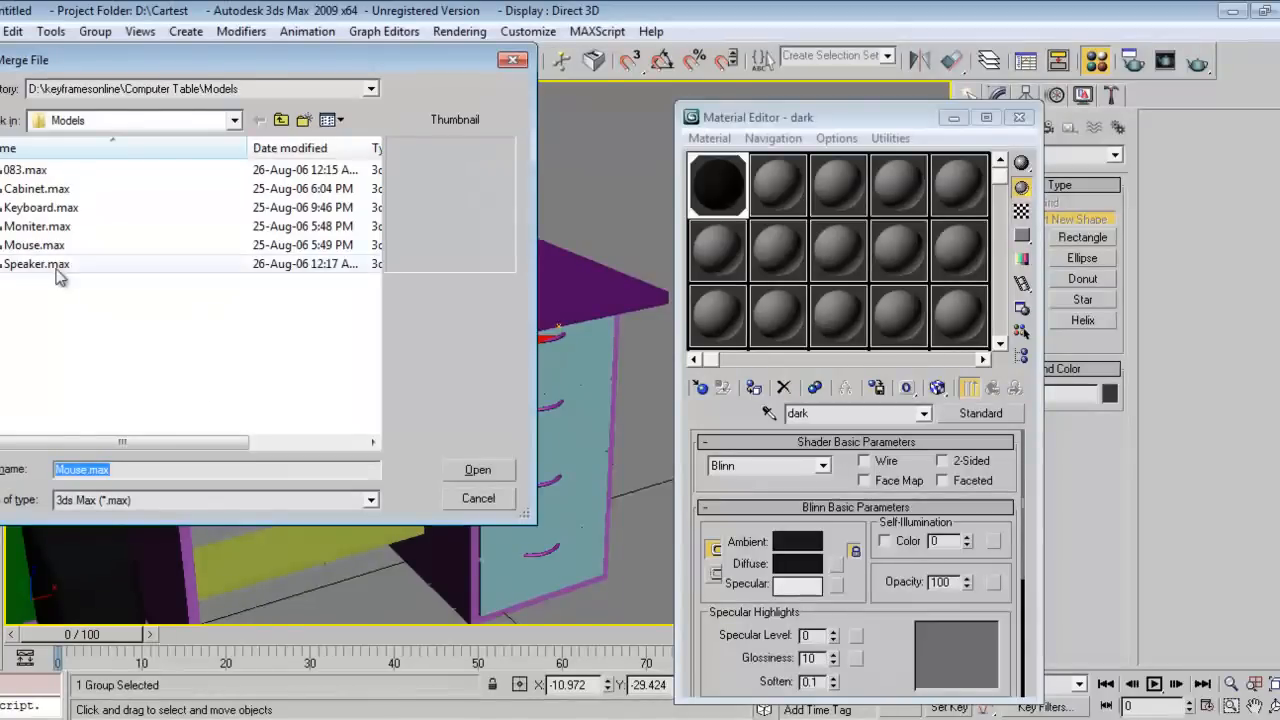
Merge the keyboard file keeping scene materials and group its parts as 'keyboard'
click(40, 206)
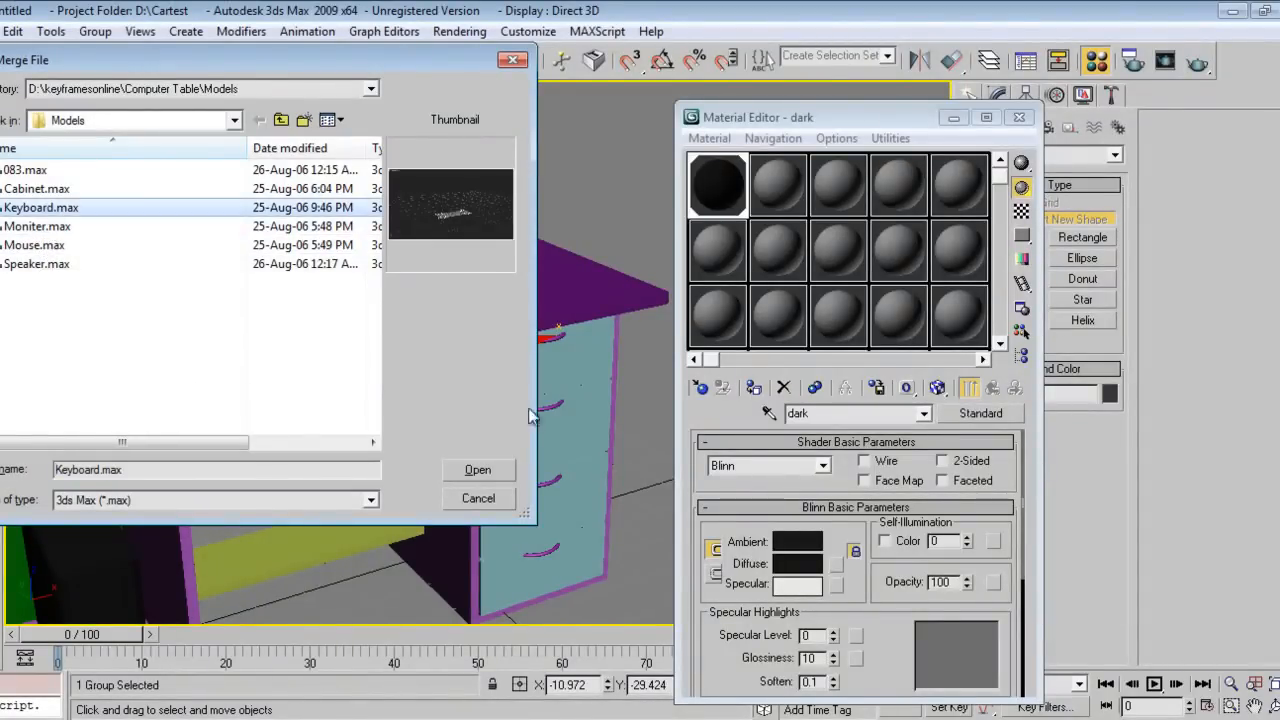
click(476, 468)
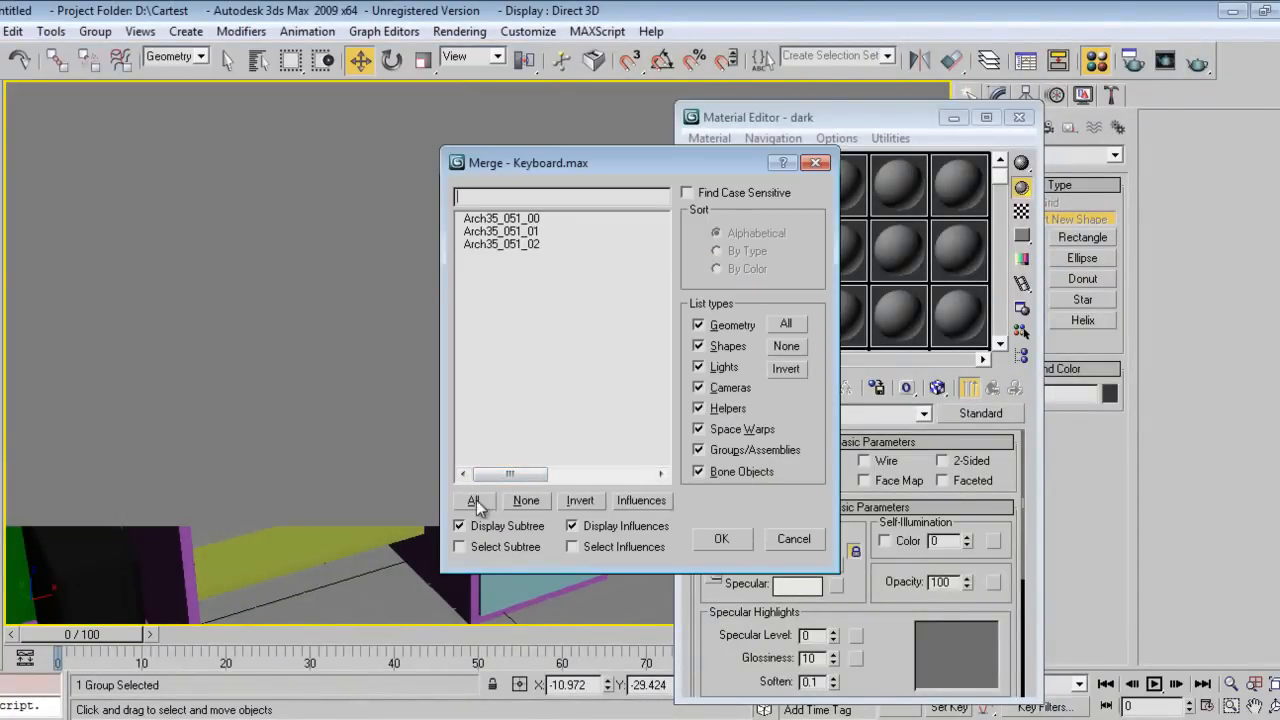
click(720, 538)
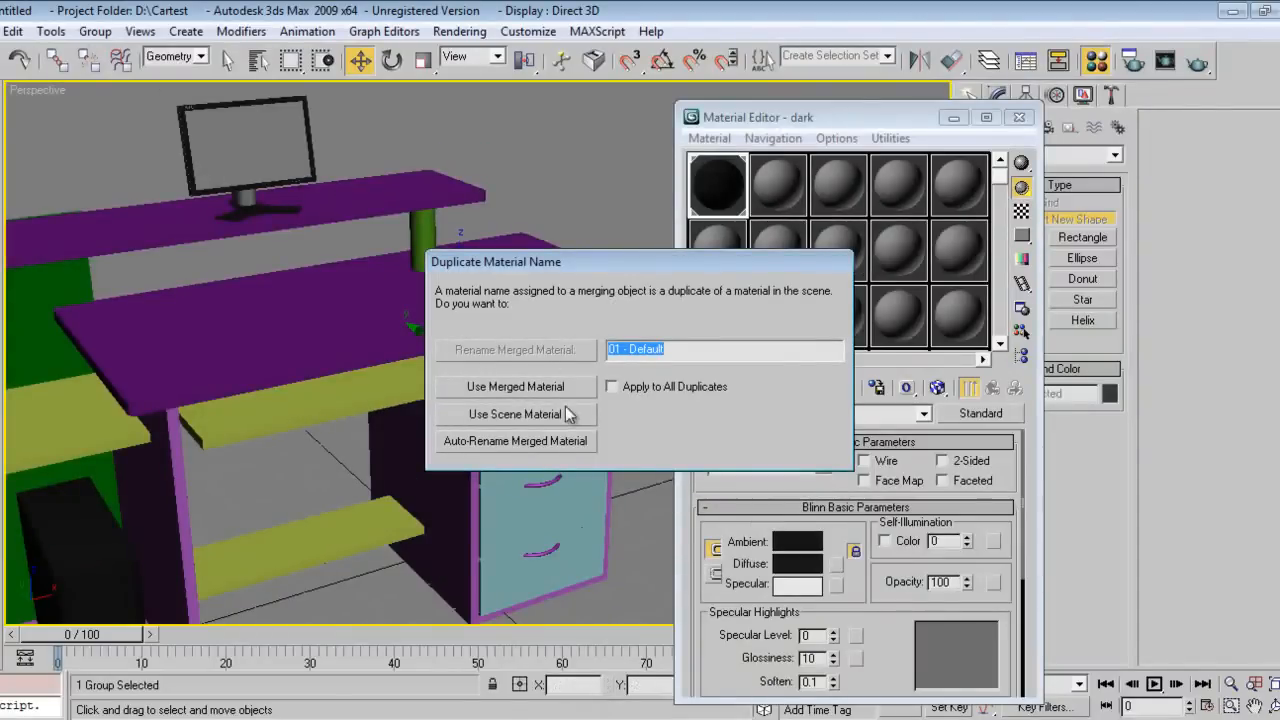
click(516, 414)
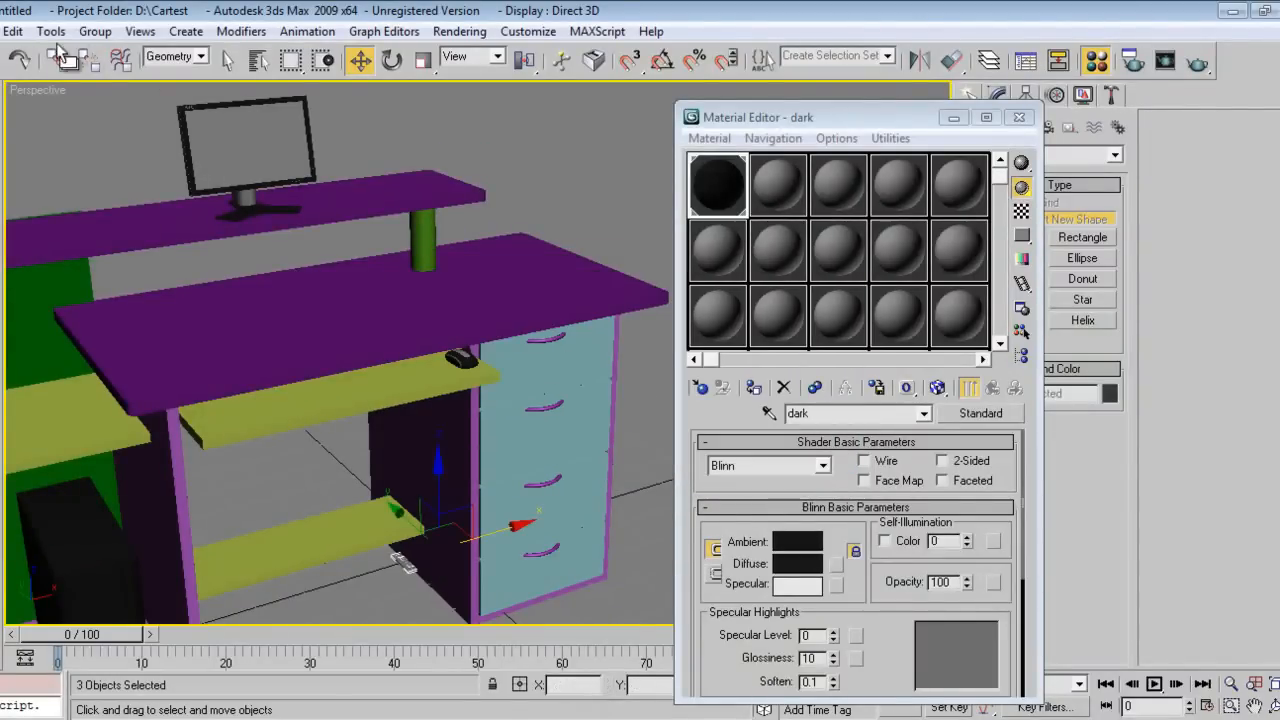
click(94, 32)
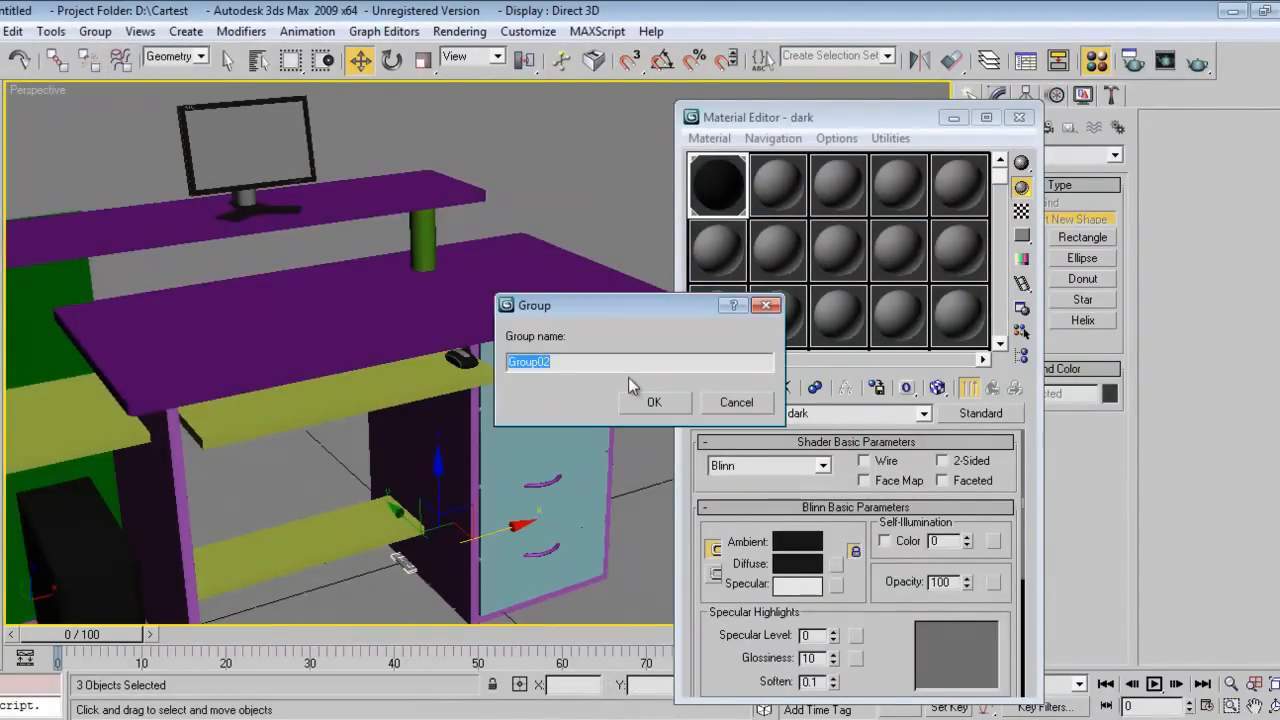
text(keyboa)
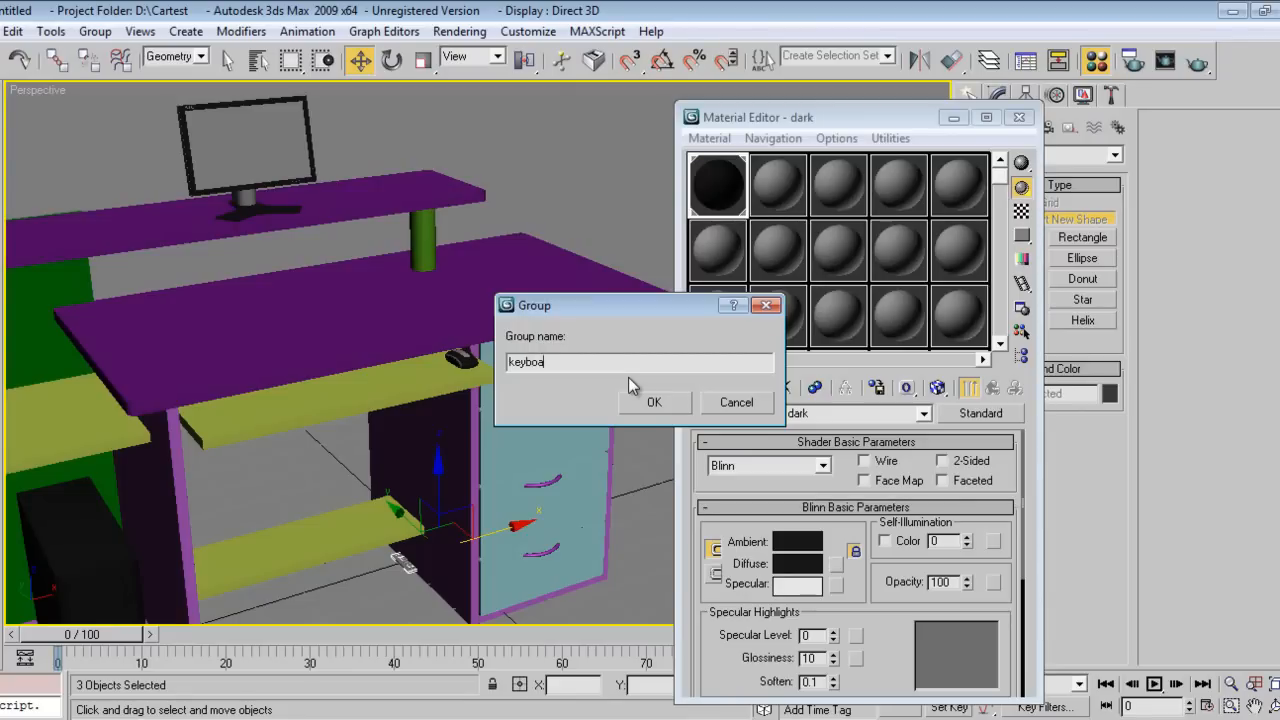
click(654, 402)
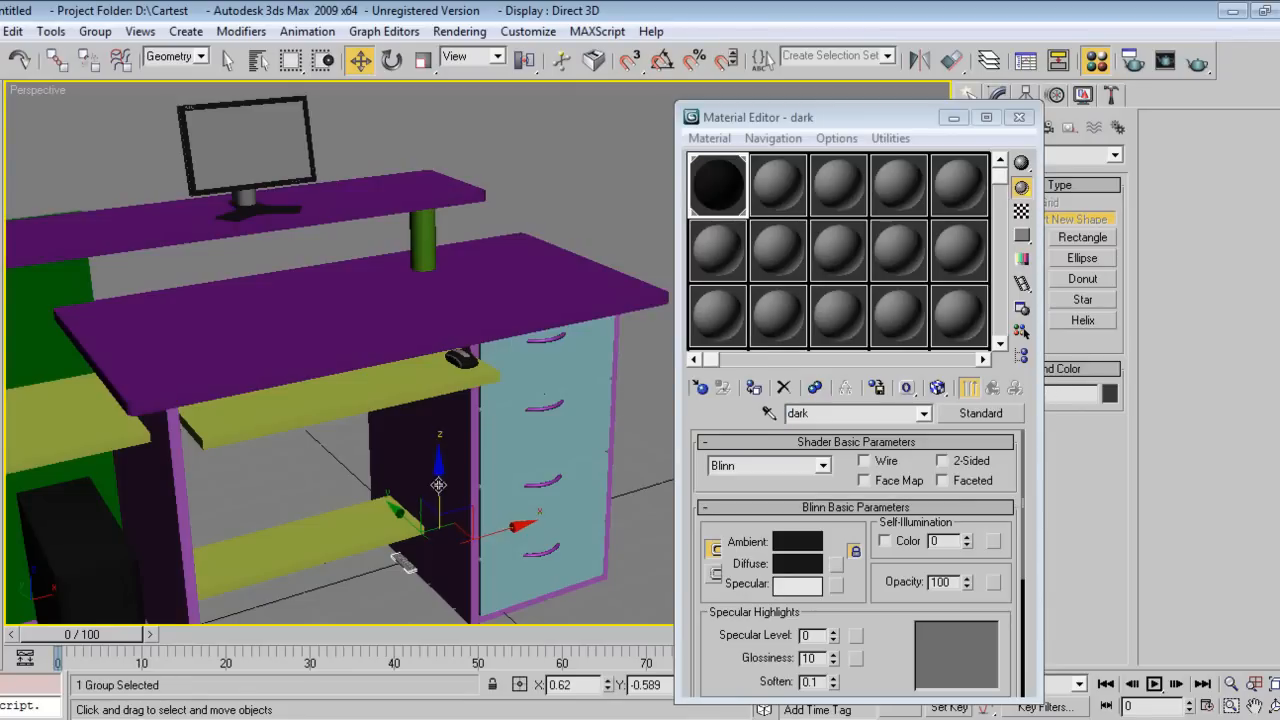
Move the keyboard group up and settle it onto the sliding keyboard tray
drag(438, 490, 428, 220)
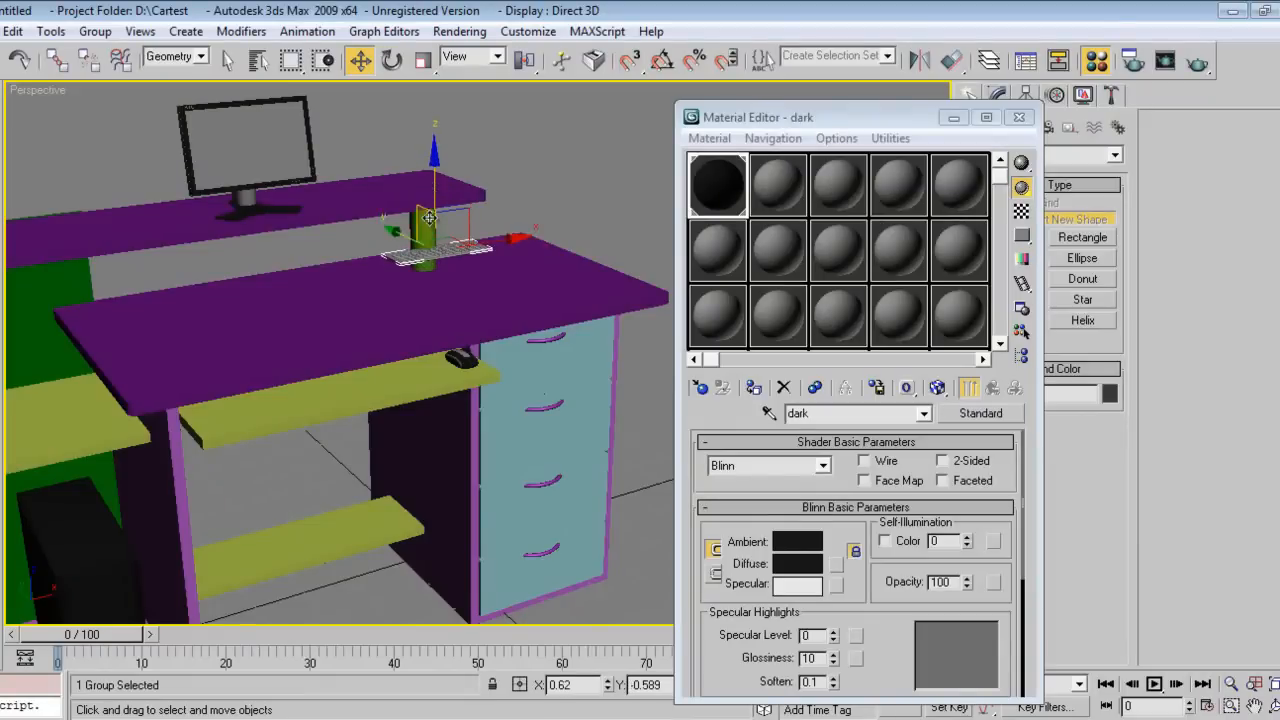
drag(430, 218, 442, 340)
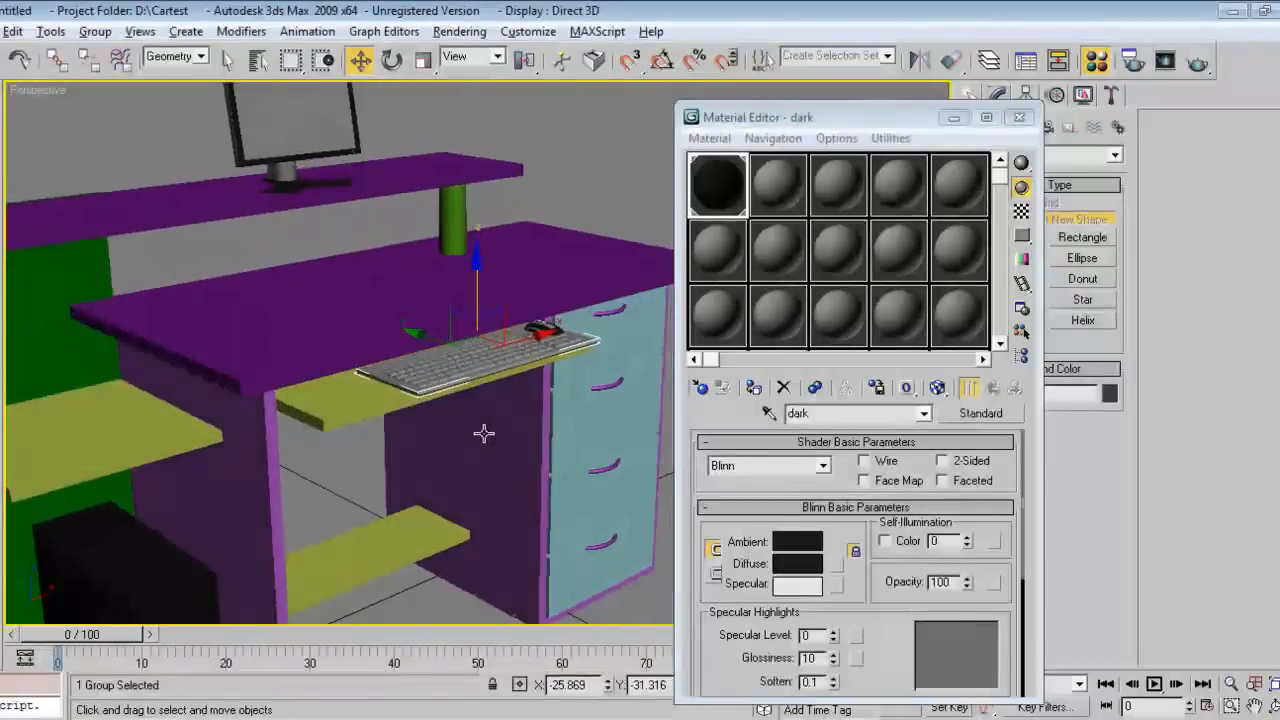
drag(484, 340, 476, 356)
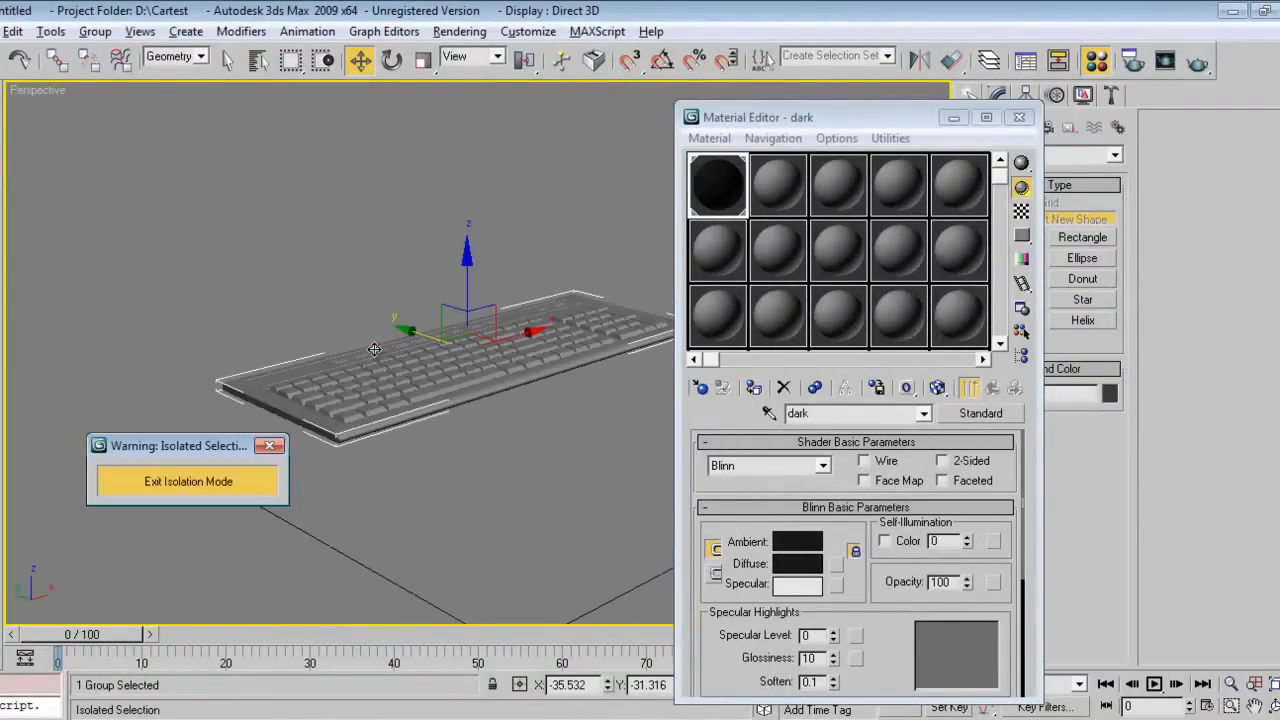
Open the keyboard group, give it the dark material, close the group and exit isolation
click(94, 32)
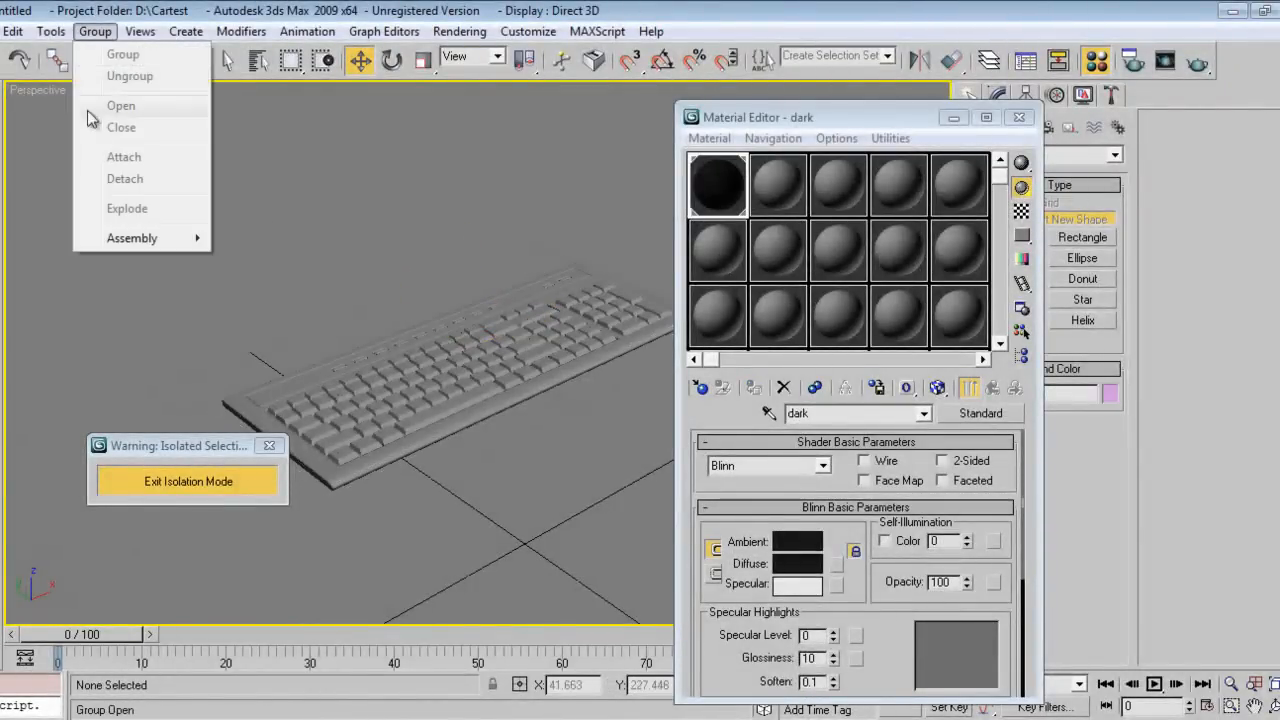
click(120, 104)
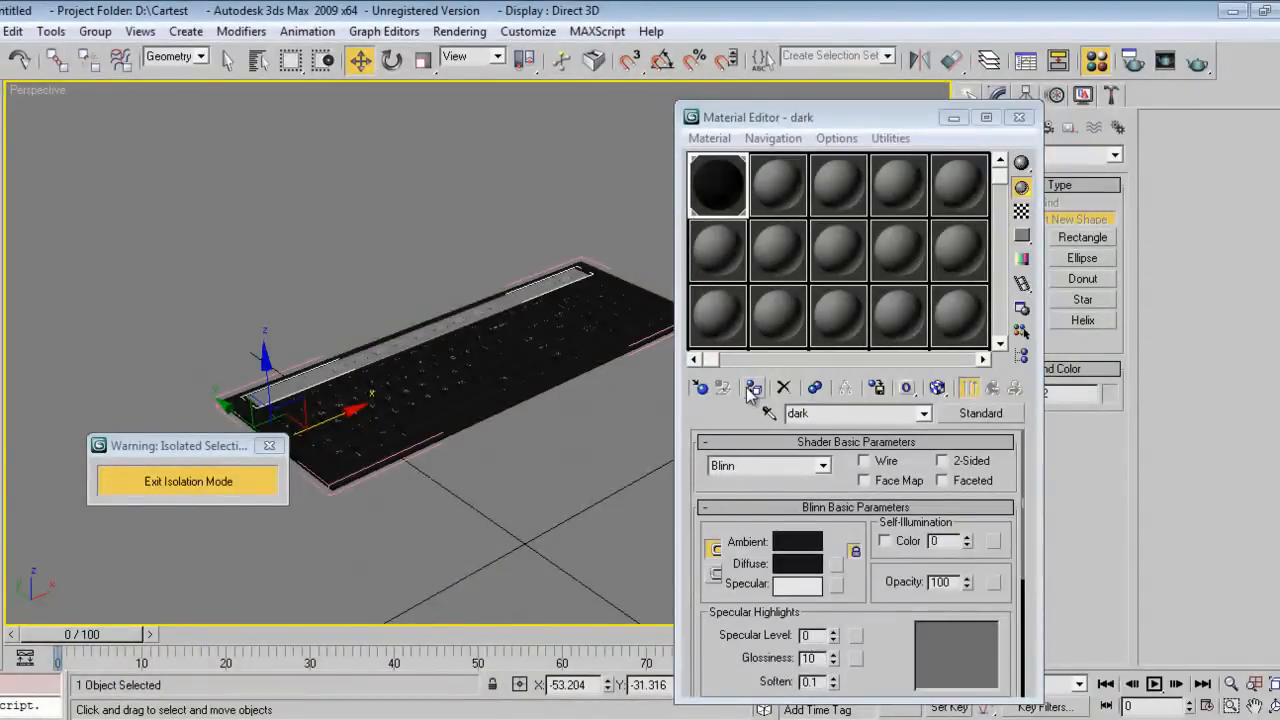
click(96, 32)
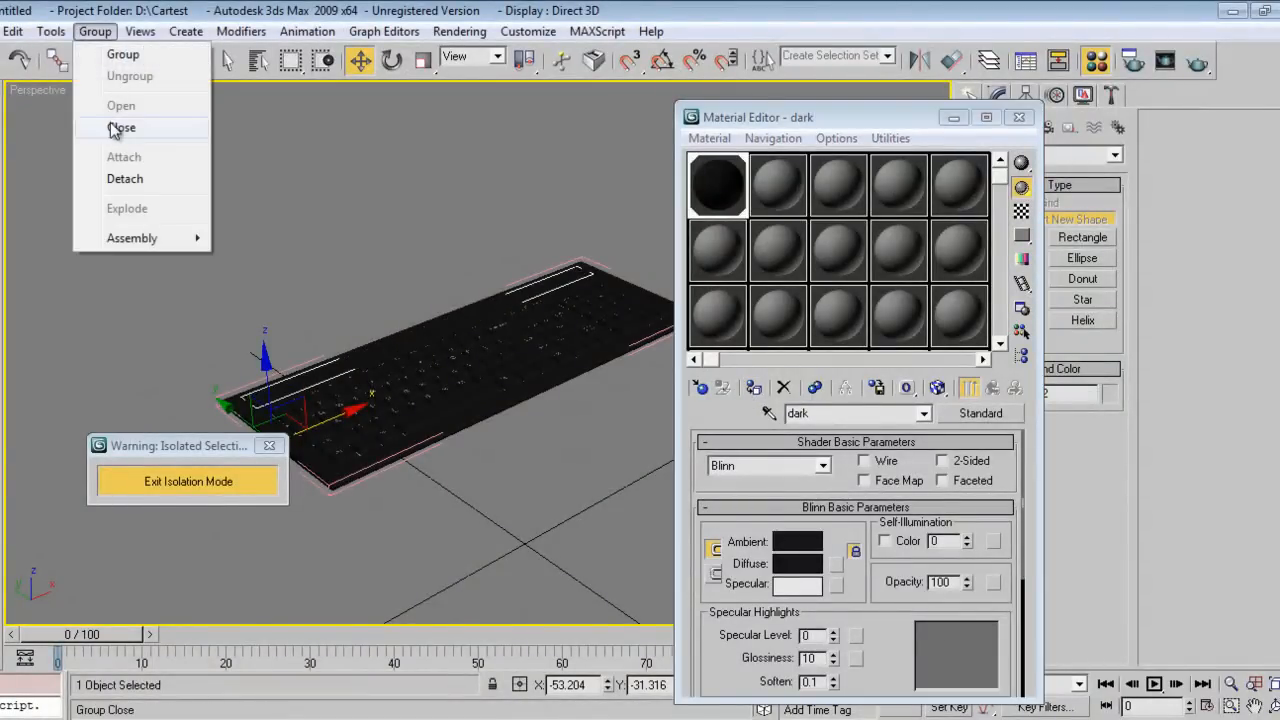
click(120, 128)
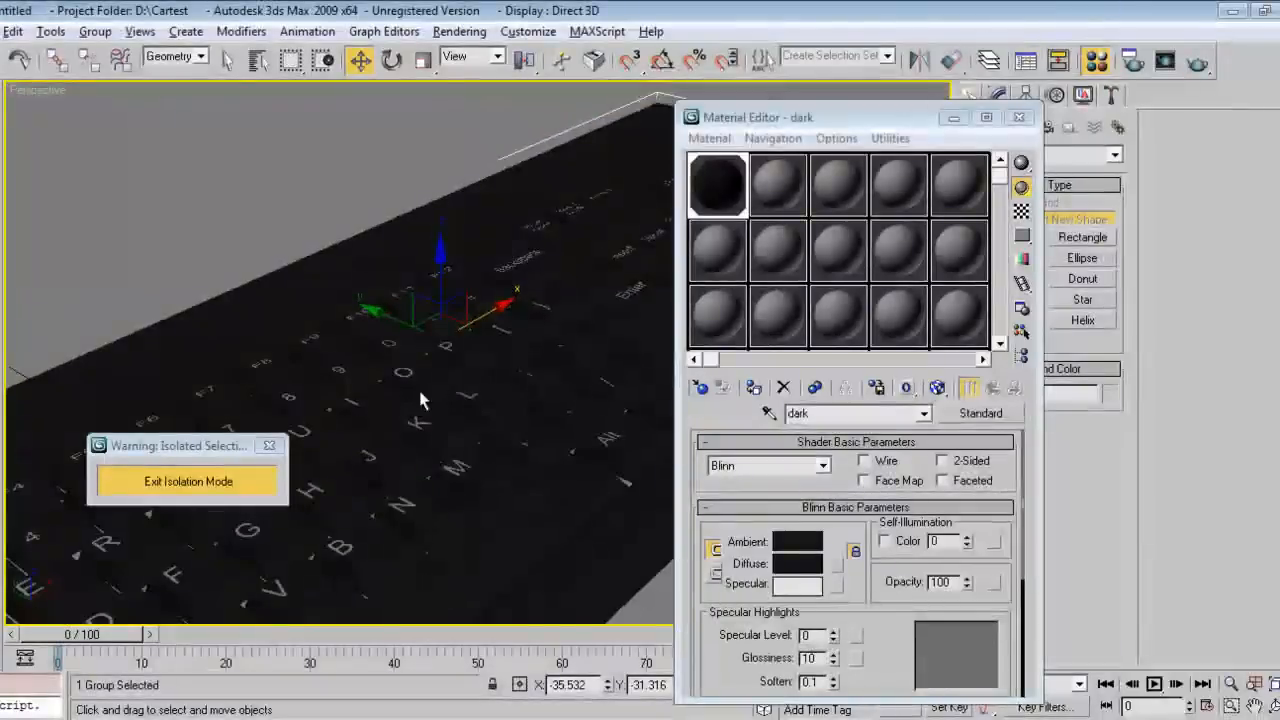
click(188, 480)
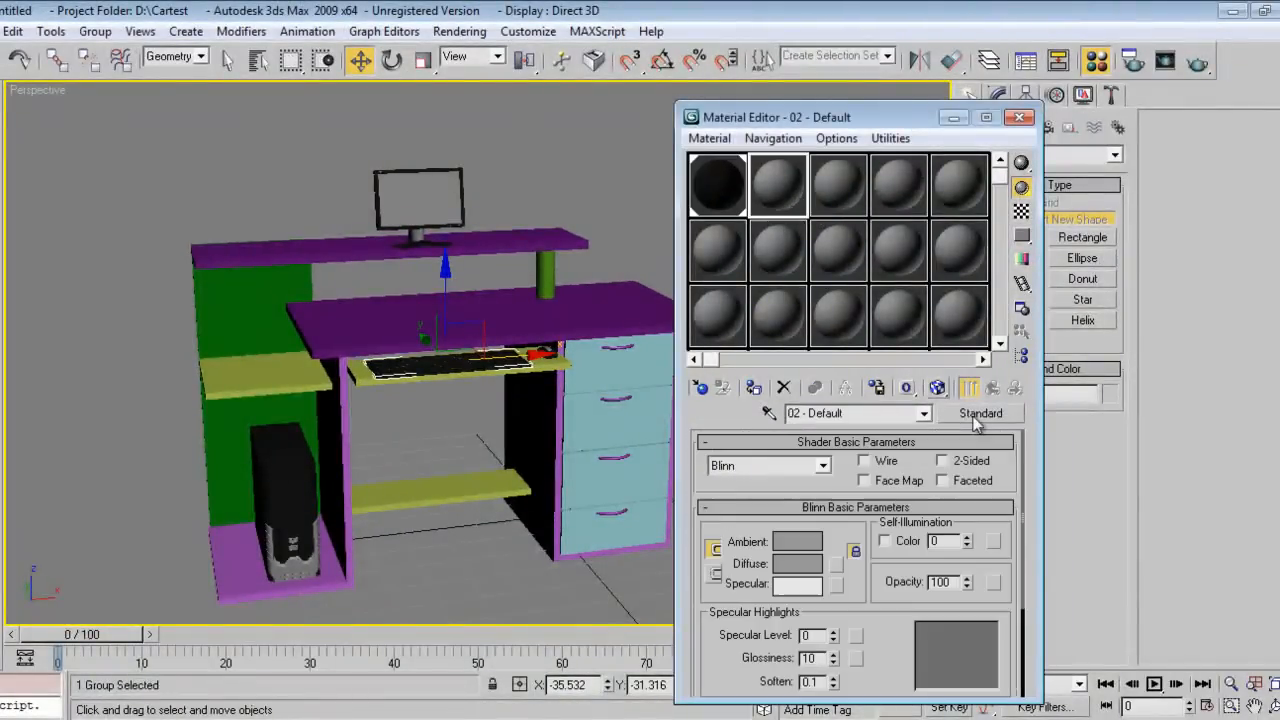
Make a VRayMtl 'wood' with Bitmap diffuse map wood06.jpg and assign it to the desk parts
click(980, 412)
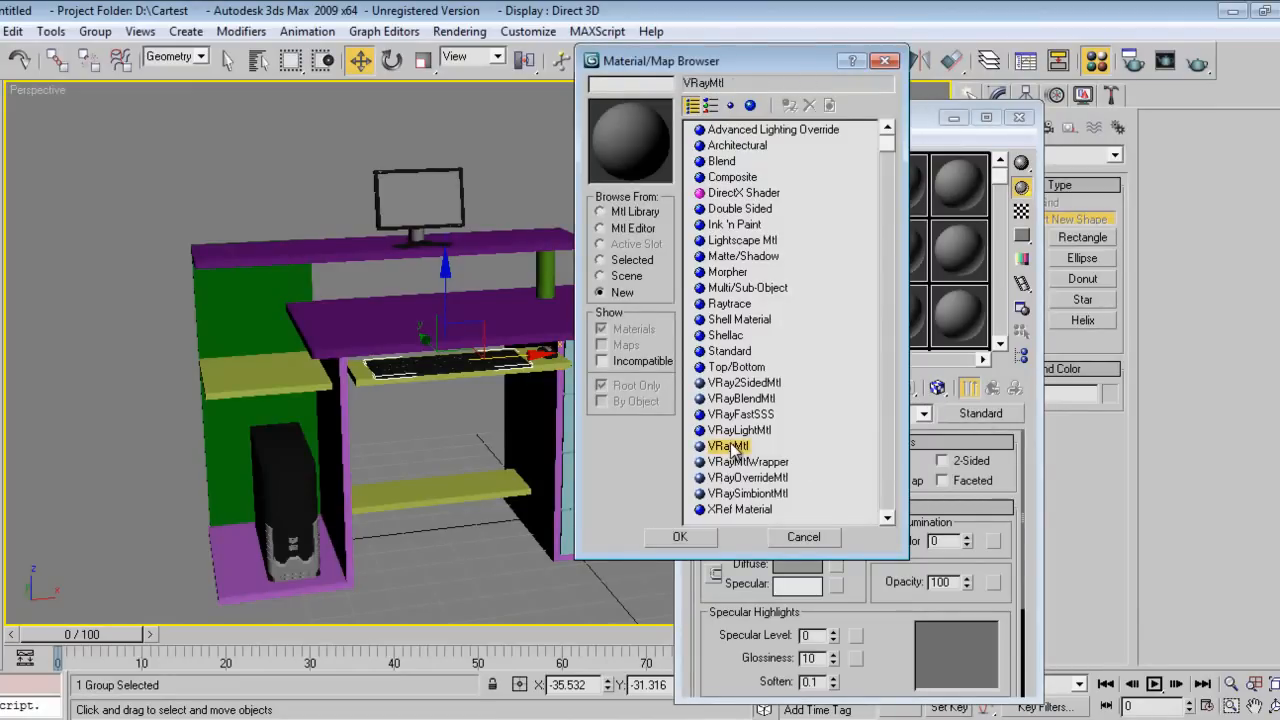
click(680, 536)
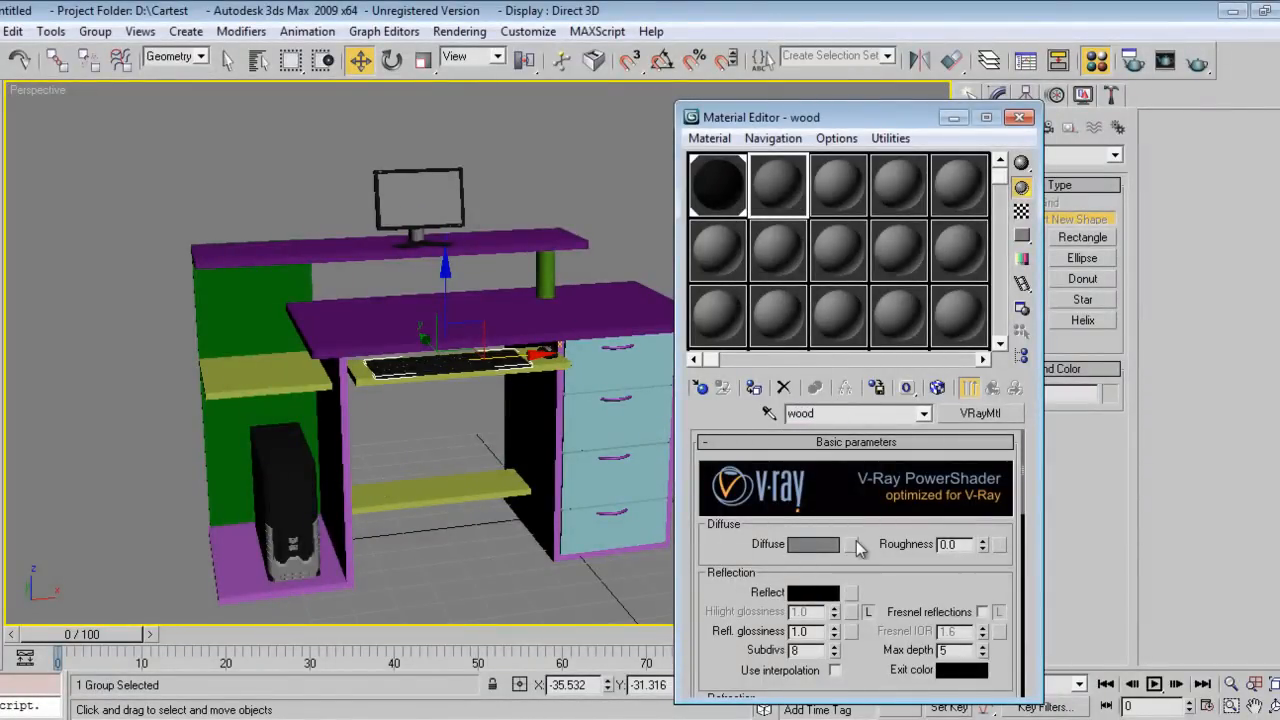
click(856, 544)
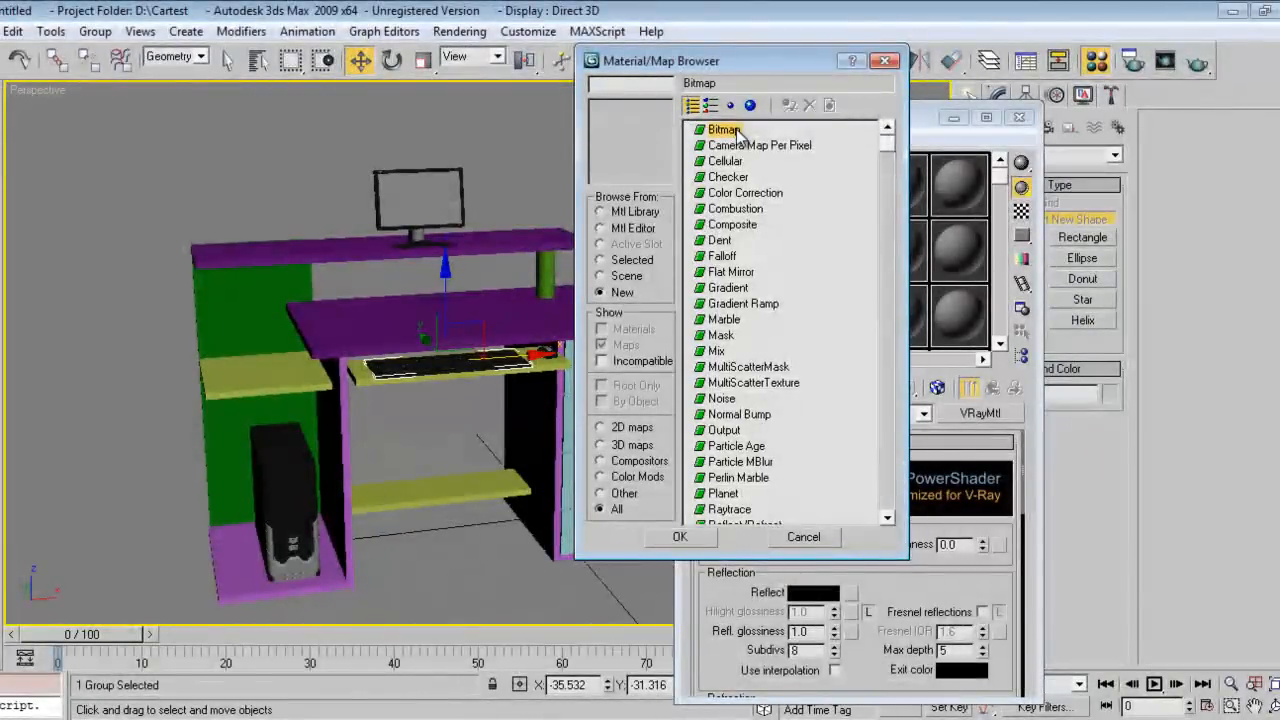
double_click(724, 128)
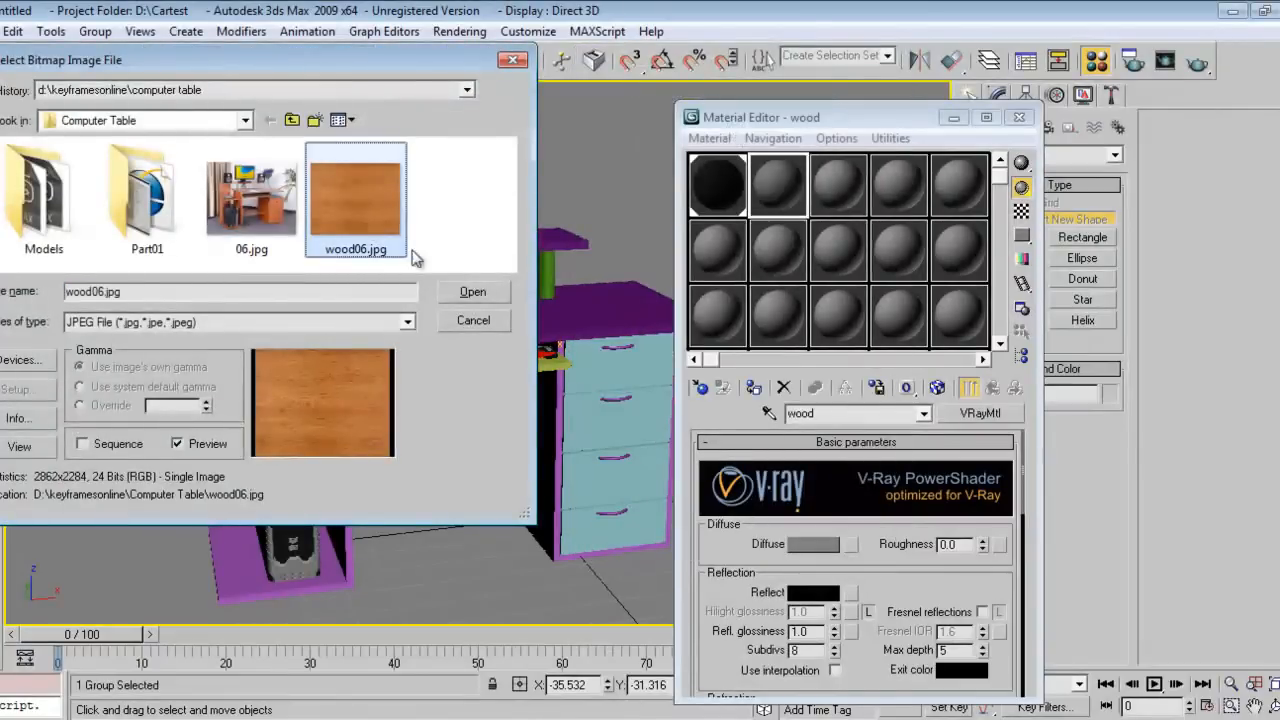
click(472, 292)
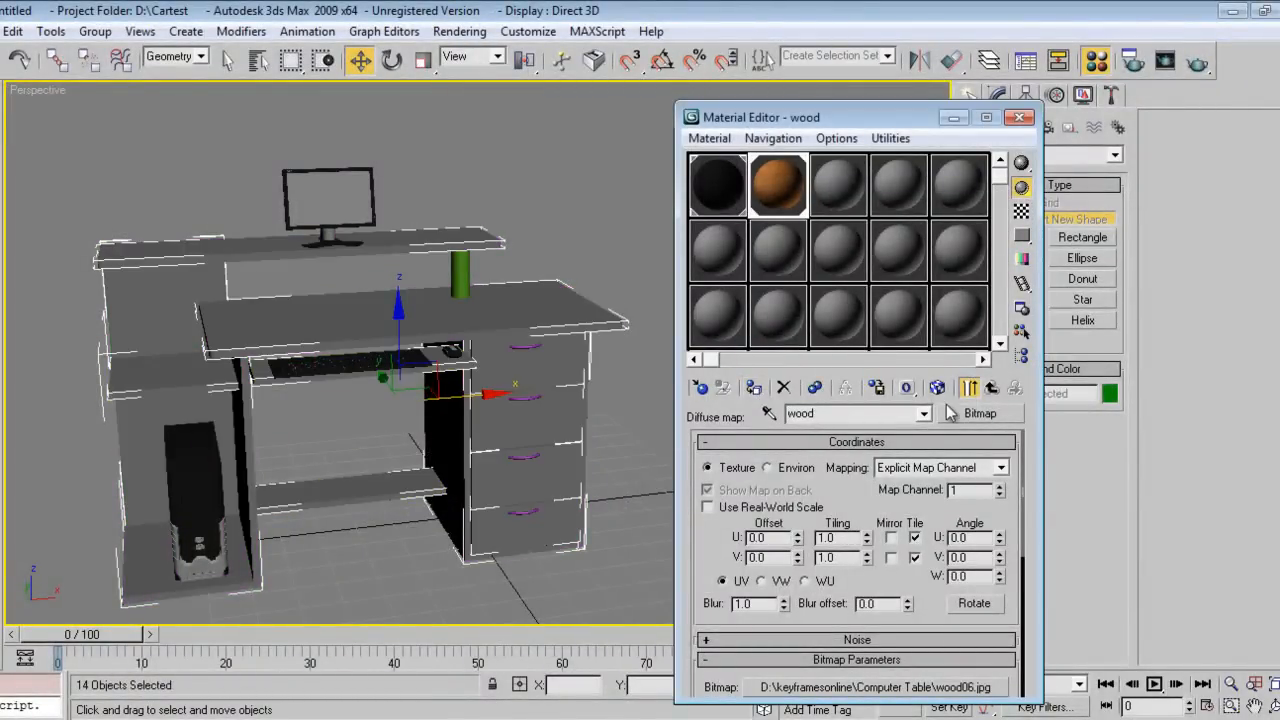
click(938, 388)
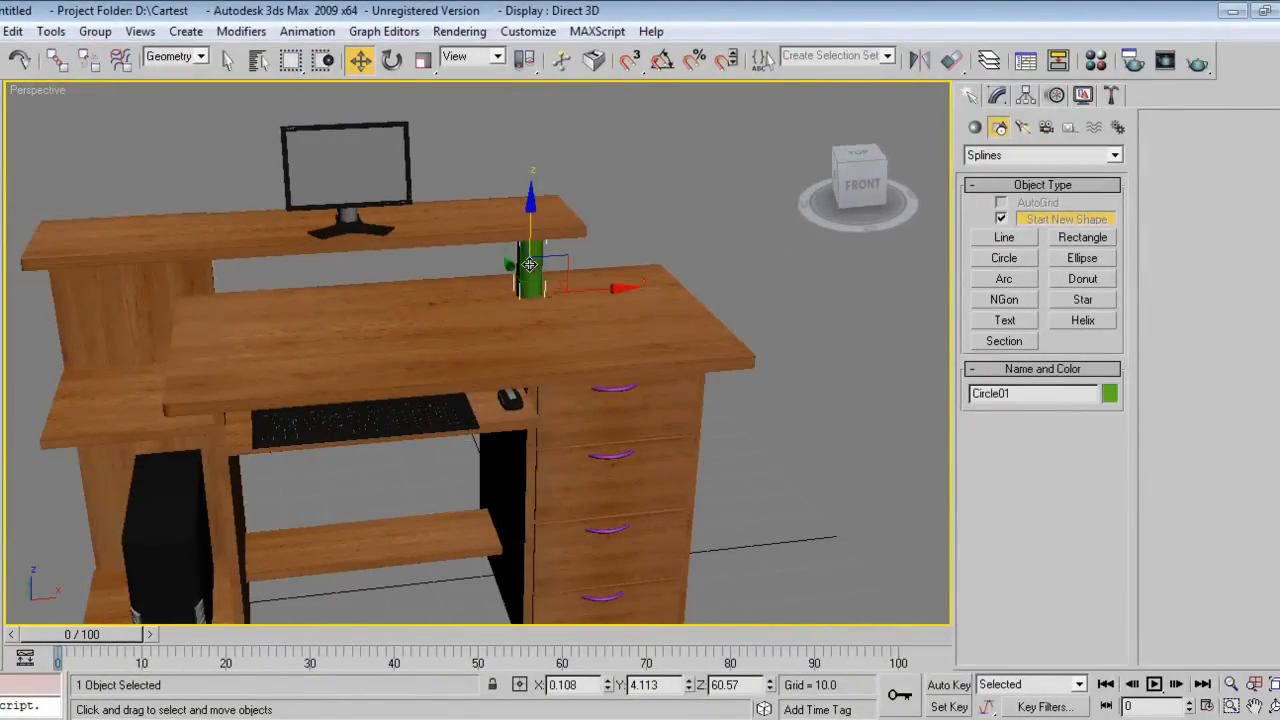
In a fresh slot create VRayMtl 'steel' with white Reflect and assign it to the post
click(1096, 60)
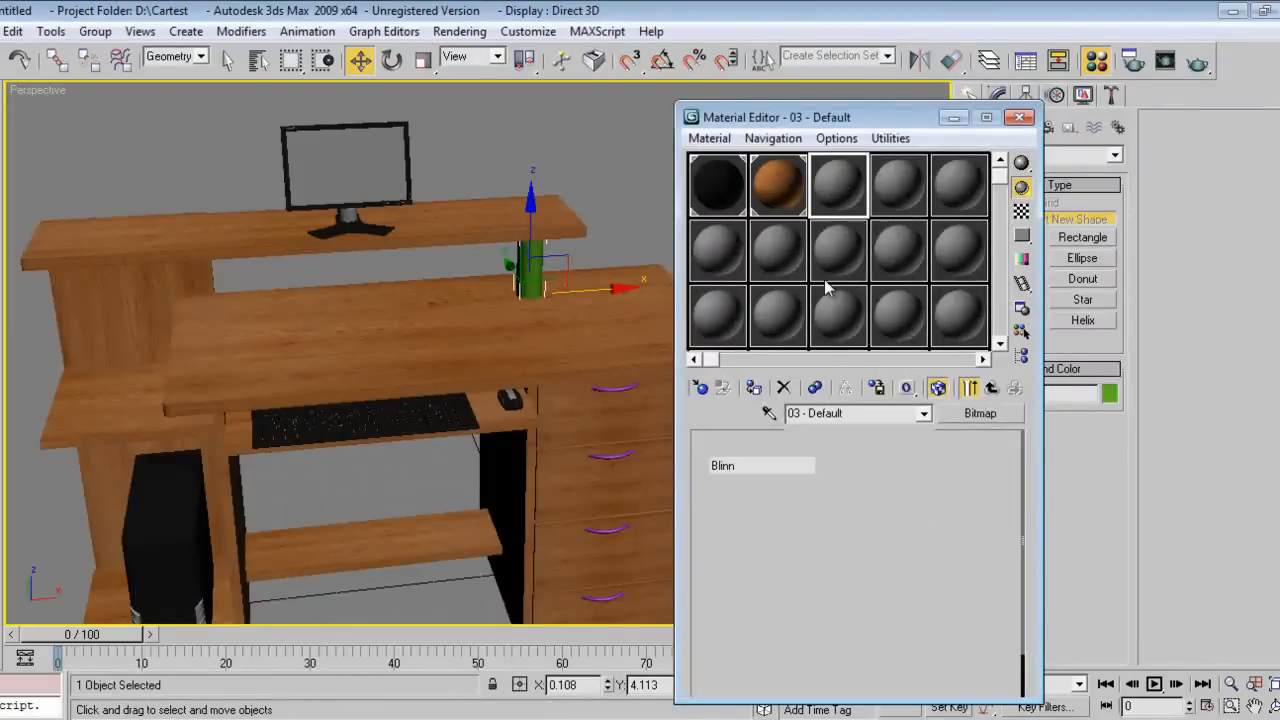
click(980, 412)
text(s)
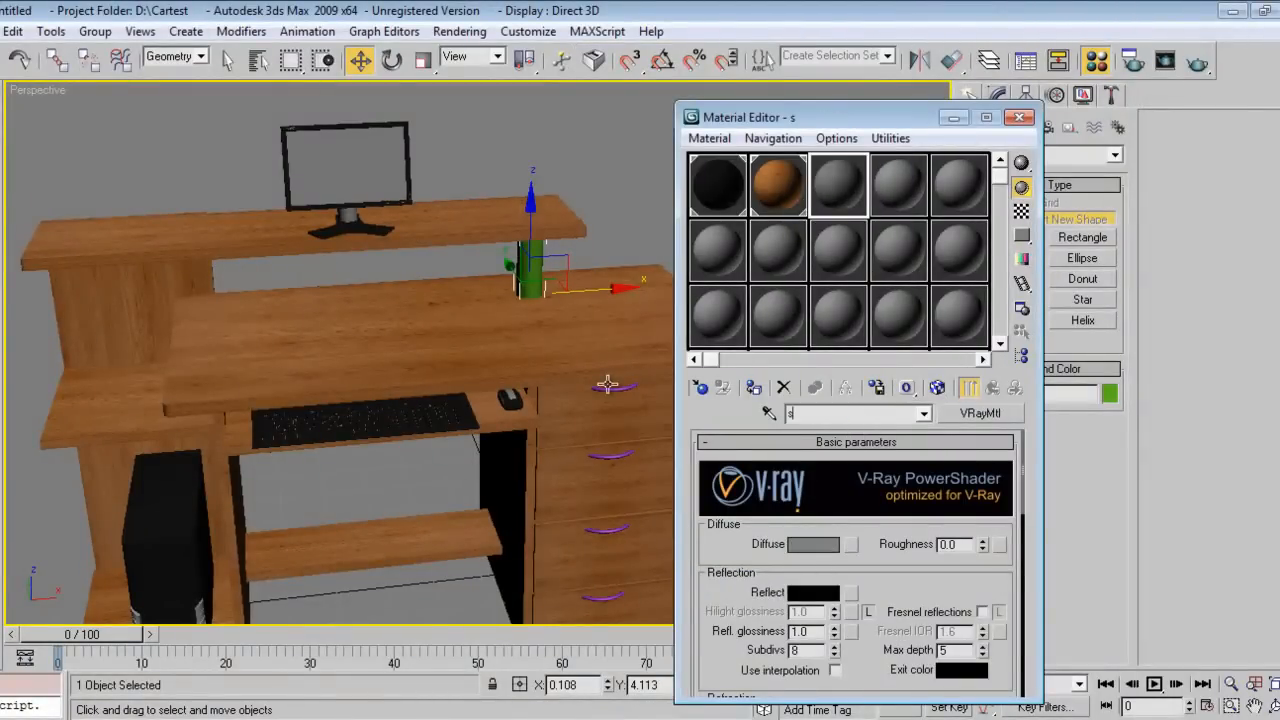
text(teel)
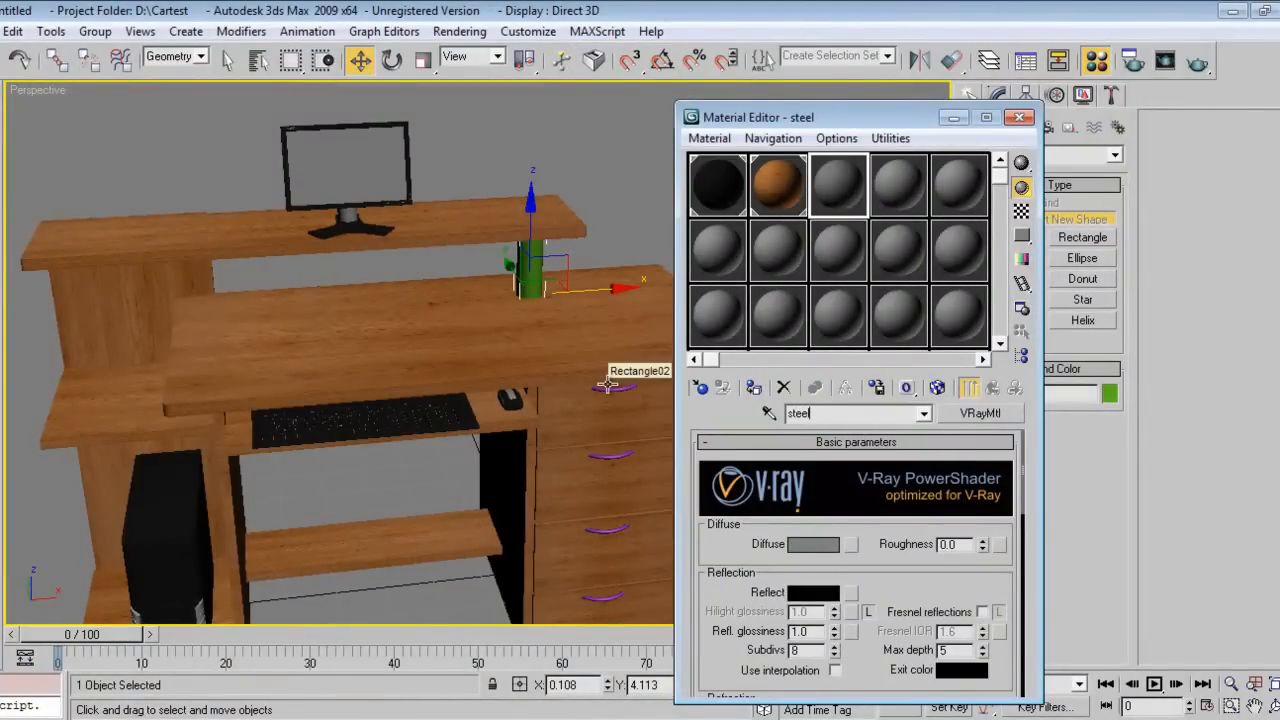
click(814, 592)
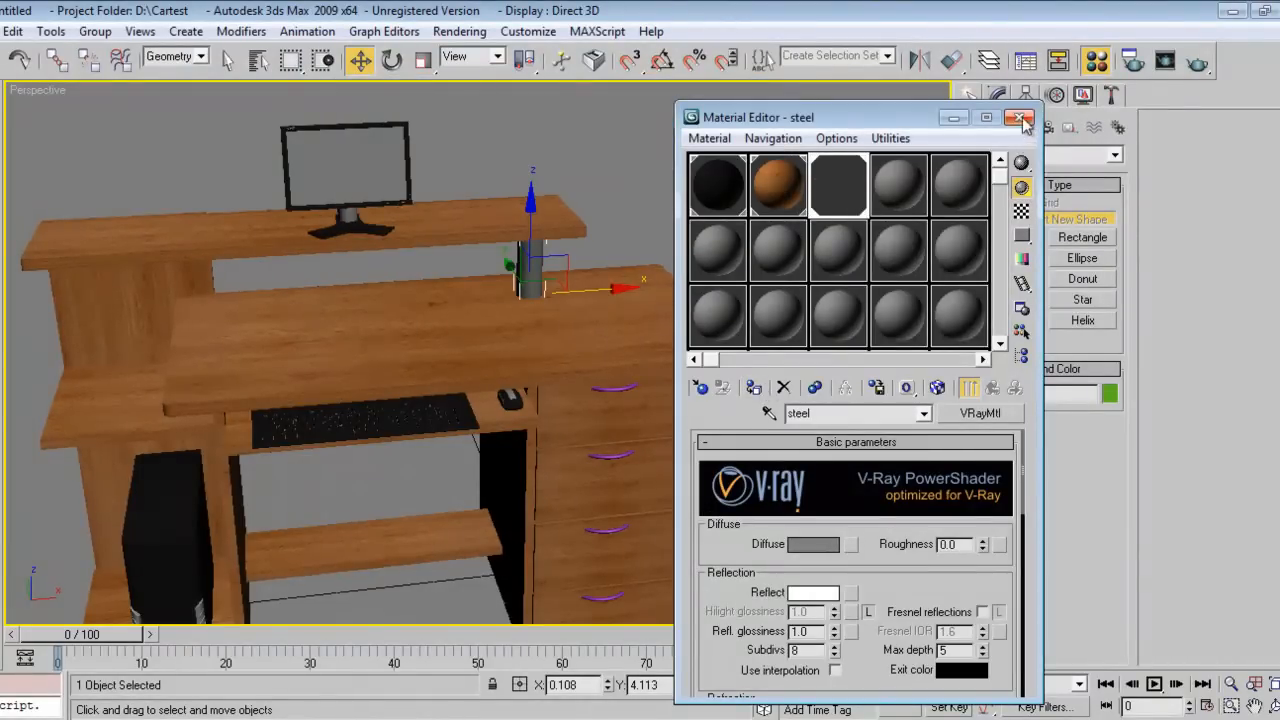
click(12, 32)
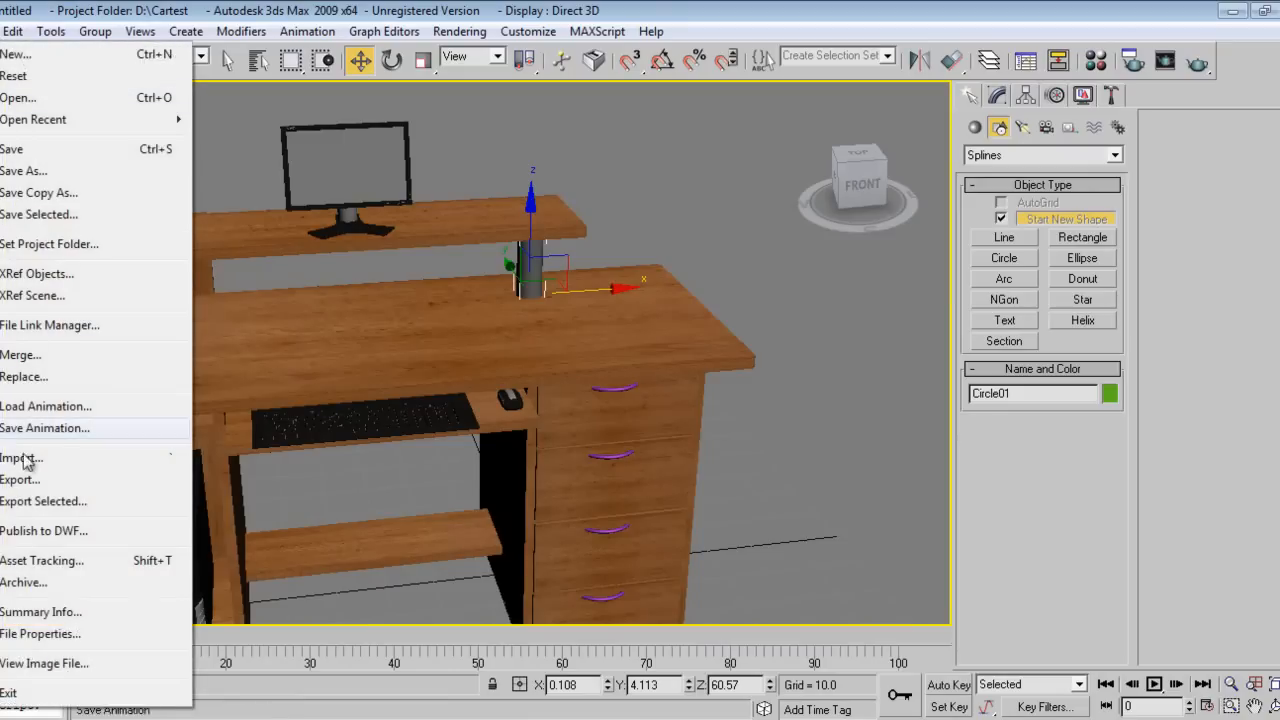
mouse_move(36, 362)
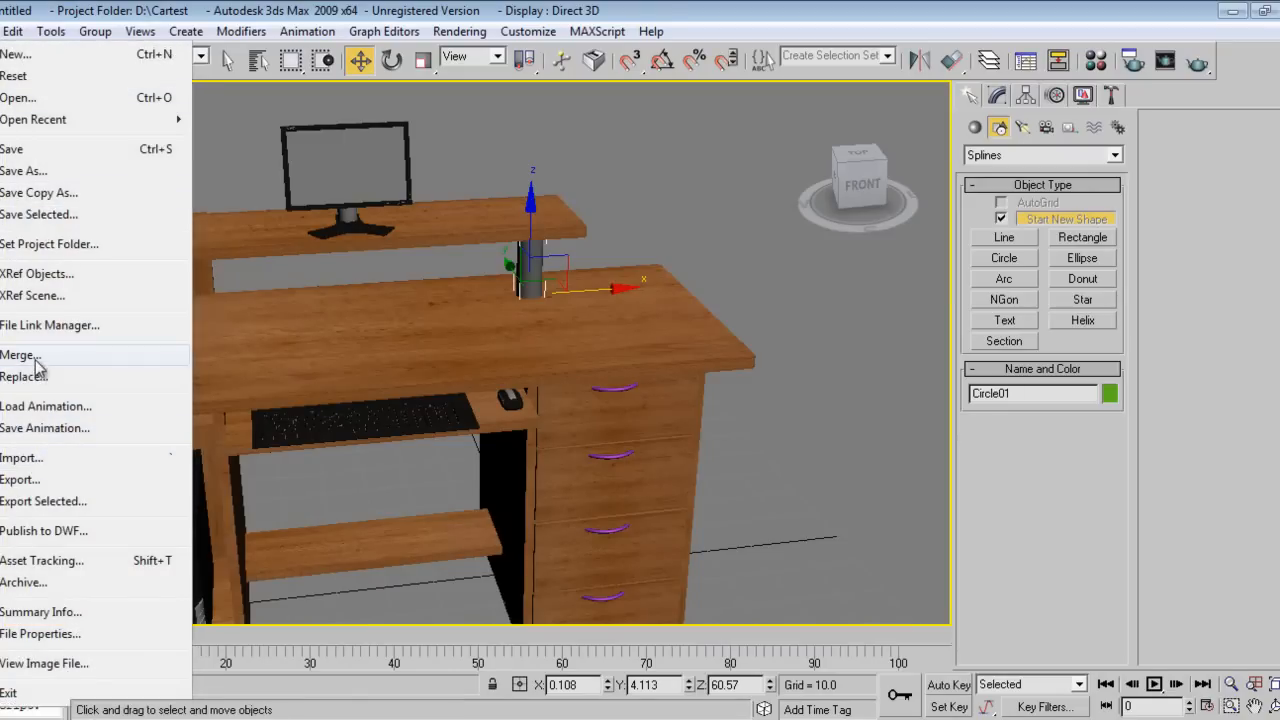
Merge all objects from Speaker.max, keeping the scene's existing materials
click(18, 356)
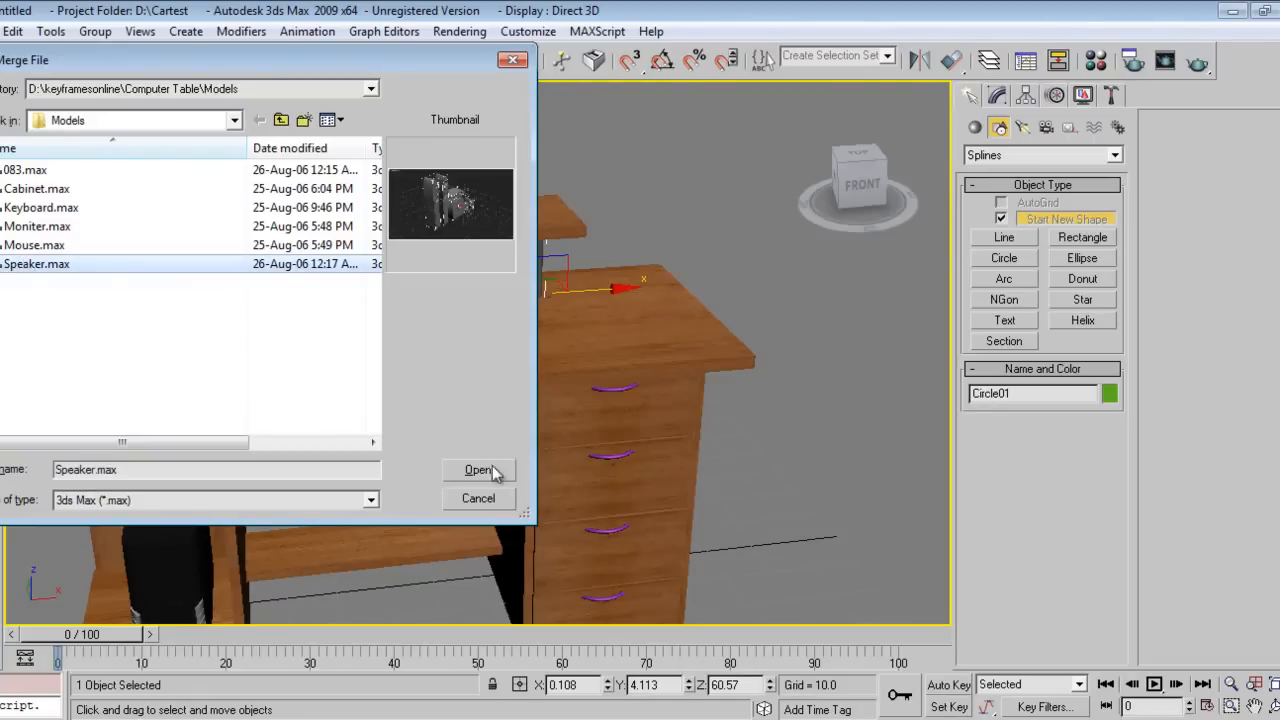
click(478, 470)
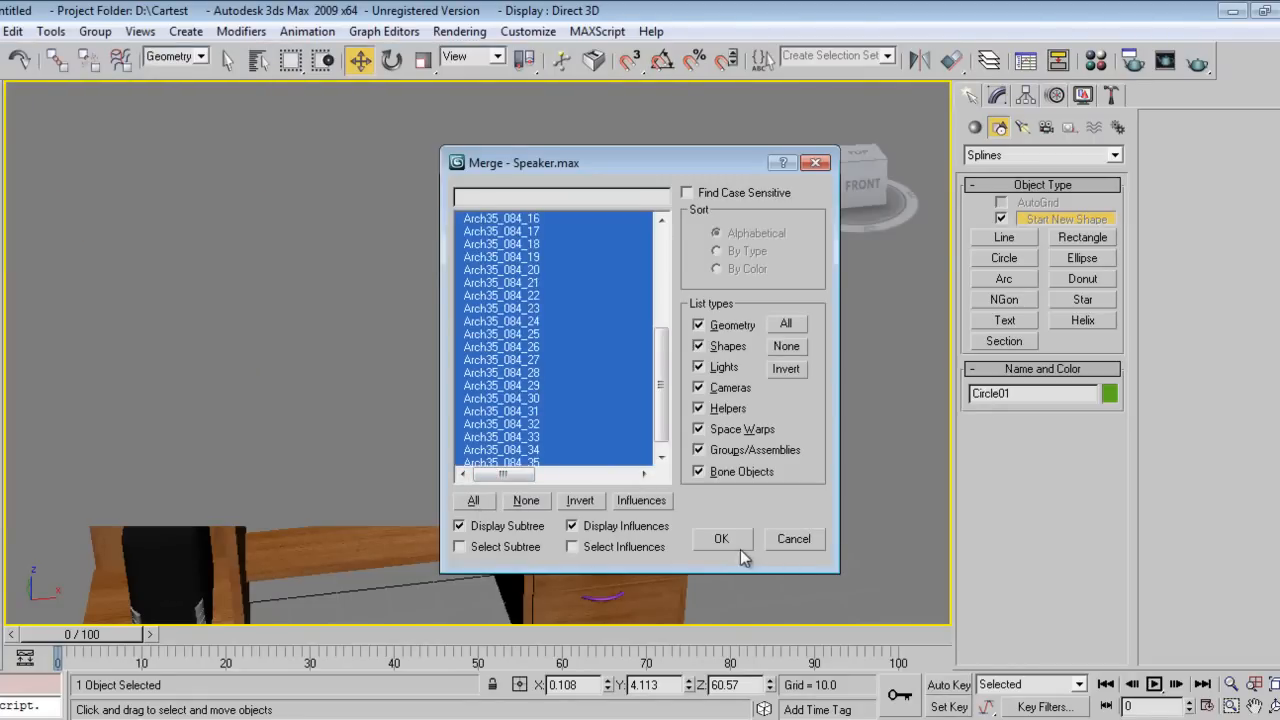
click(720, 538)
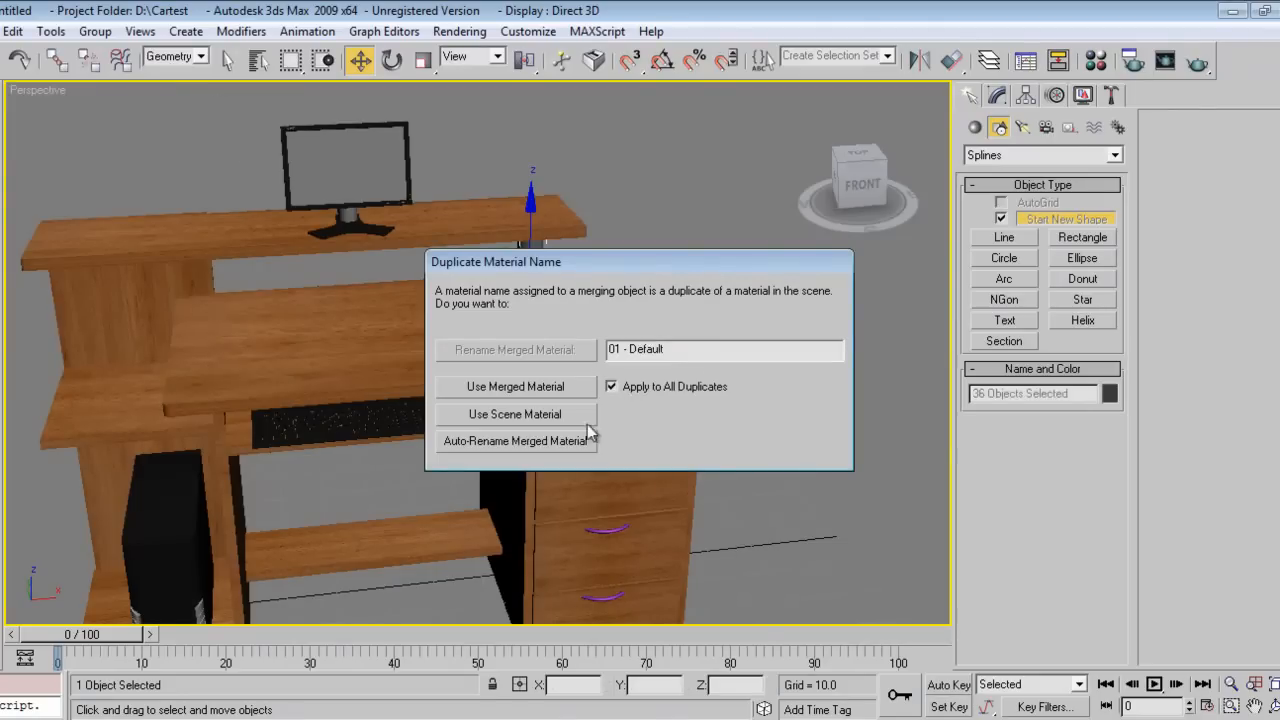
click(516, 412)
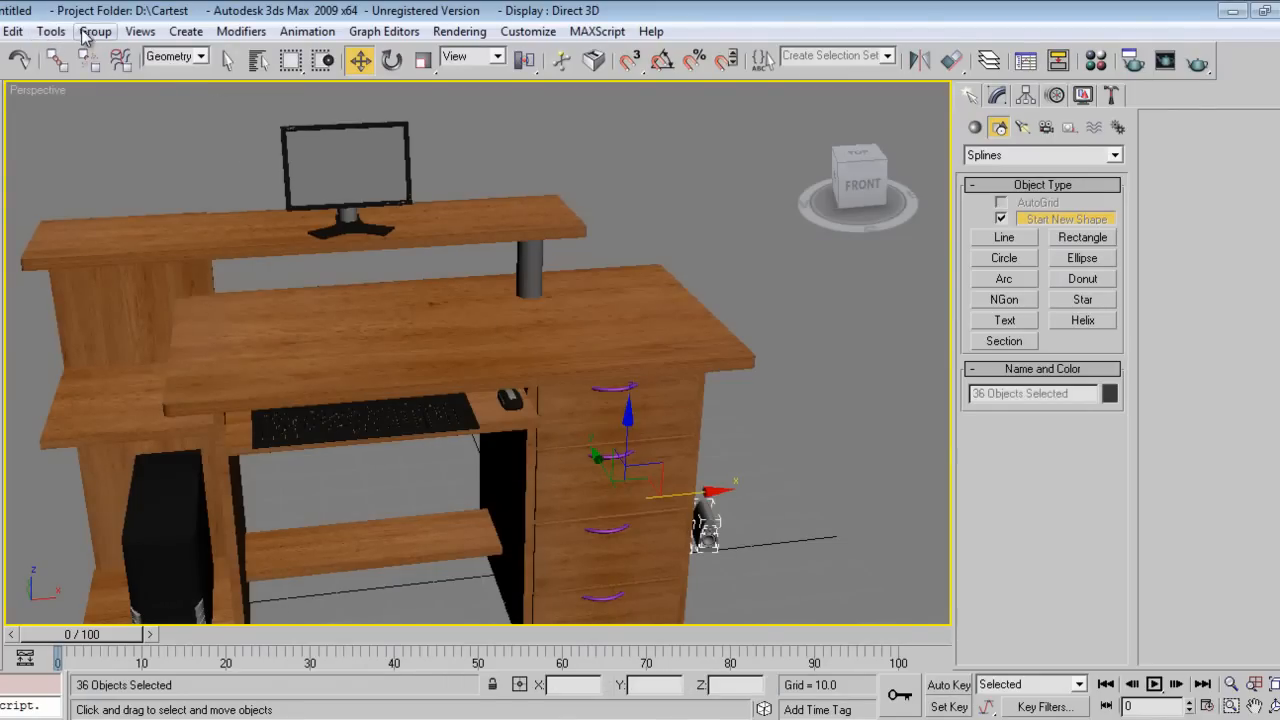
Group the merged speaker objects as Group02 beside the desk
click(96, 32)
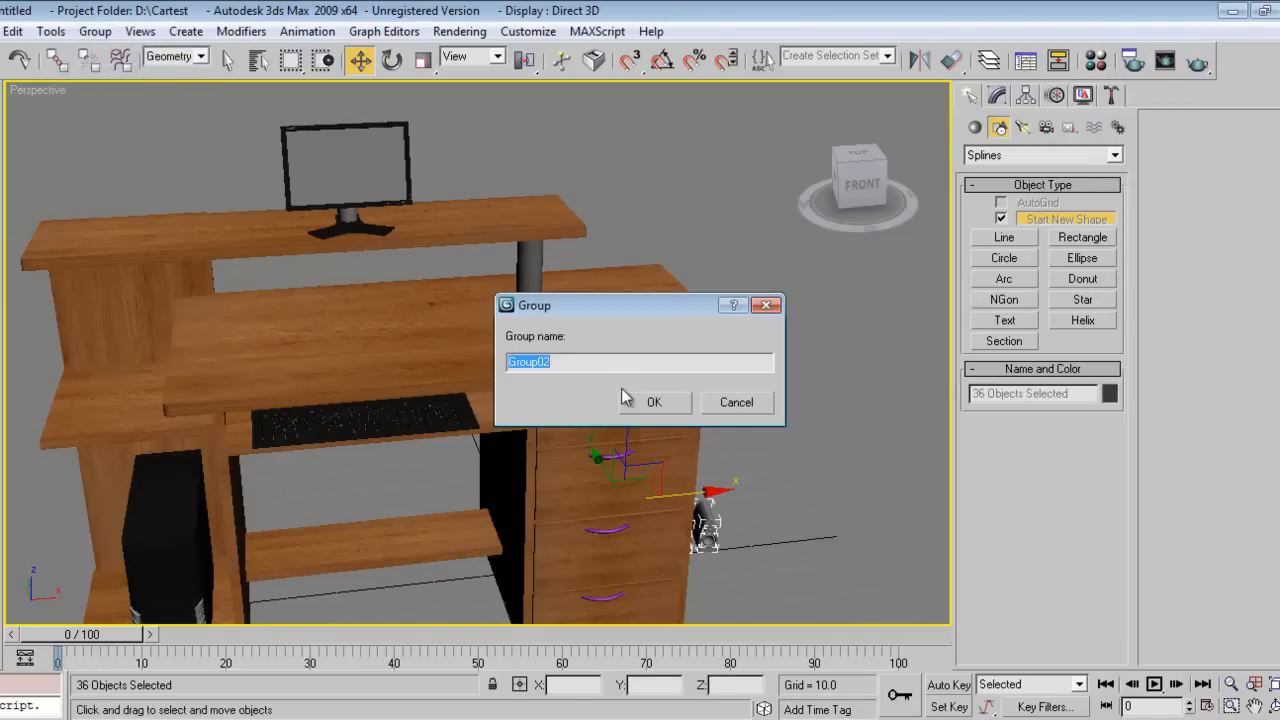
click(654, 402)
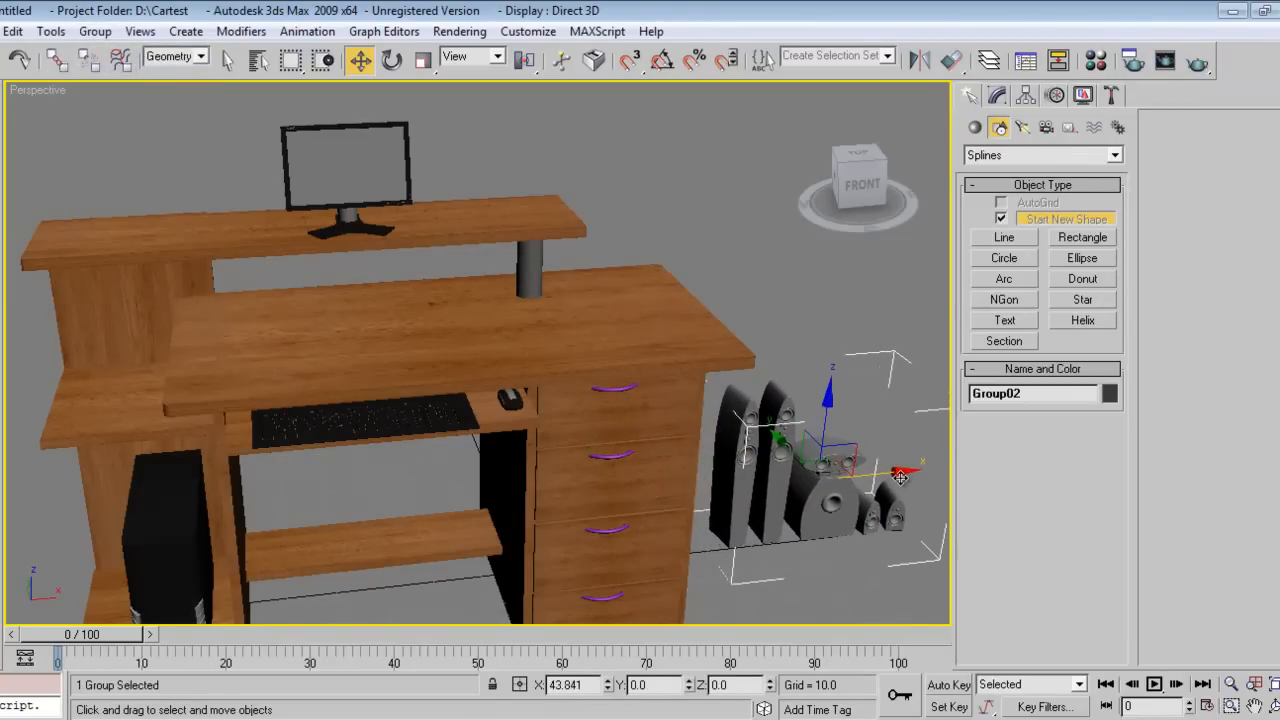
click(12, 32)
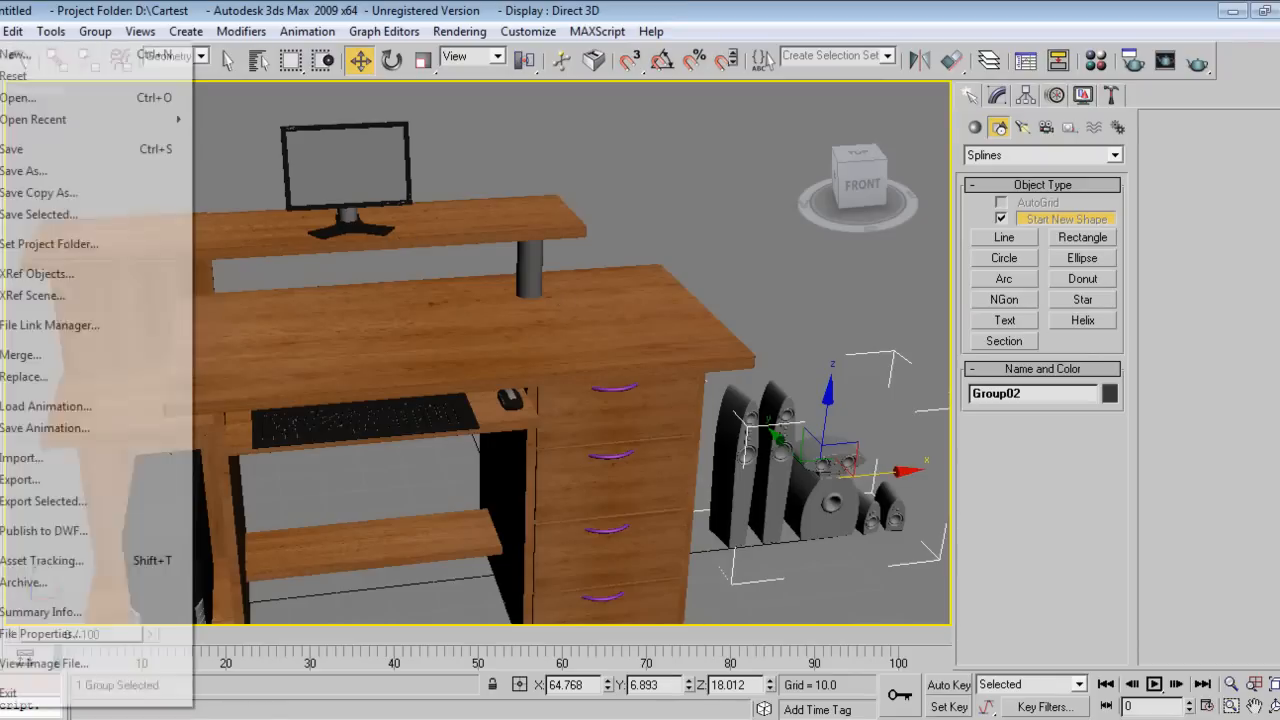
Merge all objects from 083.max into the scene, auto-renaming the duplicate merged material
click(20, 354)
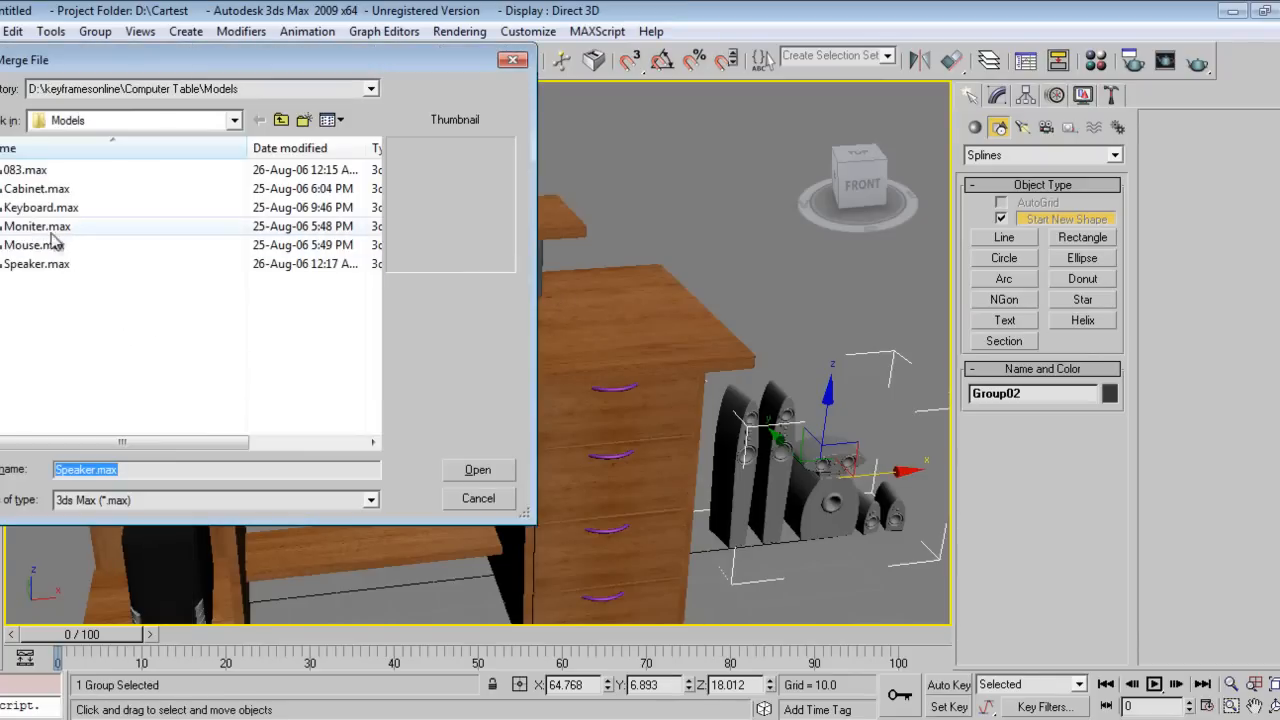
click(24, 168)
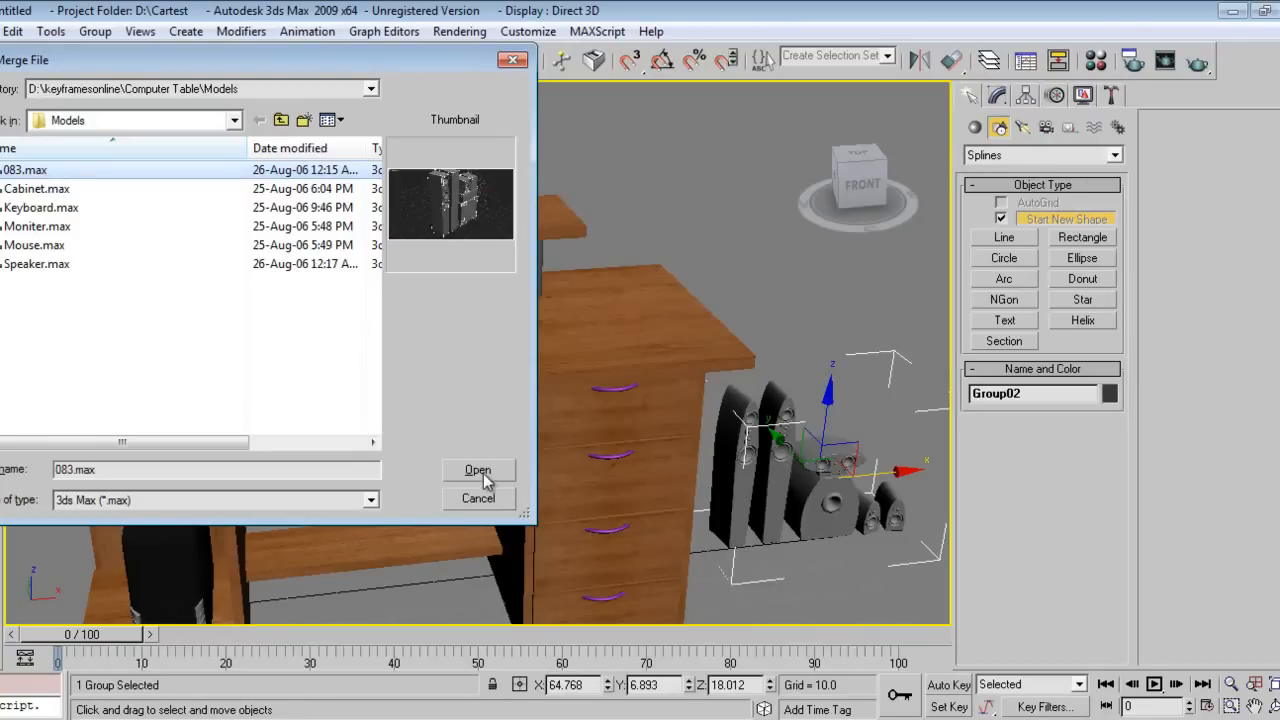
click(476, 470)
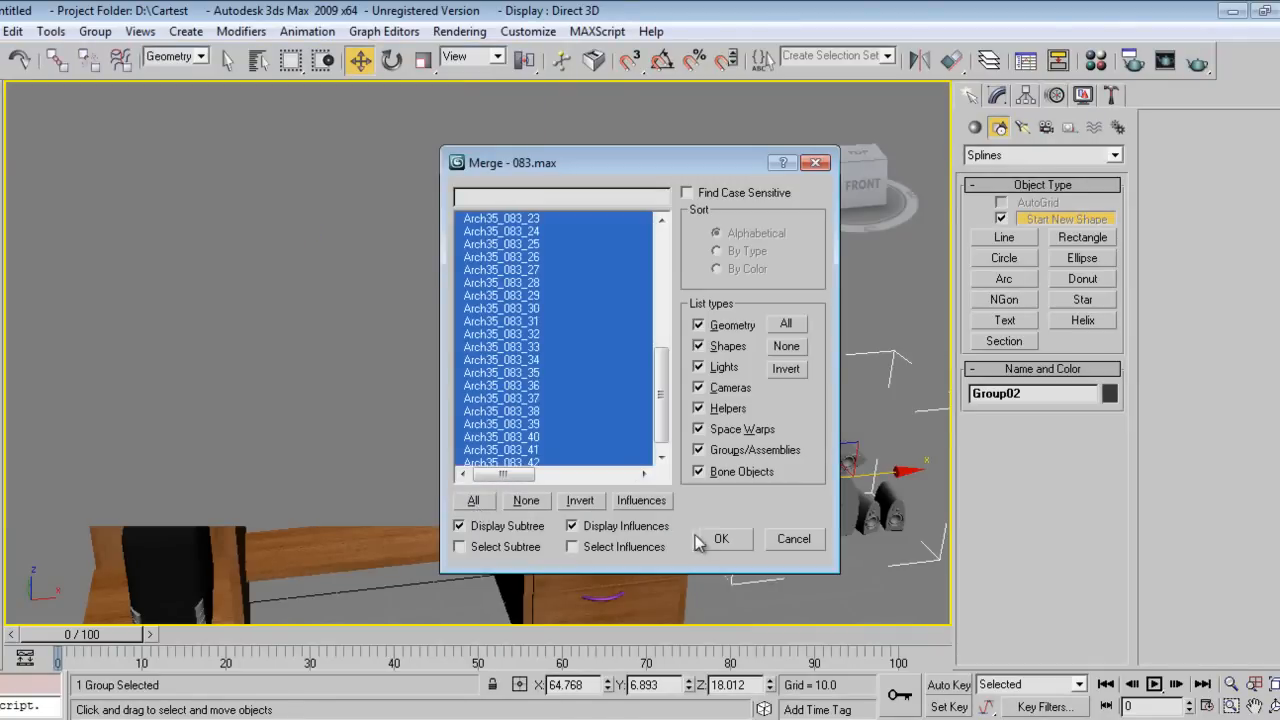
click(720, 538)
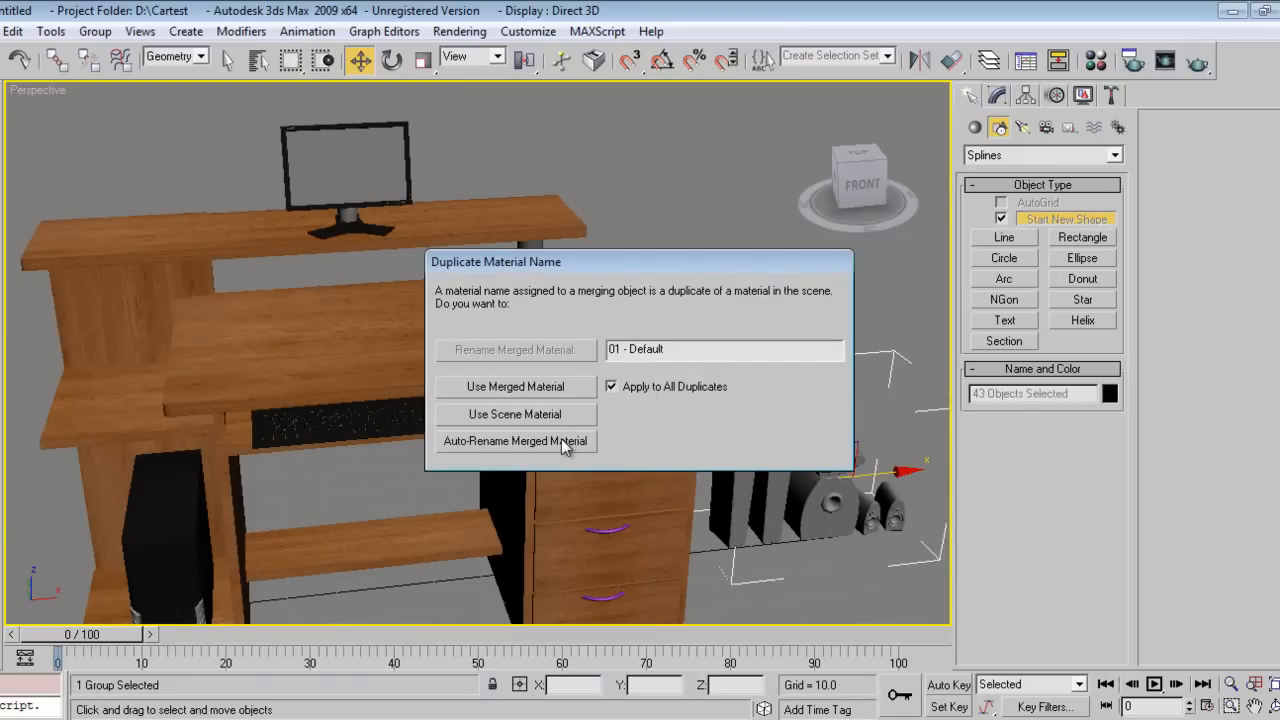
click(96, 32)
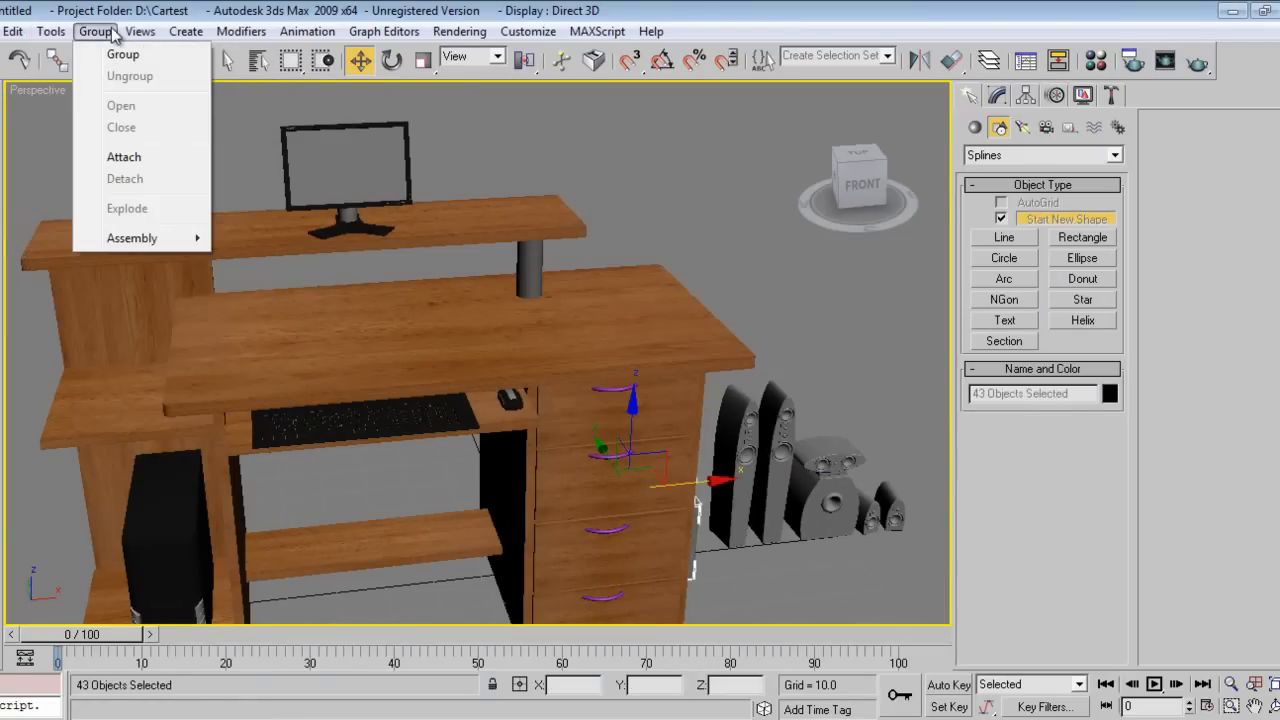
Group the merged speaker set as Group03 and isolate it on its own
click(122, 54)
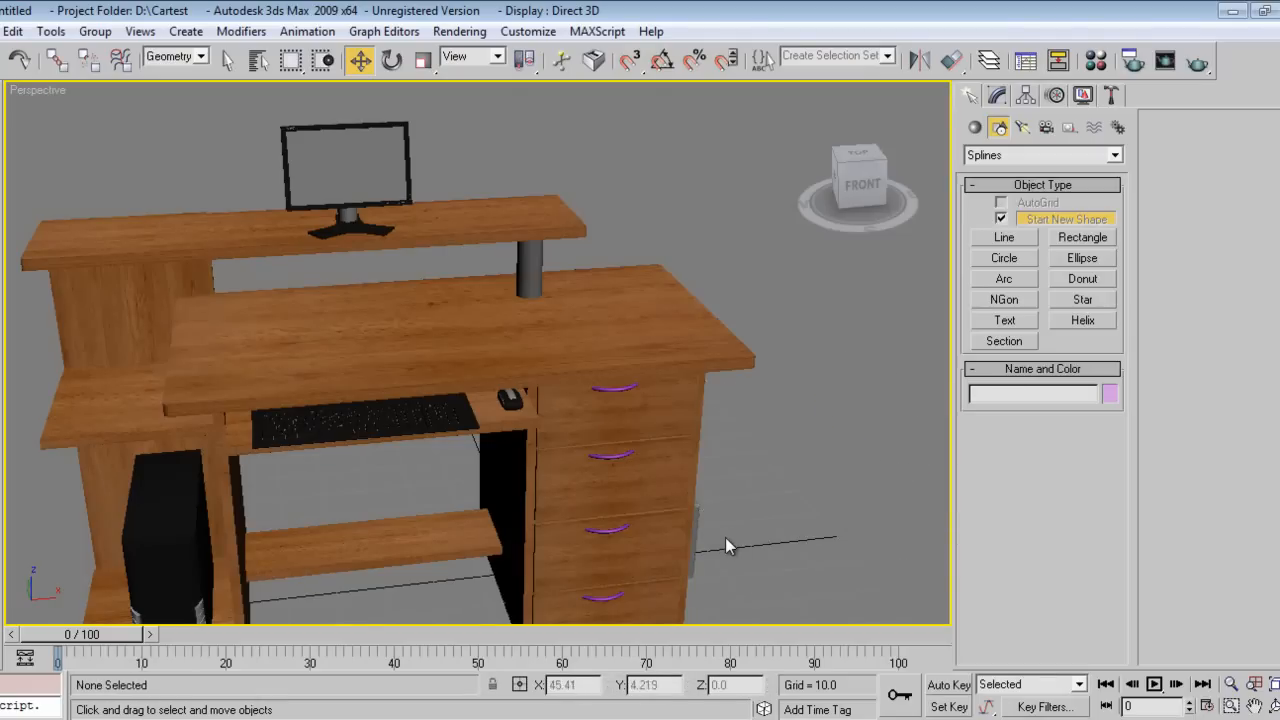
drag(728, 544, 648, 496)
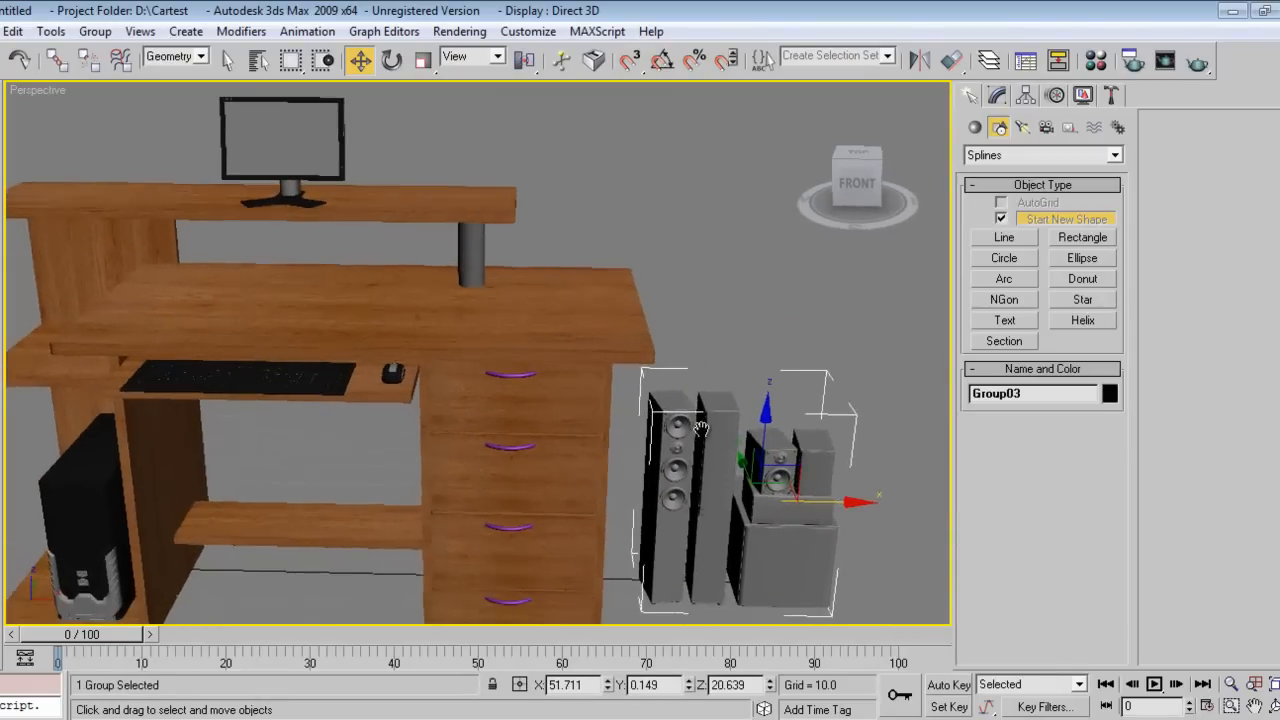
click(94, 32)
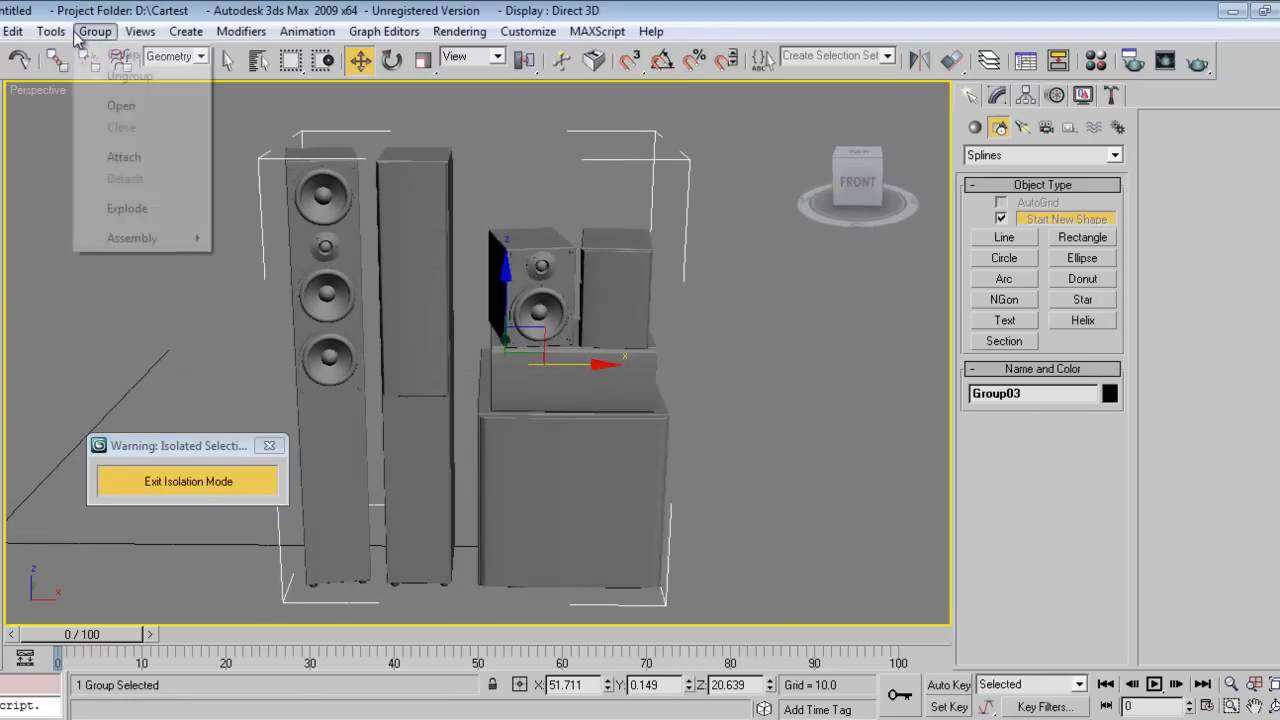
Open the speaker group and select all parts of the small bookshelf speaker
click(128, 208)
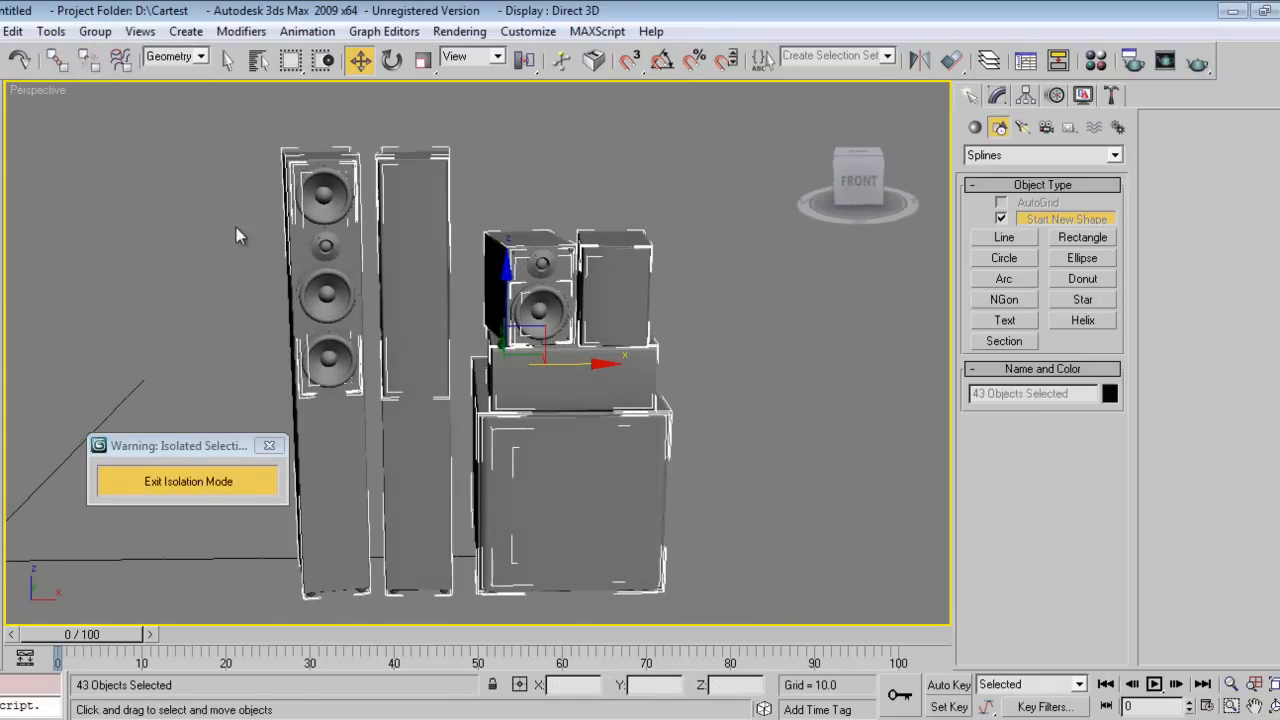
click(410, 330)
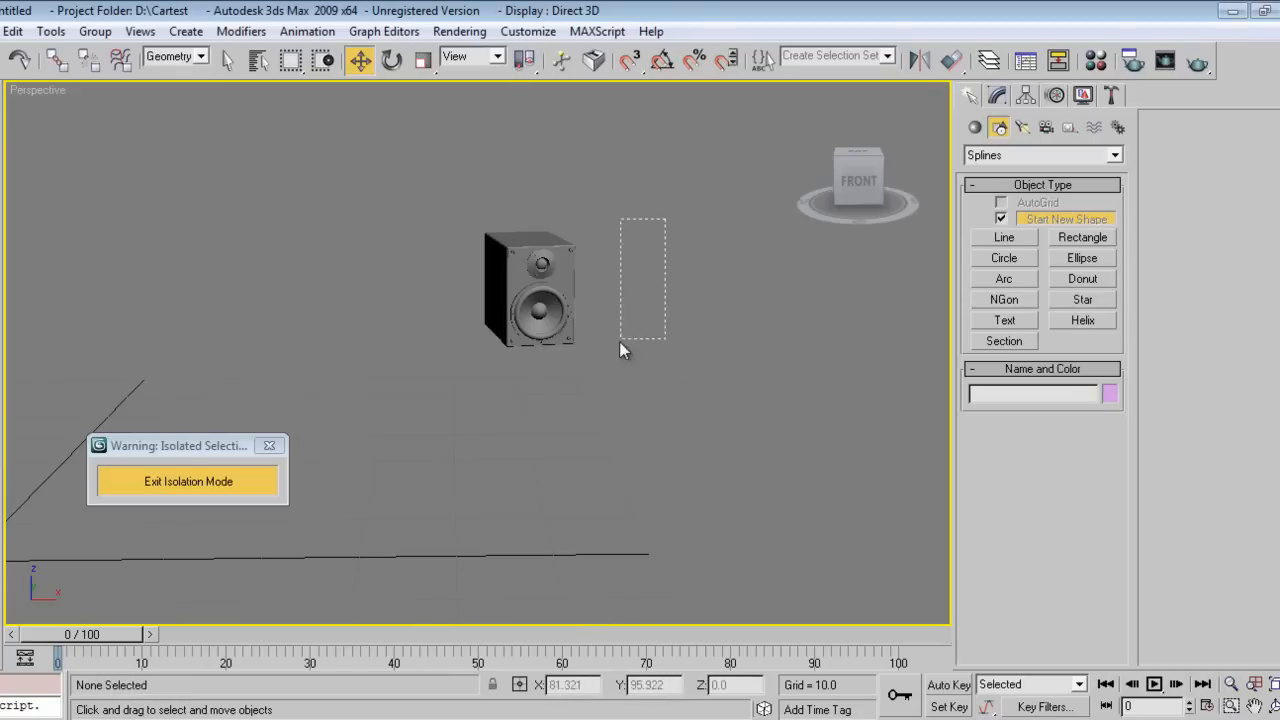
click(528, 290)
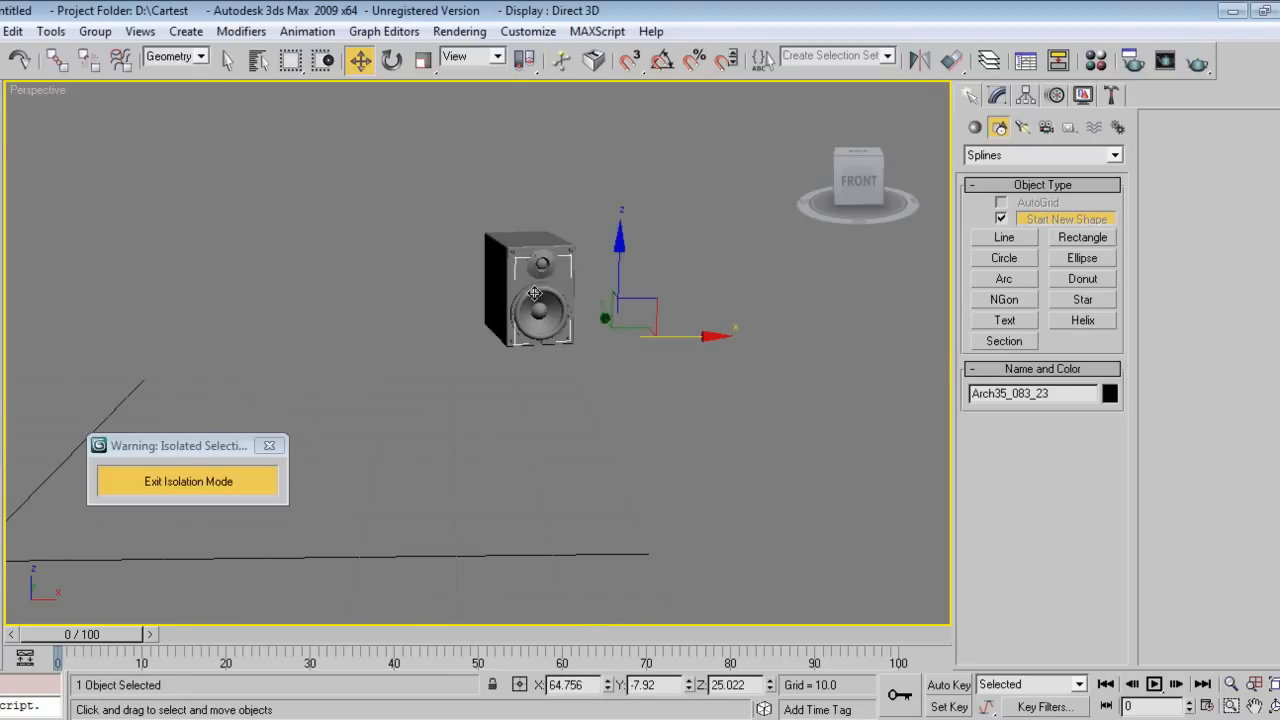
click(96, 32)
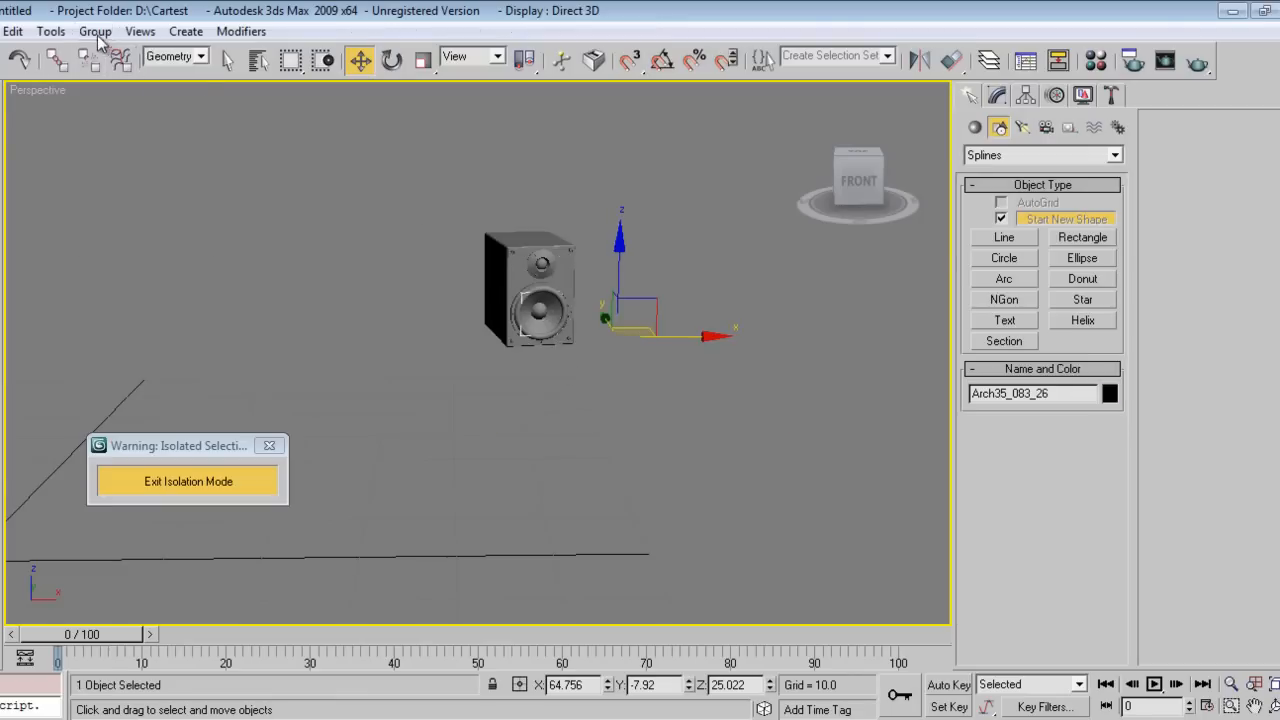
drag(416, 188, 712, 458)
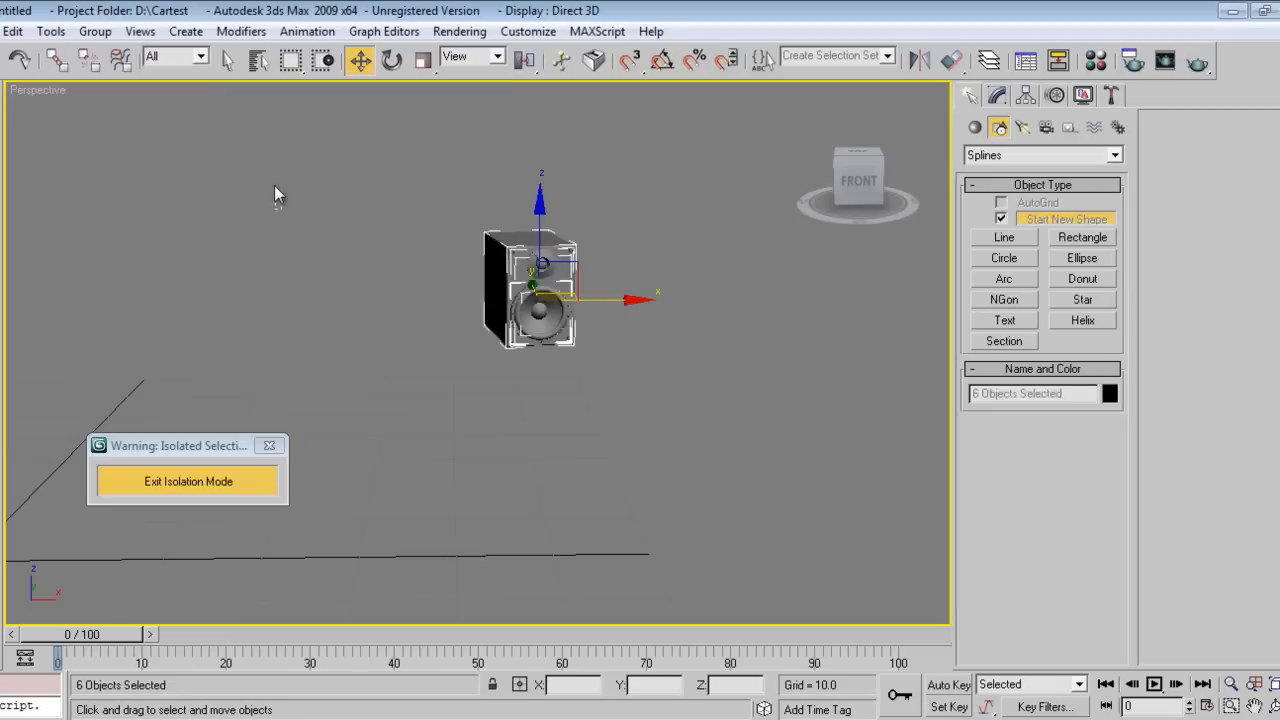
Group the six speaker parts as Group02 and open the group for editing
click(94, 32)
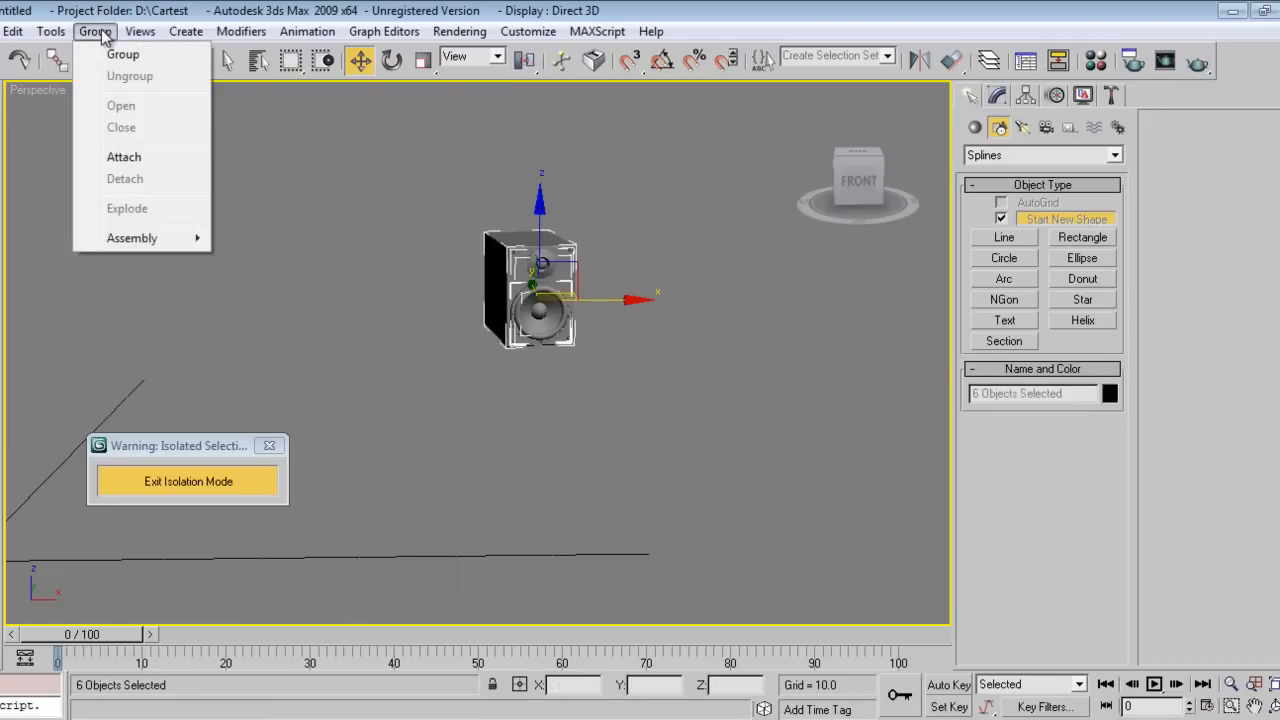
click(124, 54)
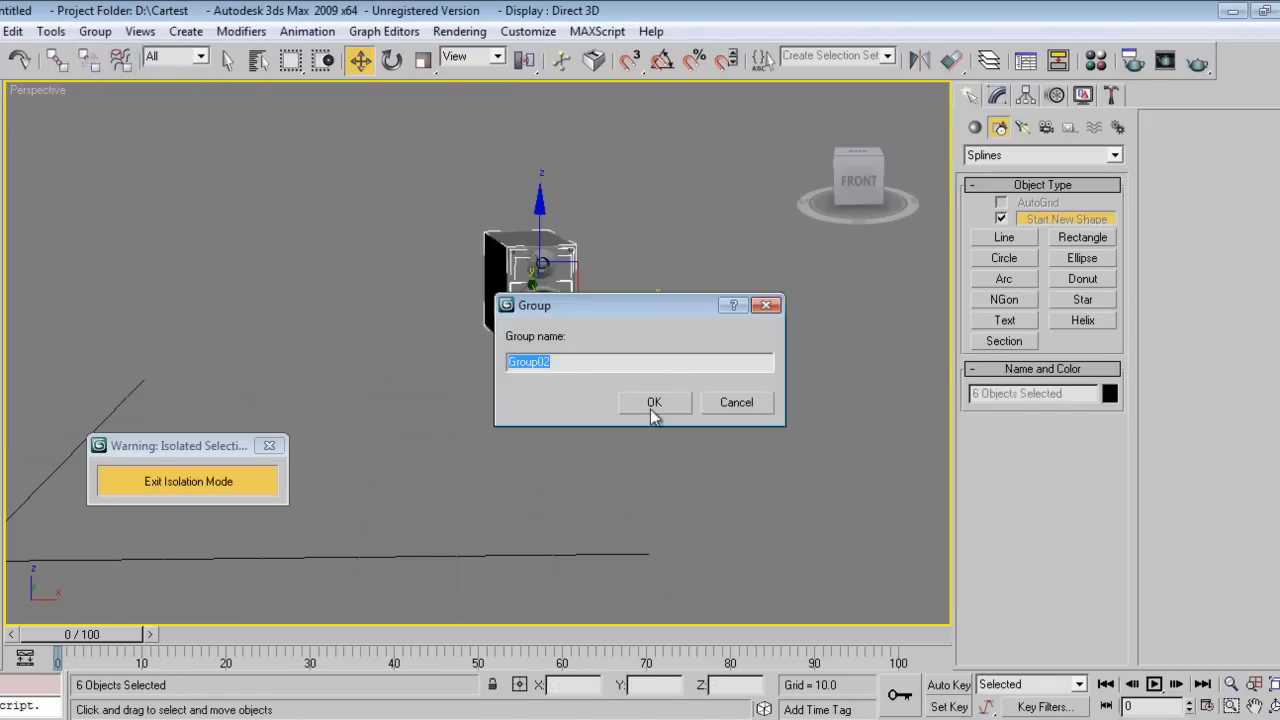
click(654, 402)
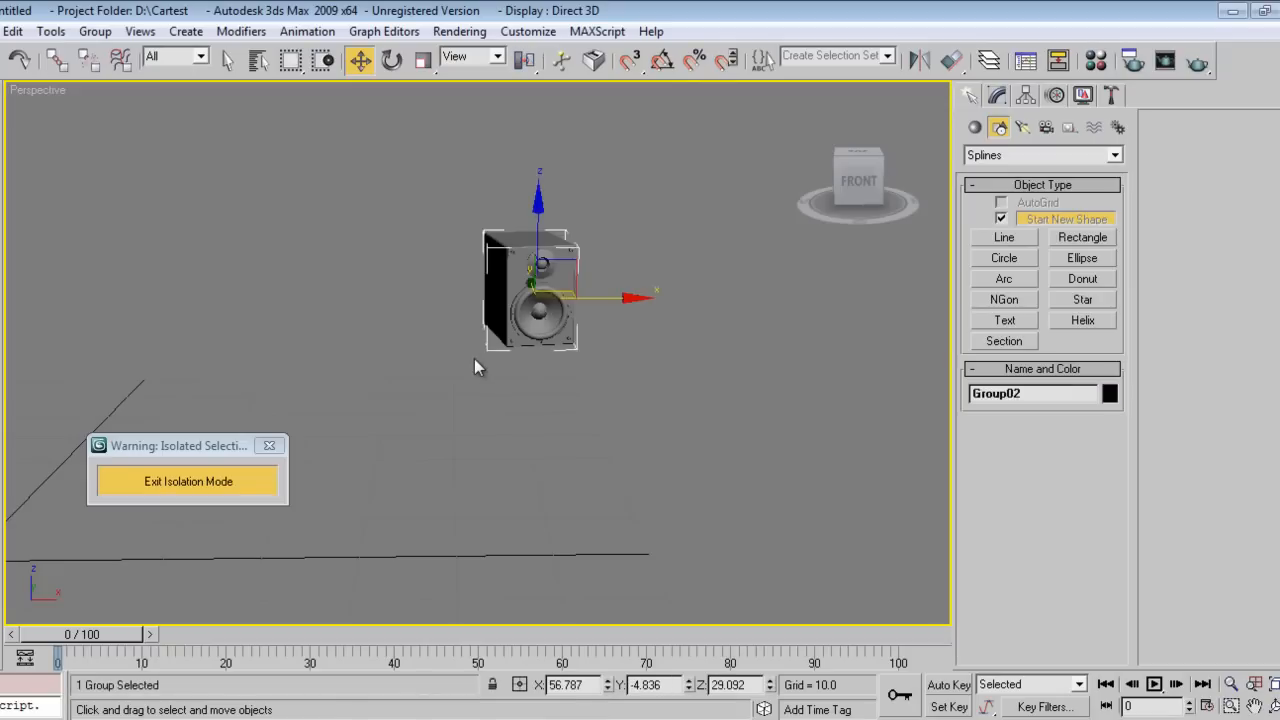
click(96, 32)
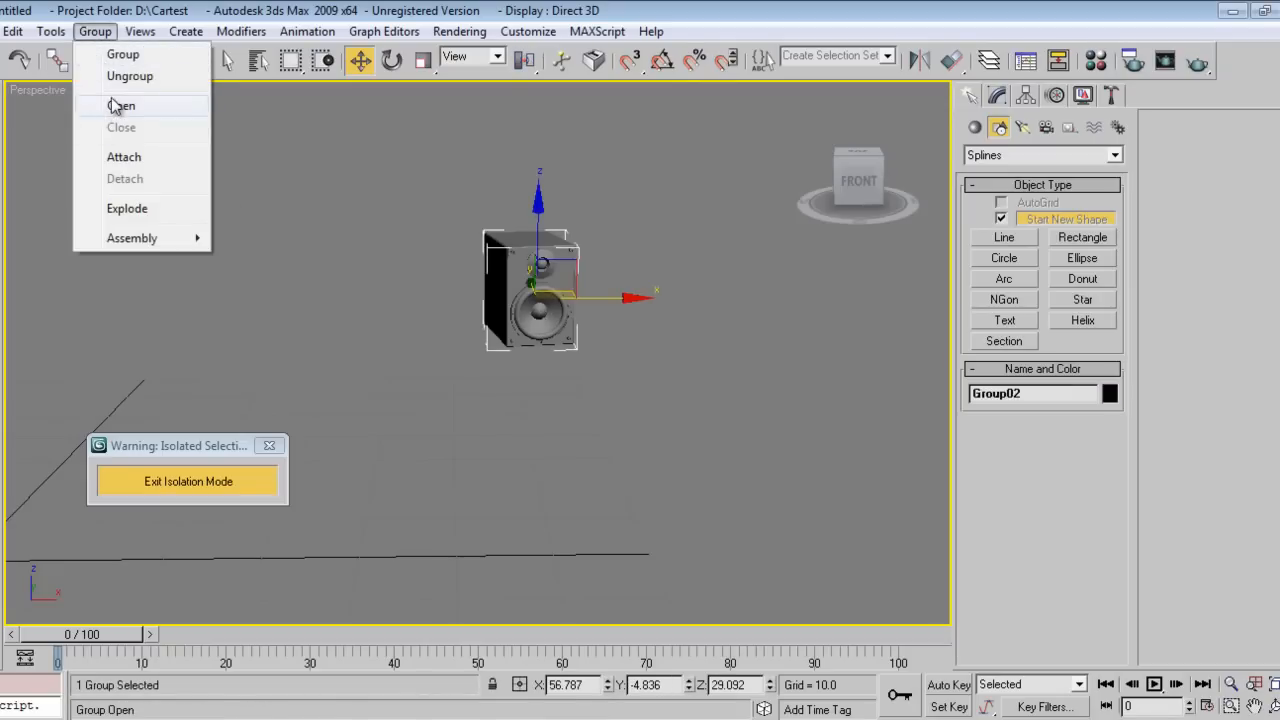
click(120, 104)
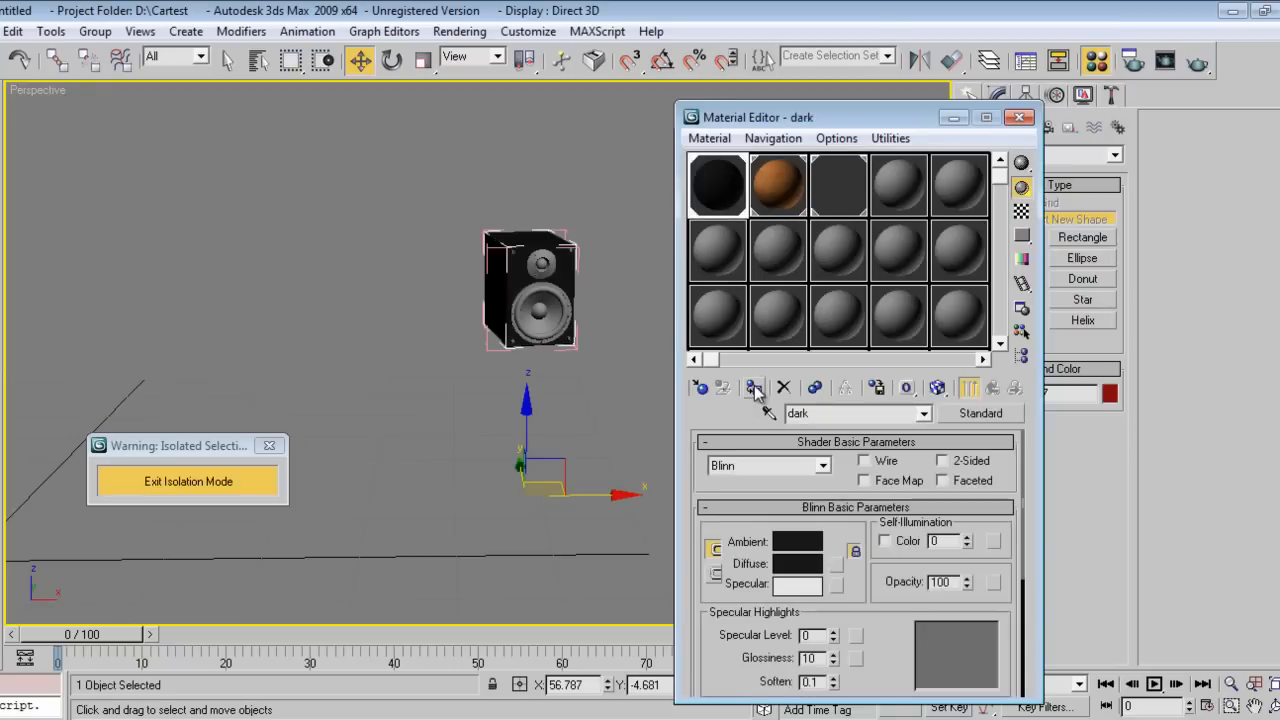
Assign the 'dark' material to the speaker and exit isolation to show the full desk
click(96, 32)
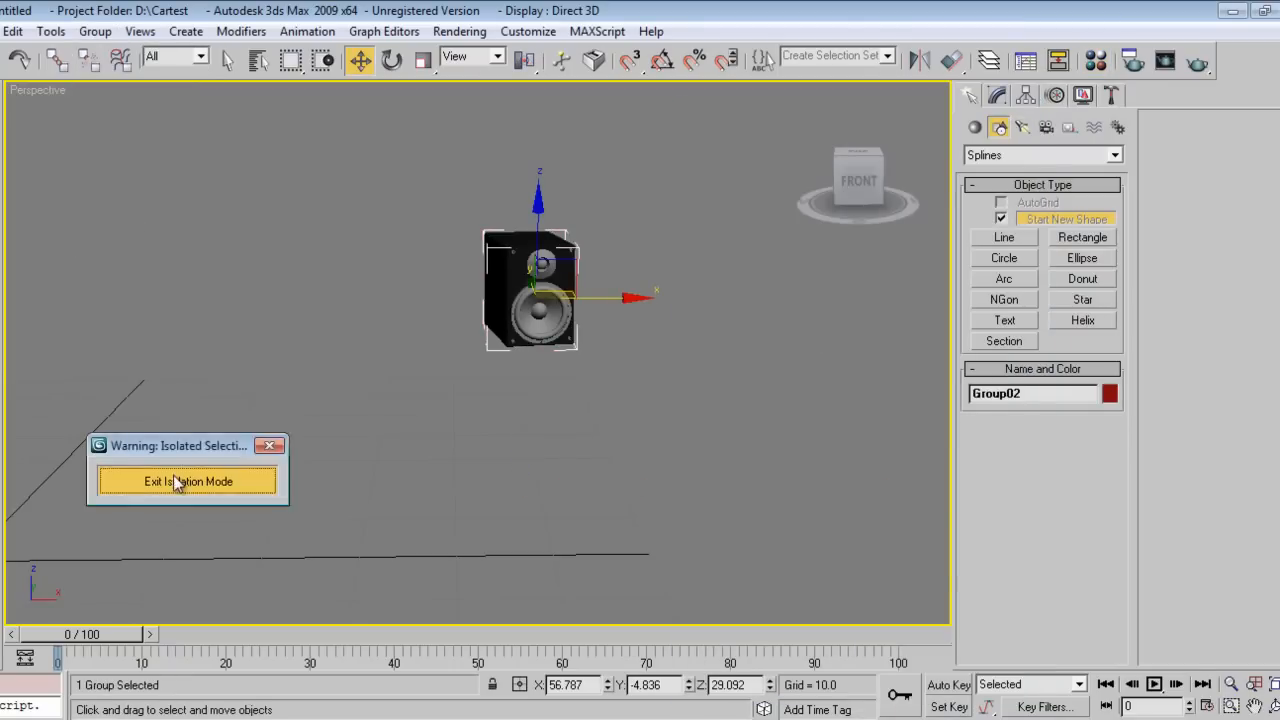
click(188, 480)
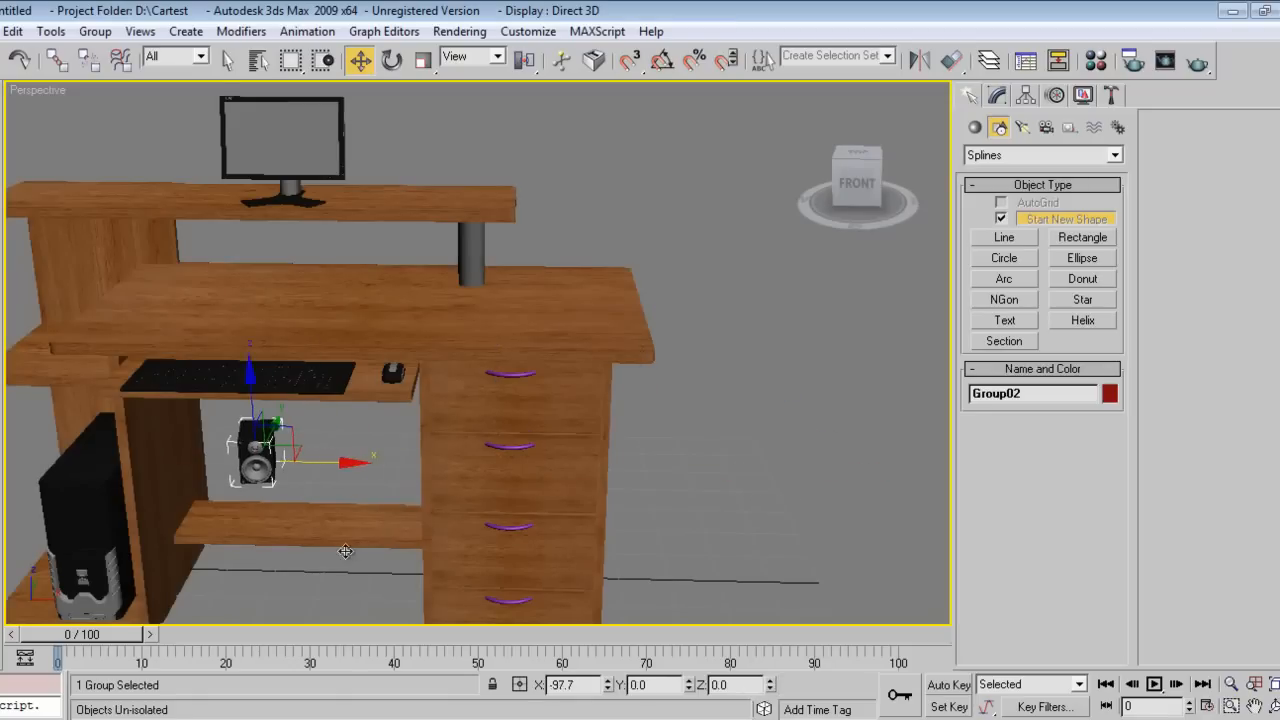
Move, scale and rotate the speaker onto the upper shelf's left end beside the monitor
drag(256, 456, 196, 180)
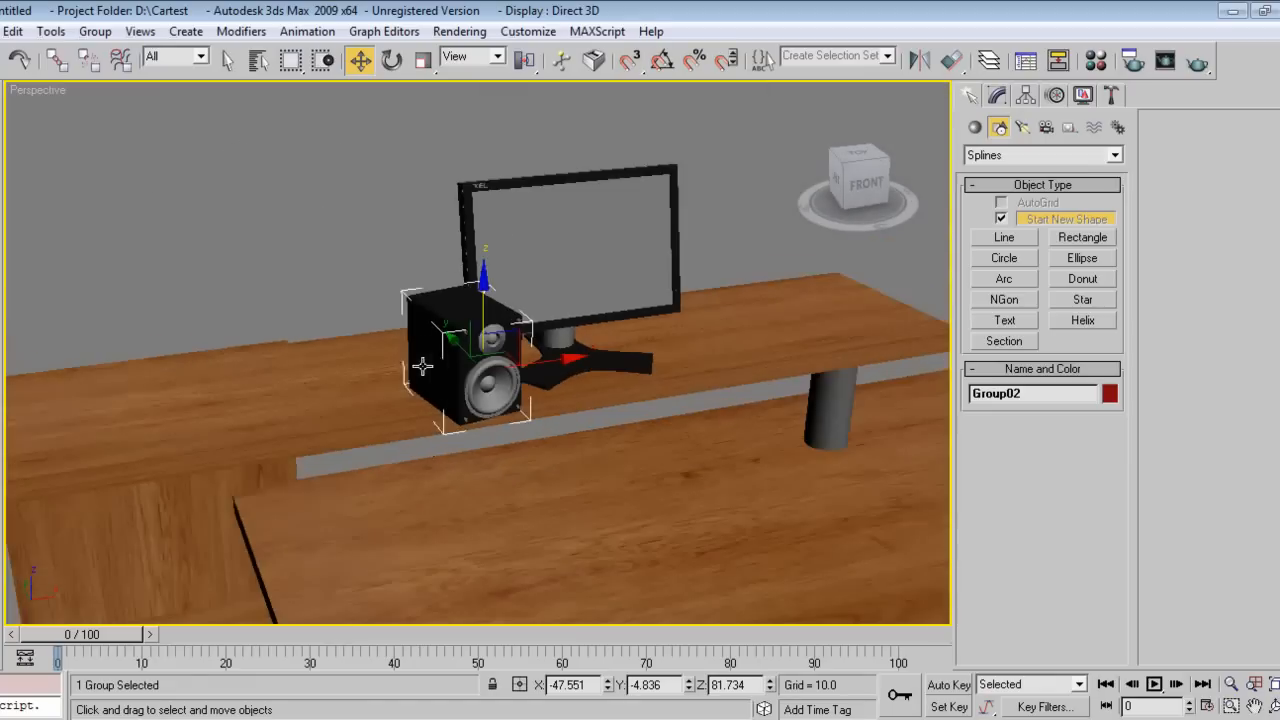
click(422, 62)
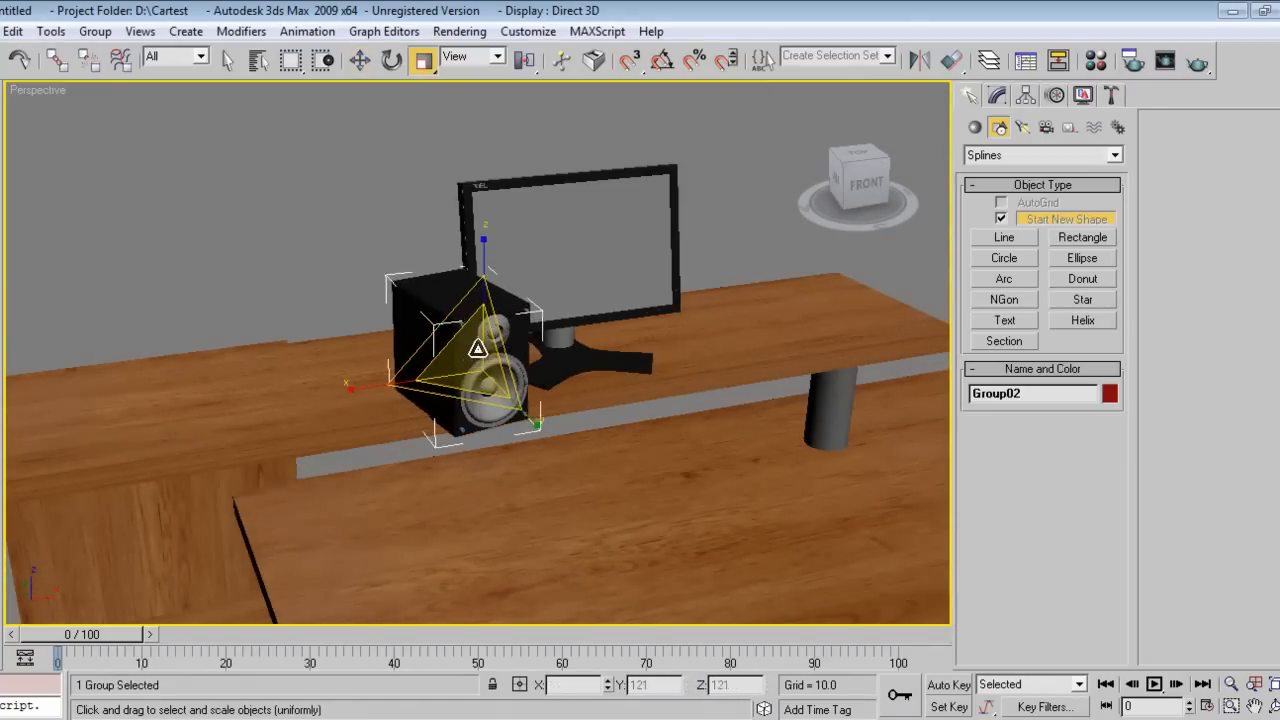
click(360, 60)
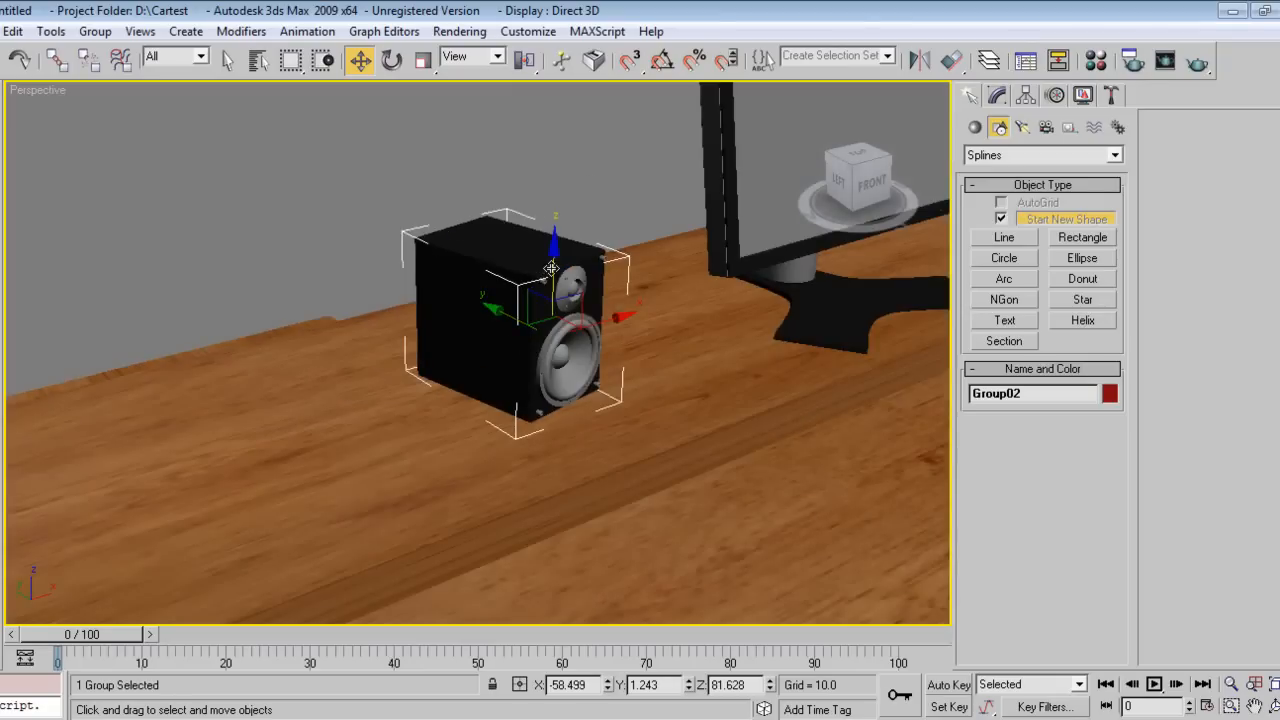
click(392, 60)
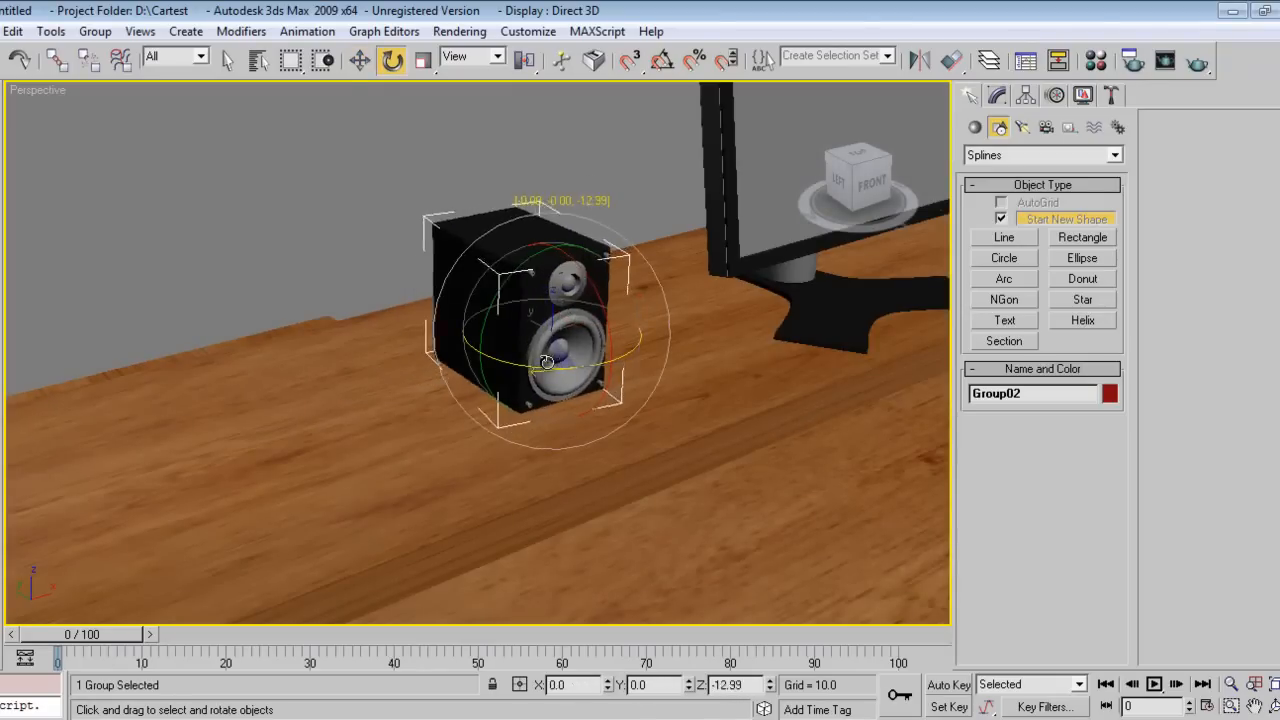
click(360, 60)
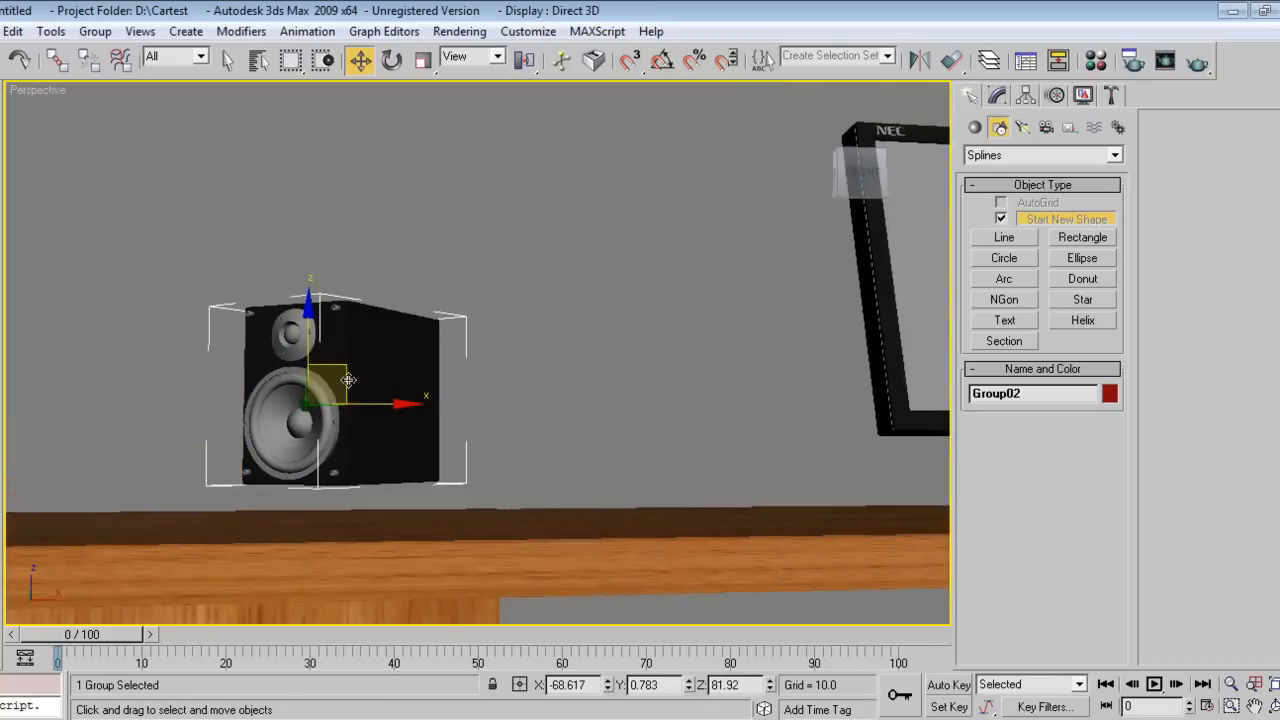
drag(348, 380, 302, 448)
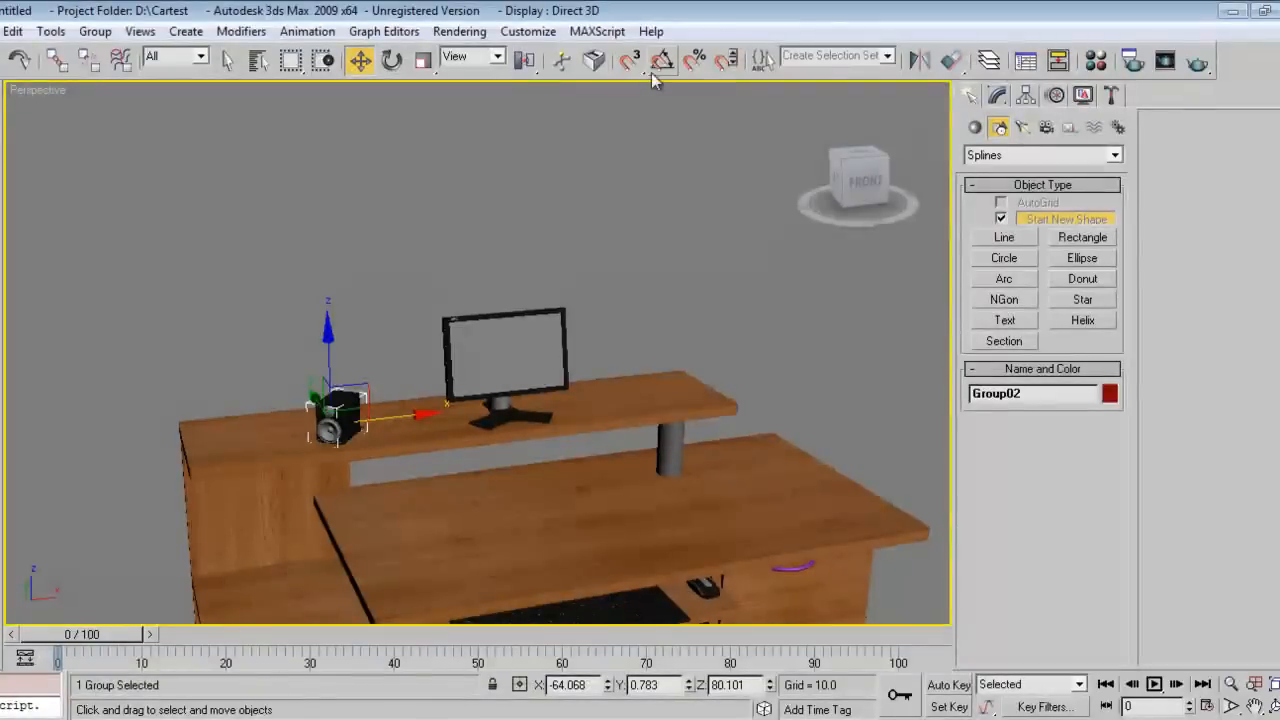
Mirror the speaker along X as a Copy clone to create Group03 for the other side
click(628, 62)
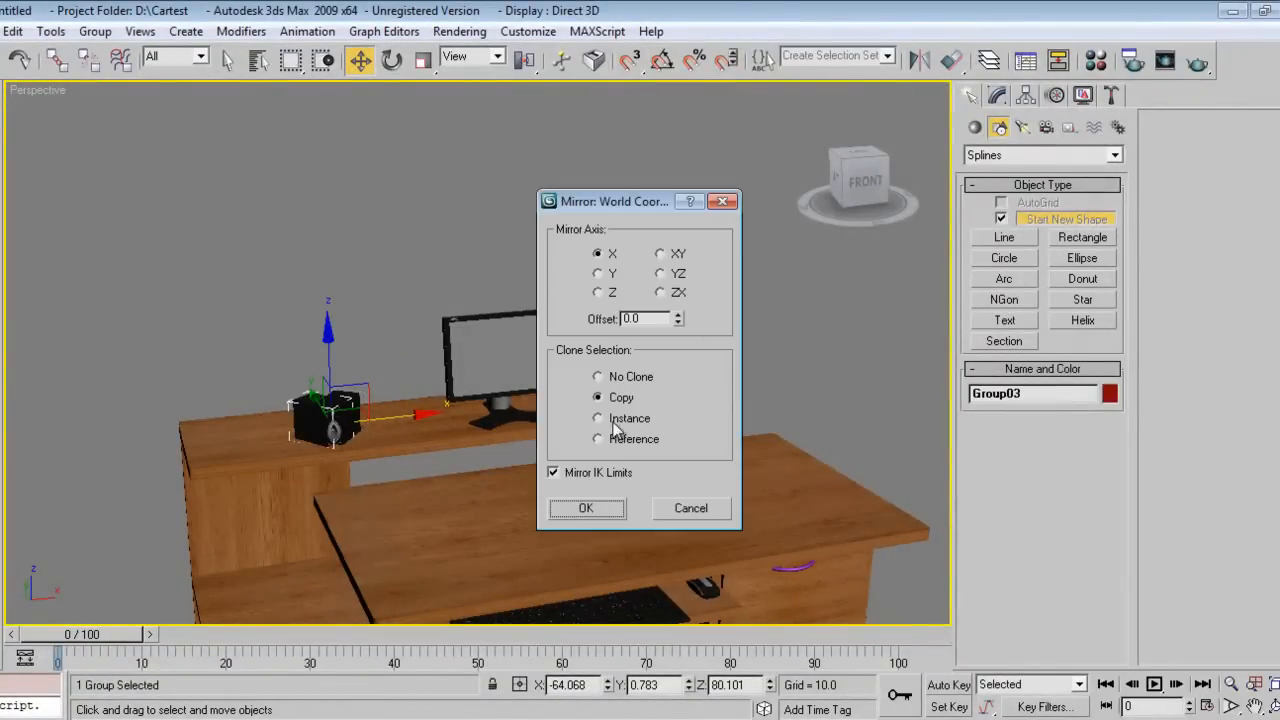
click(586, 508)
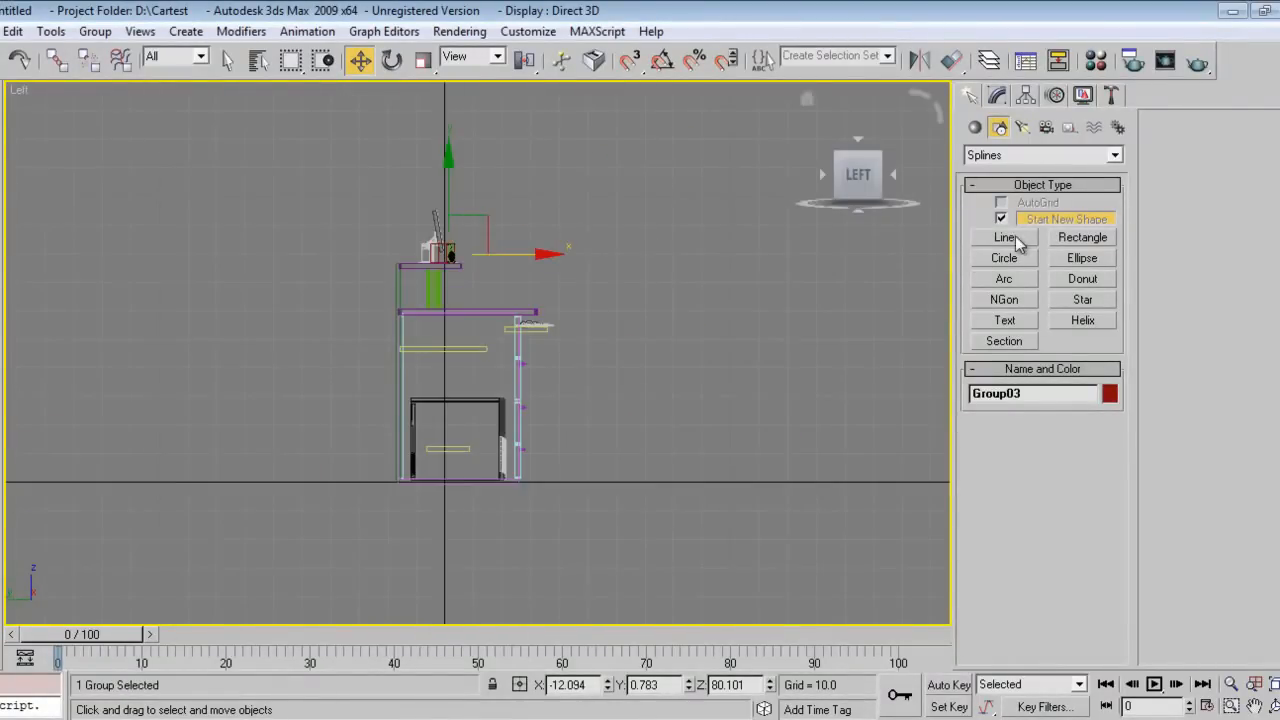
Draw an L-shaped line in the Left view and thicken it with Outline
click(1004, 236)
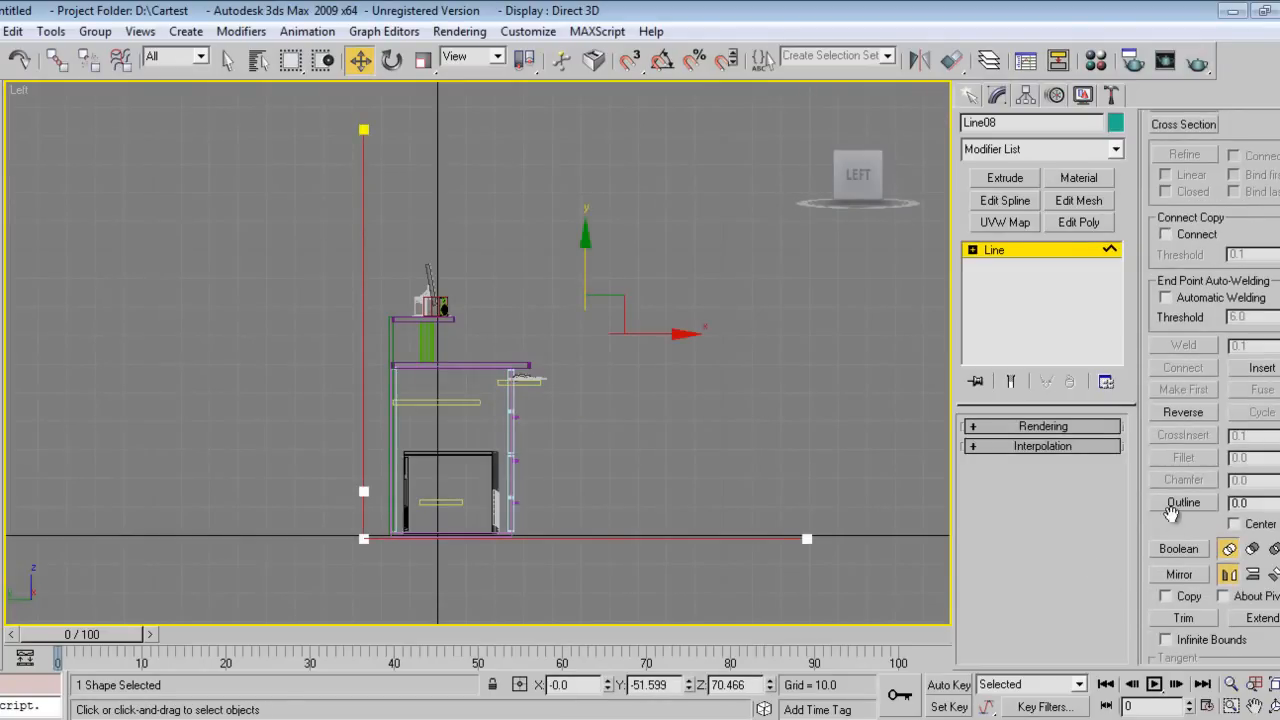
click(1184, 502)
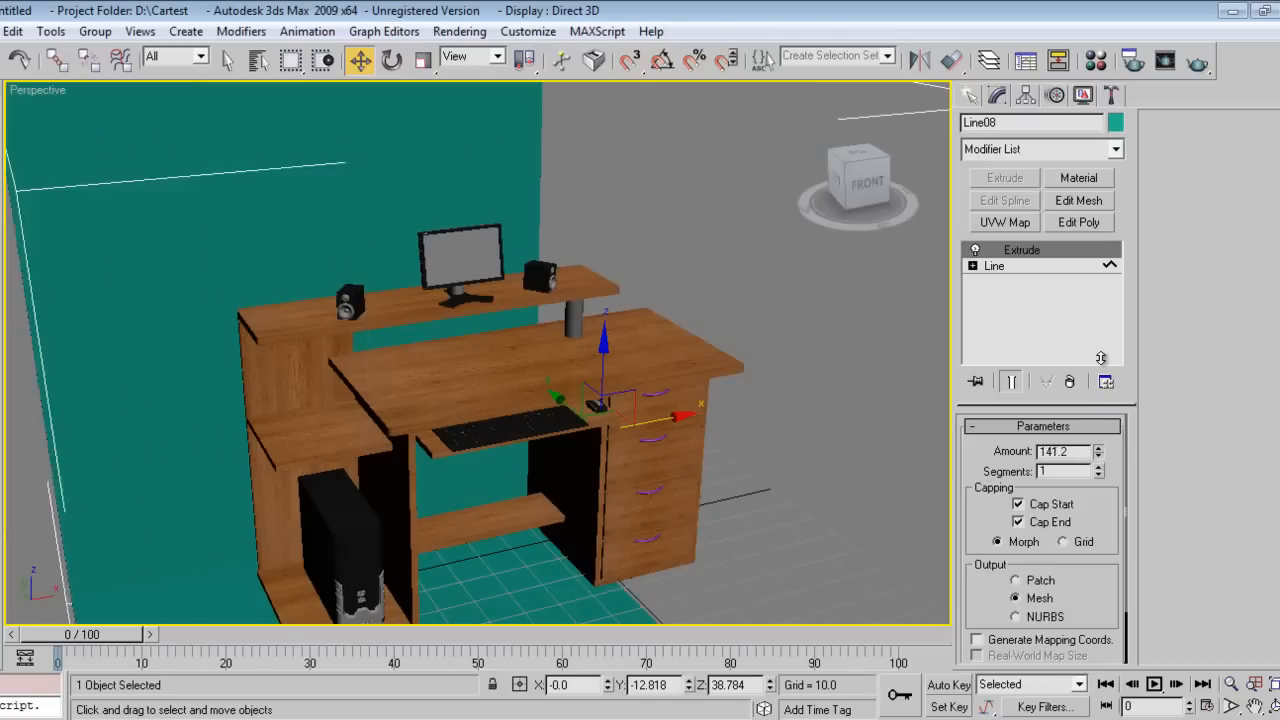
Extrude the outline and raise the Amount so the wall and floor span the whole desk
drag(620, 400, 784, 380)
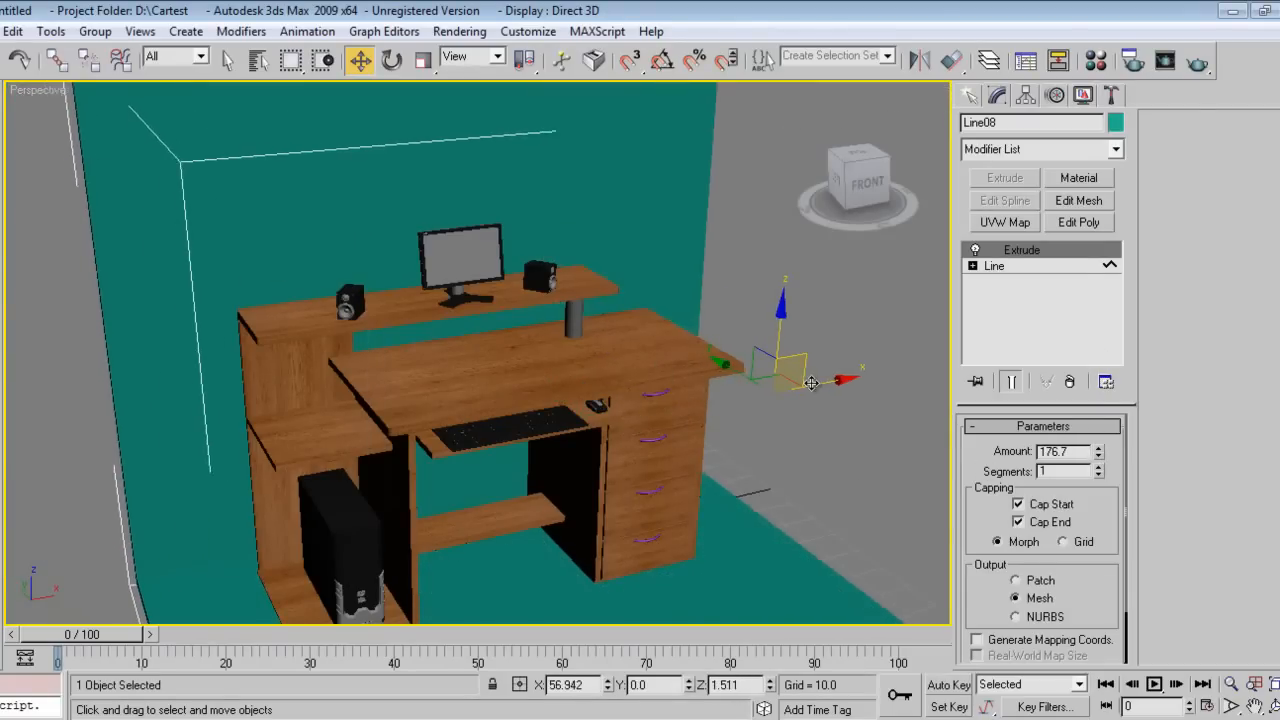
drag(844, 378, 784, 398)
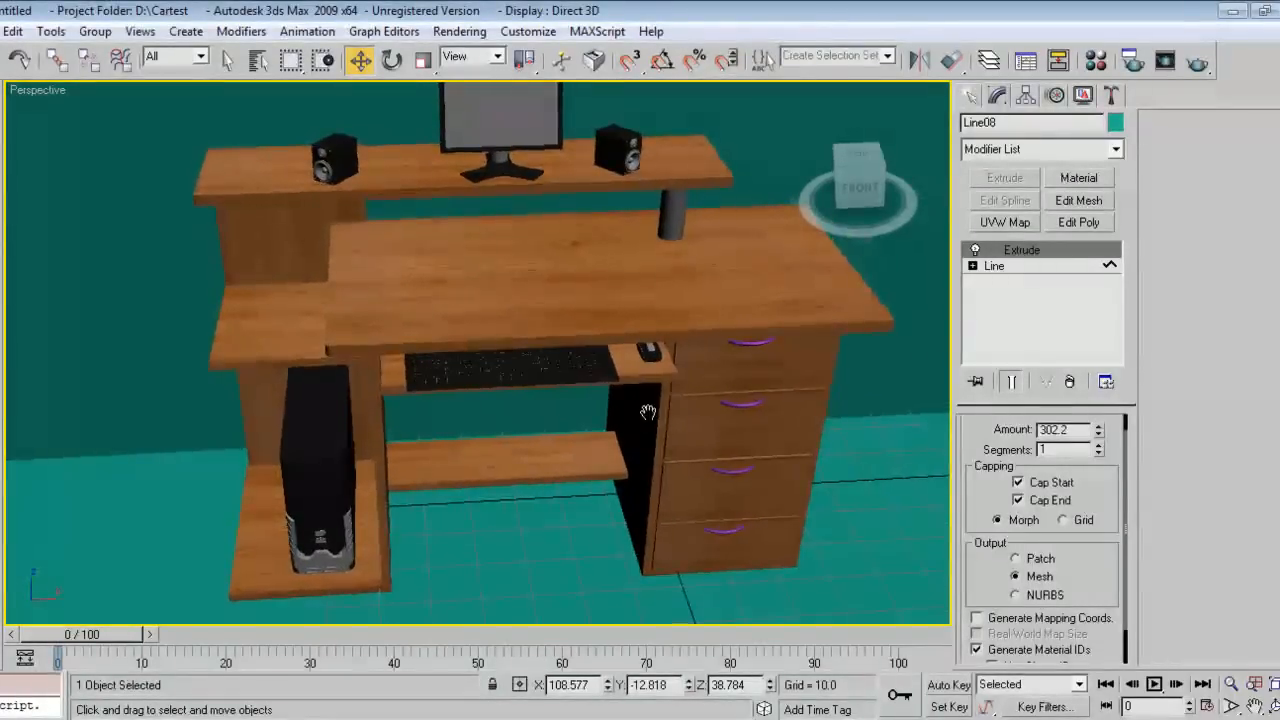
drag(648, 412, 612, 420)
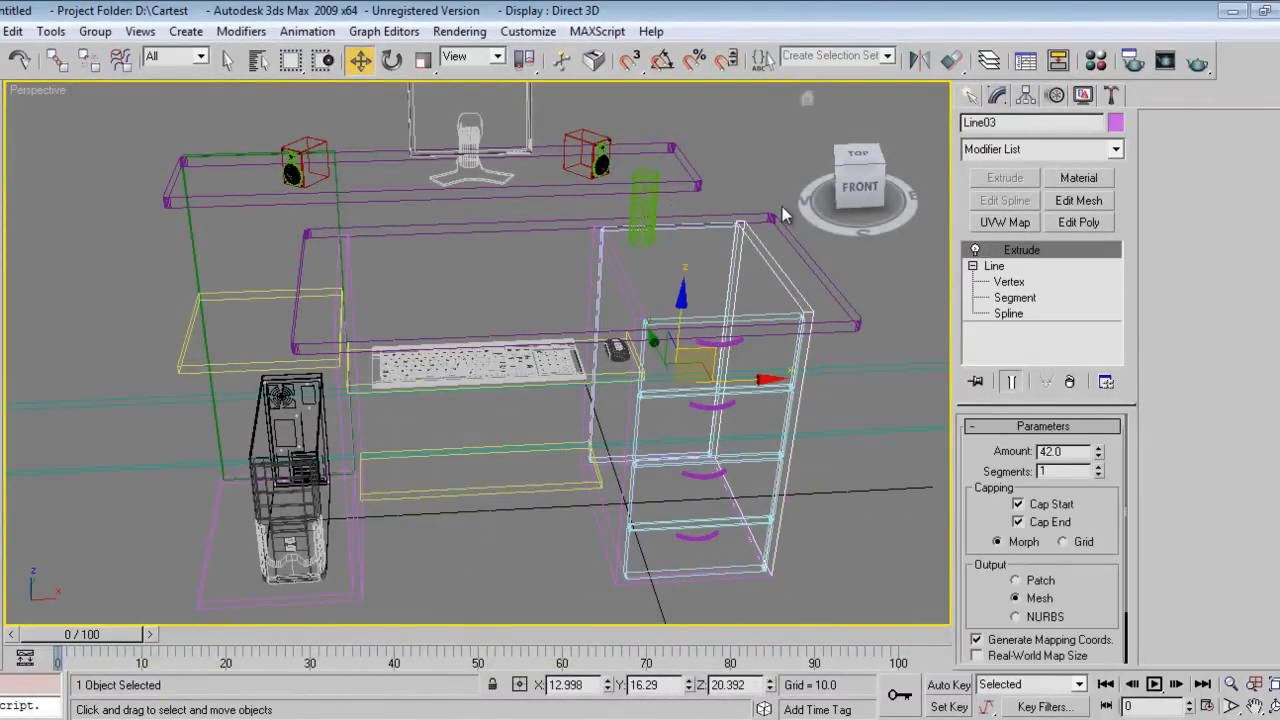
Group the four drawer handle splines as Group04 and drag the steel material onto it
click(720, 340)
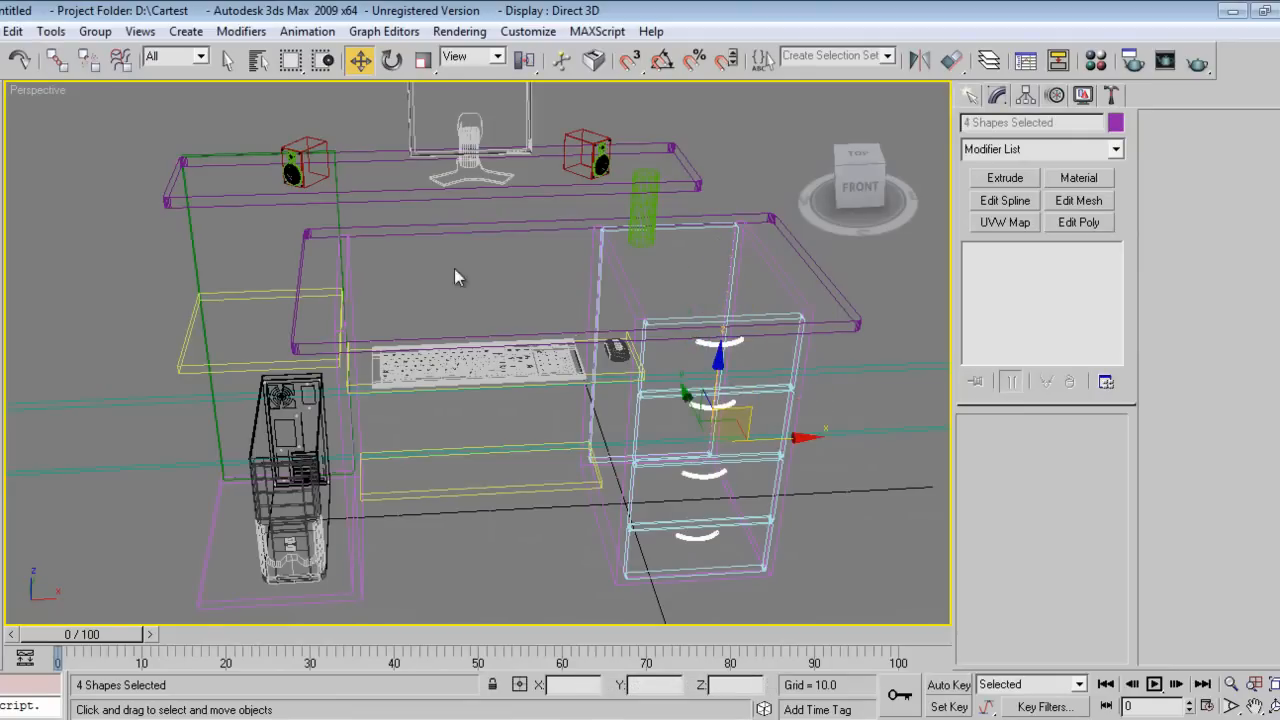
click(94, 32)
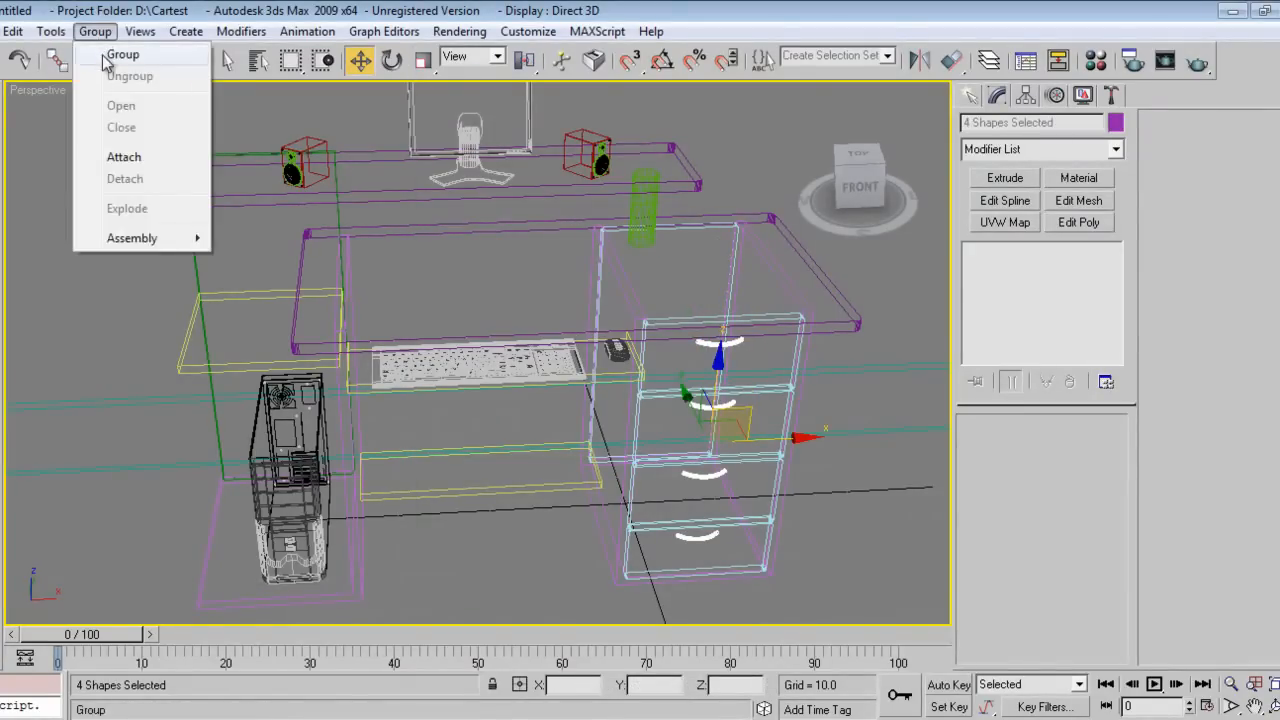
click(124, 54)
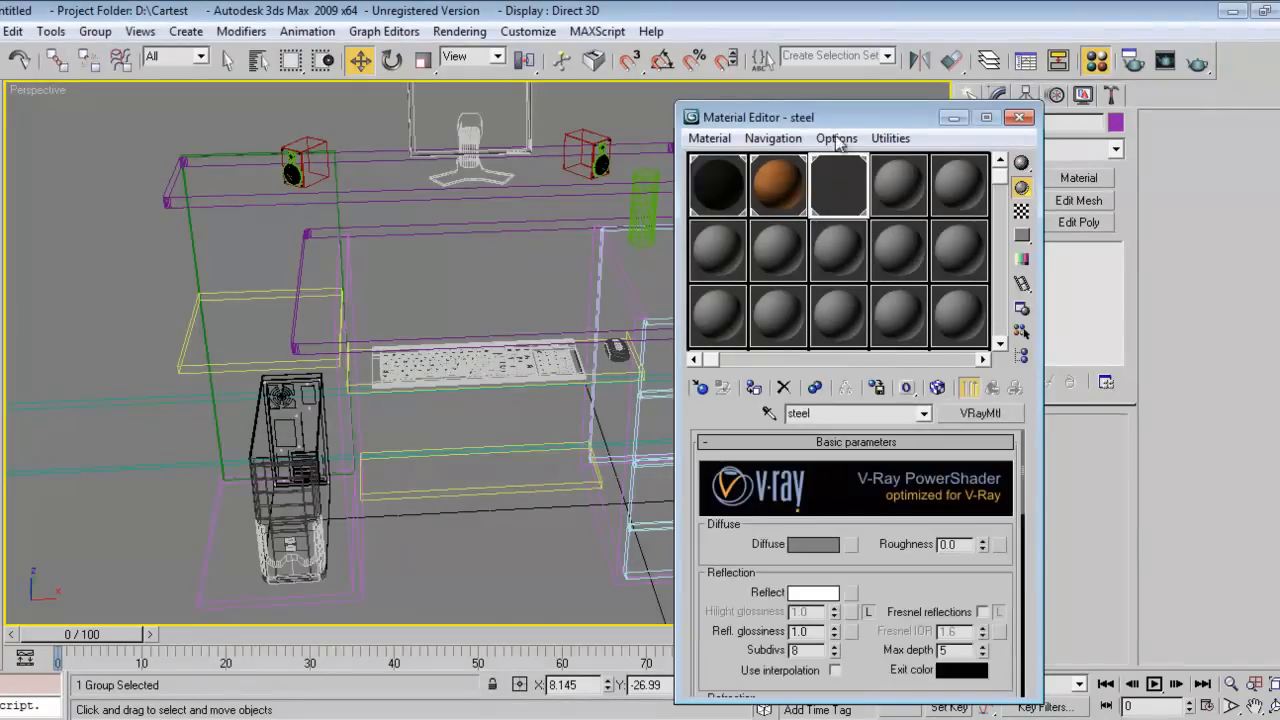
drag(760, 116, 760, 68)
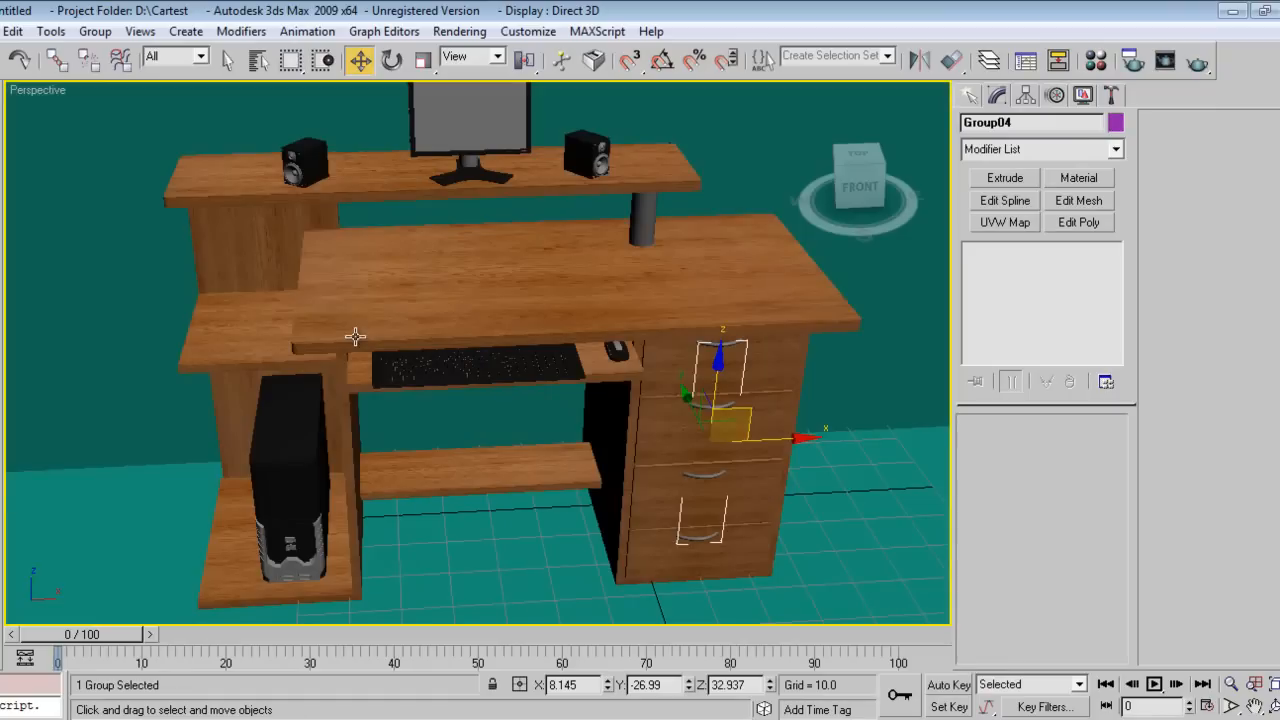
mouse_move(612, 314)
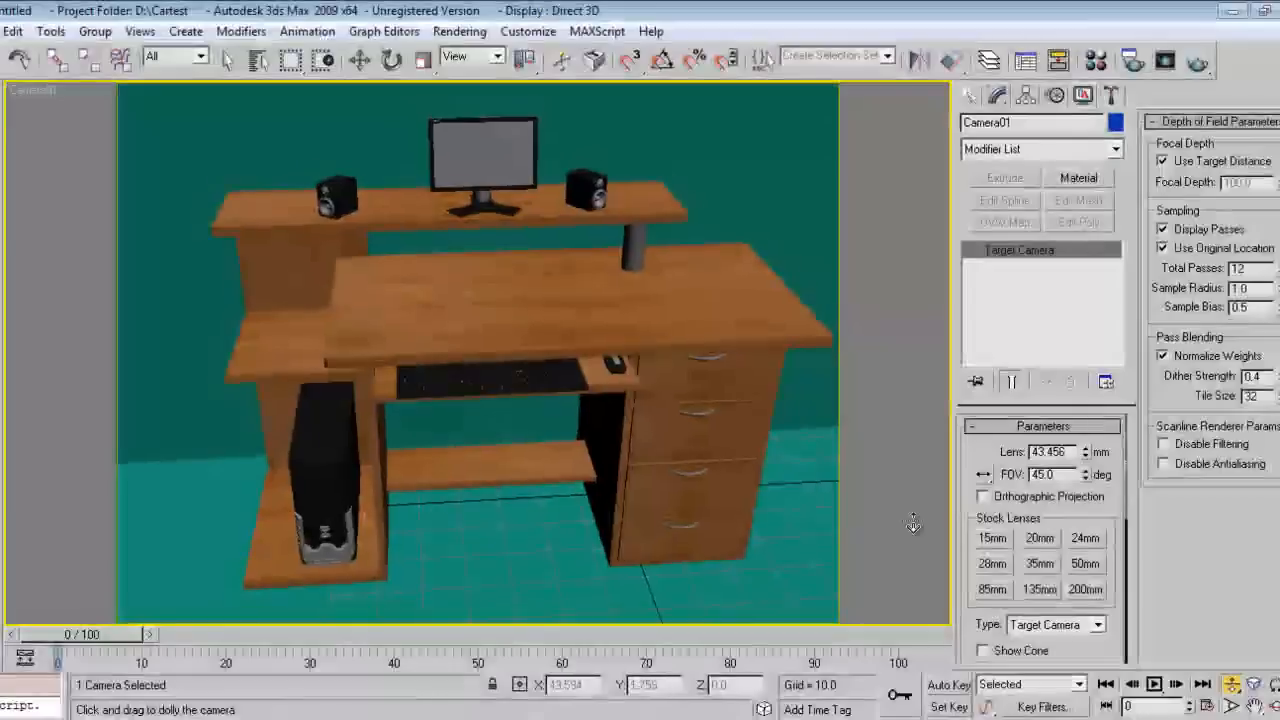
Dolly Camera01 to frame the desk and give the wall and floor grey materials
drag(912, 524, 596, 430)
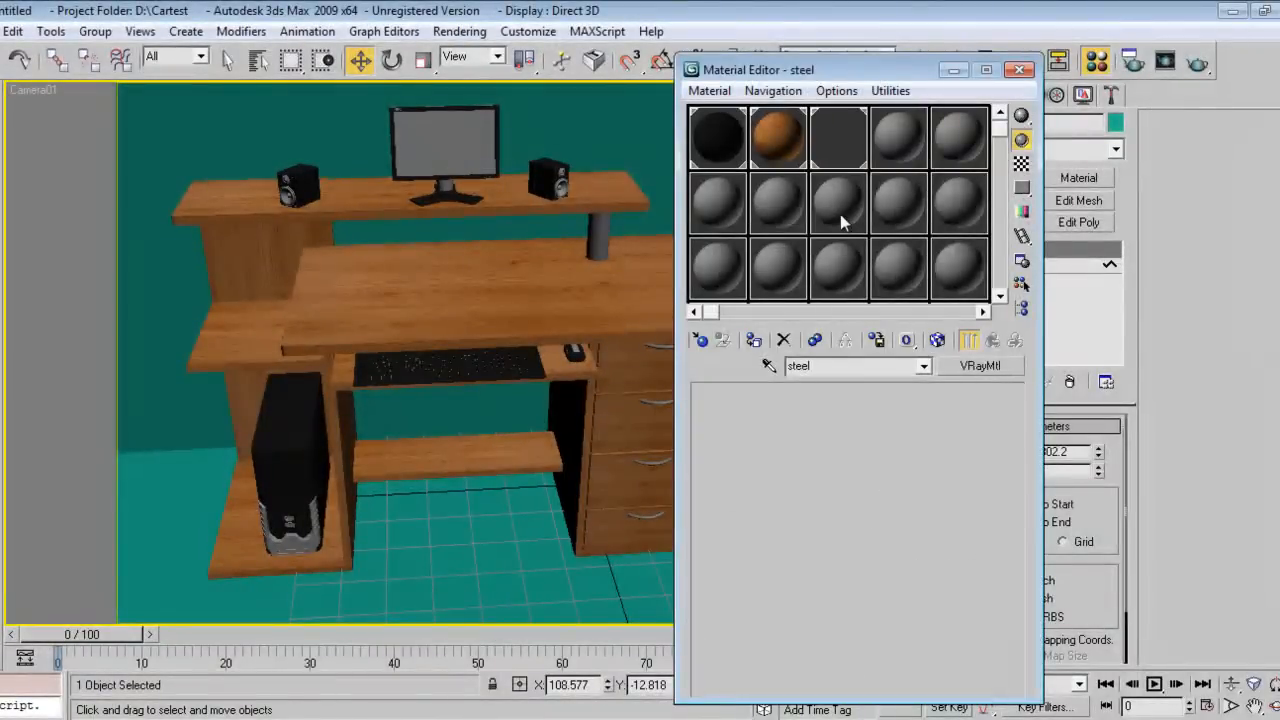
click(838, 204)
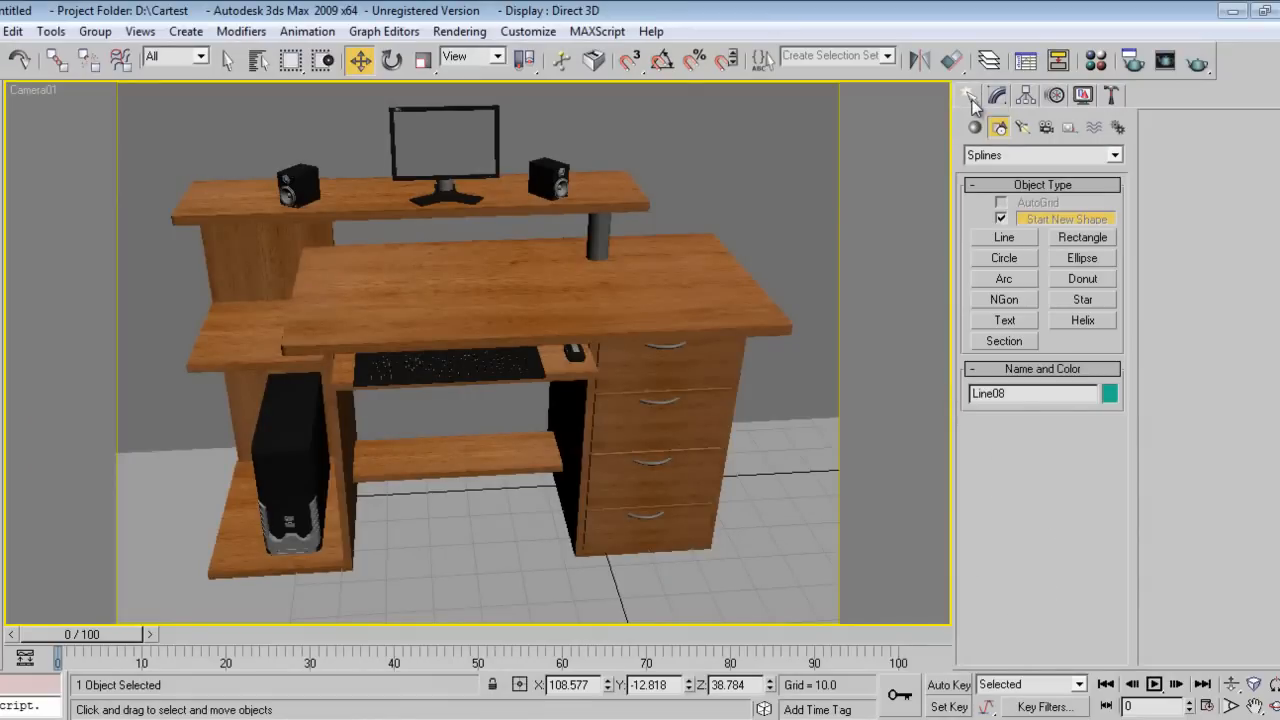
Create a VRayLight in the Left view and move and tilt it down toward the desk
click(1042, 156)
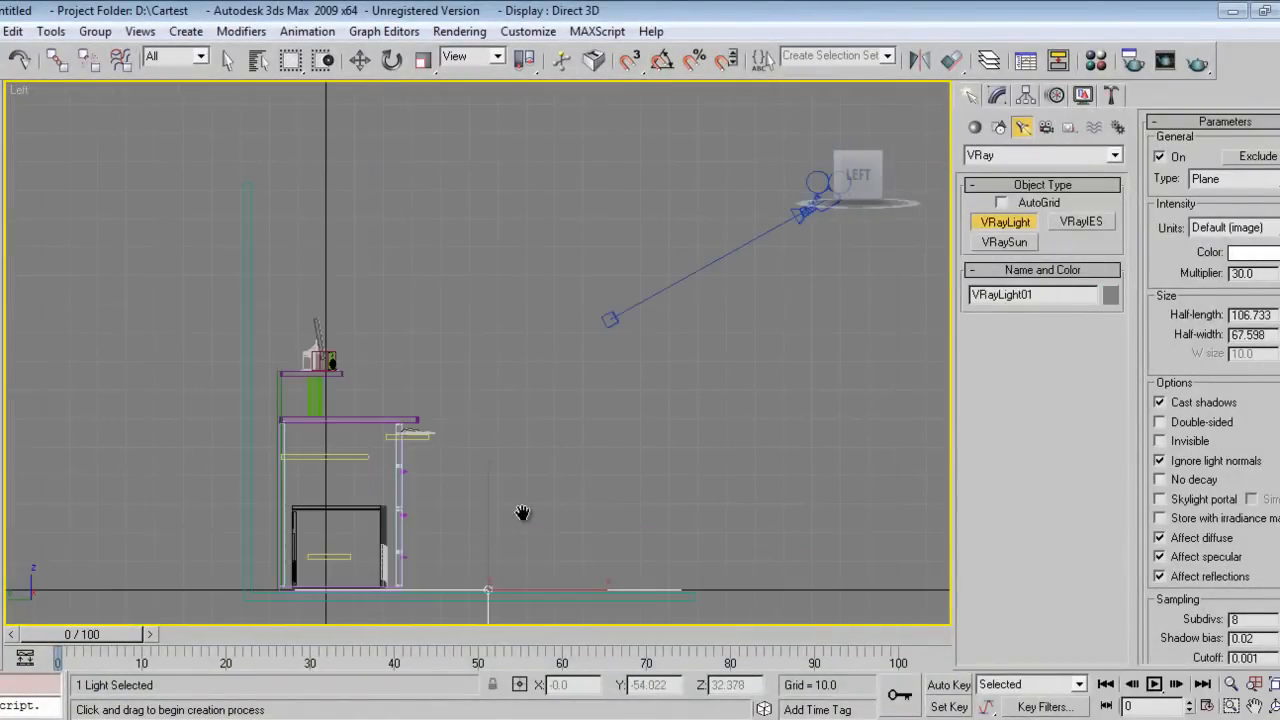
click(360, 60)
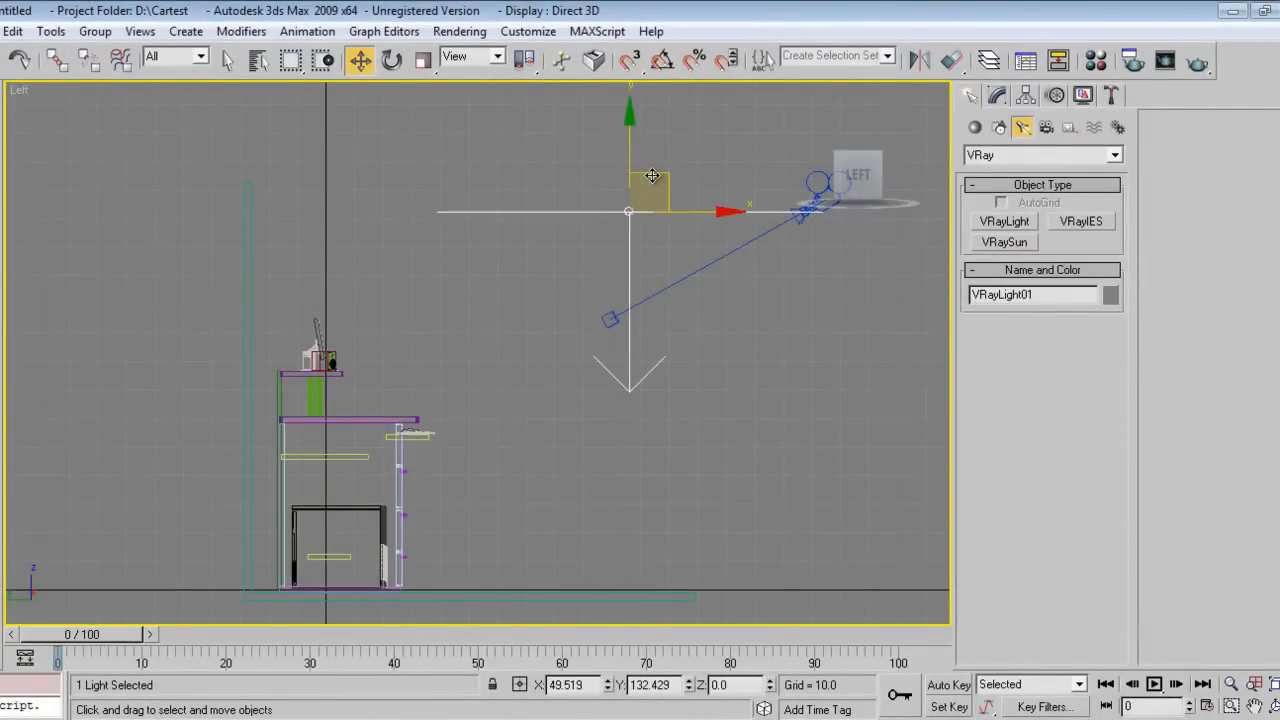
click(392, 60)
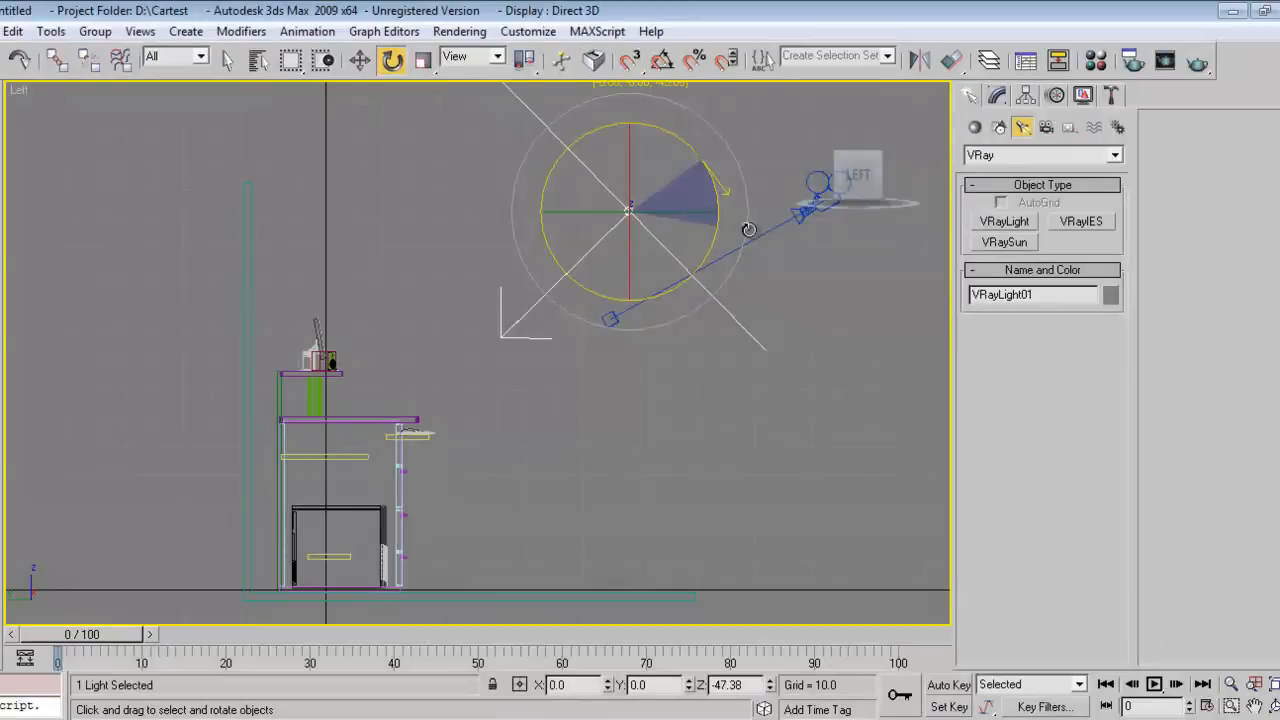
click(360, 60)
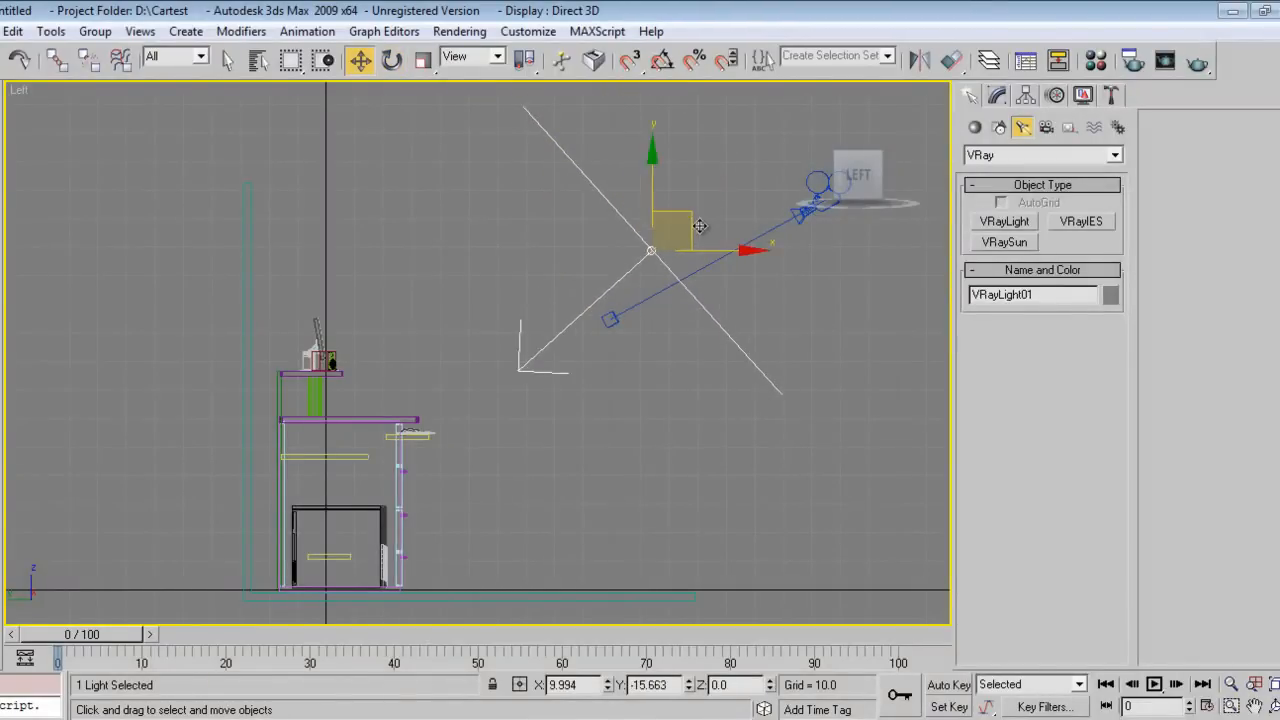
Adjust the light's Parameters in the Modify panel, toggling one of its on/off options
click(996, 96)
text(1)
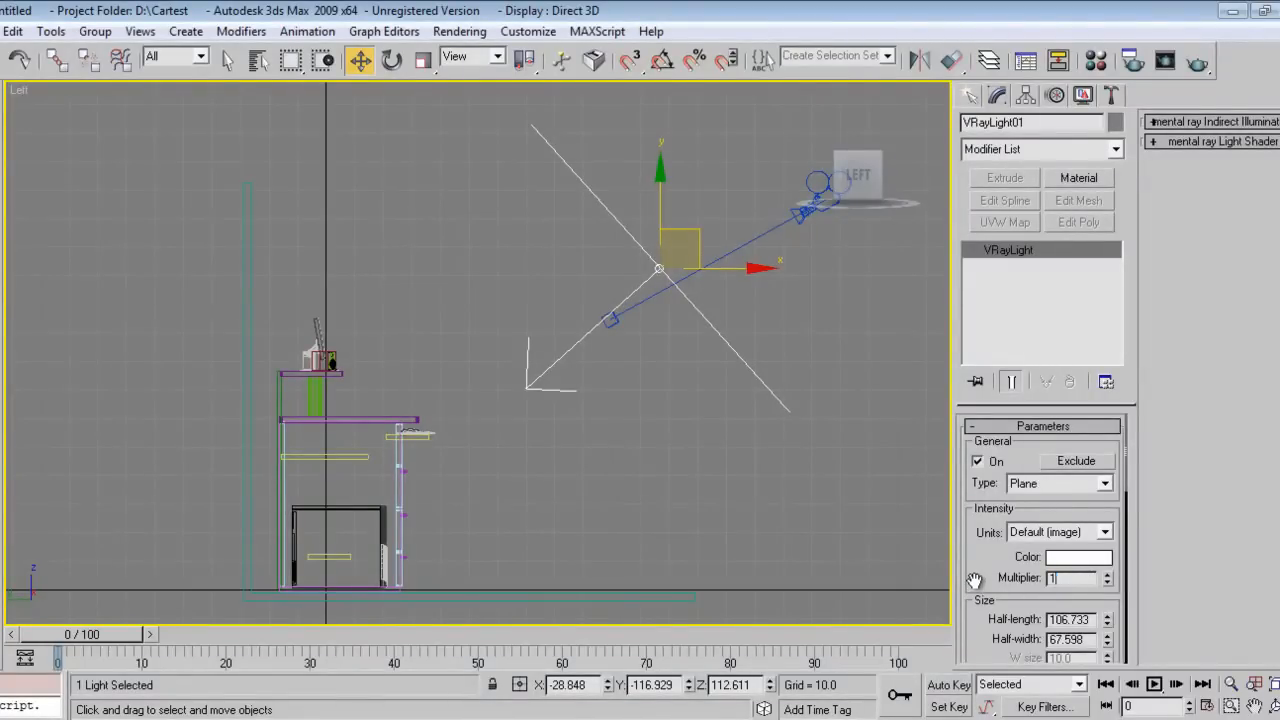
scroll(down, 3)
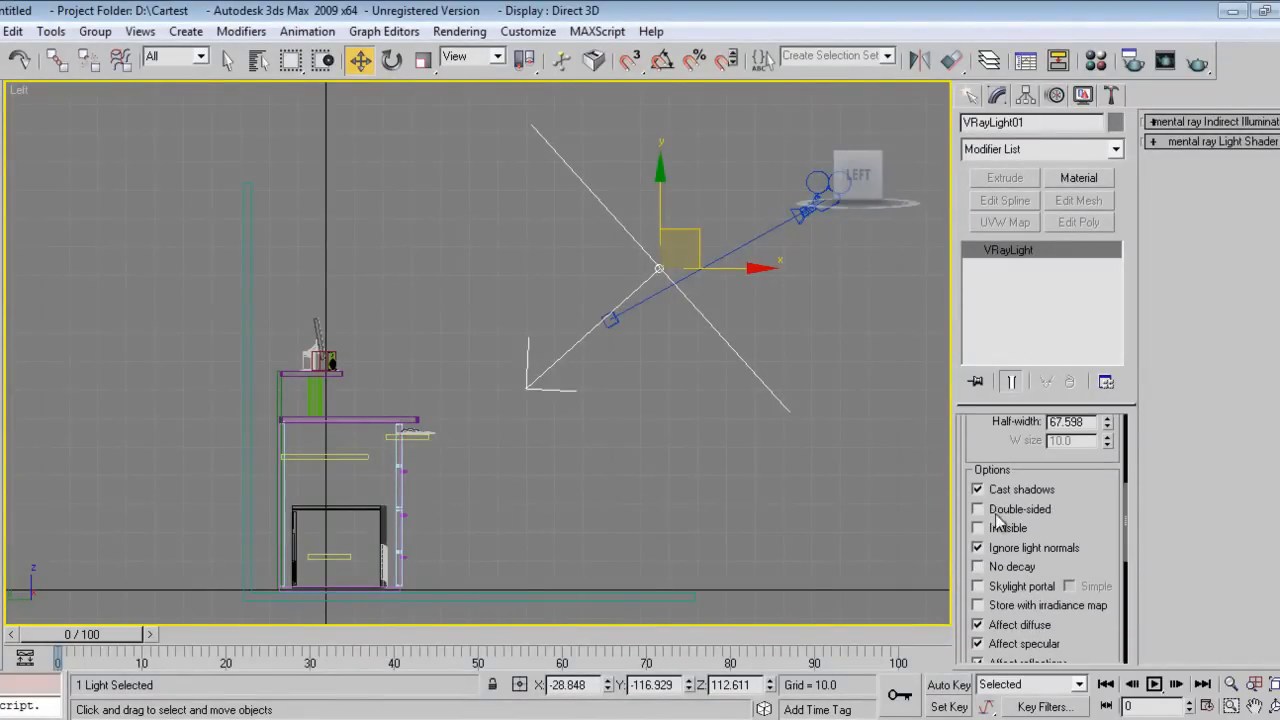
click(972, 128)
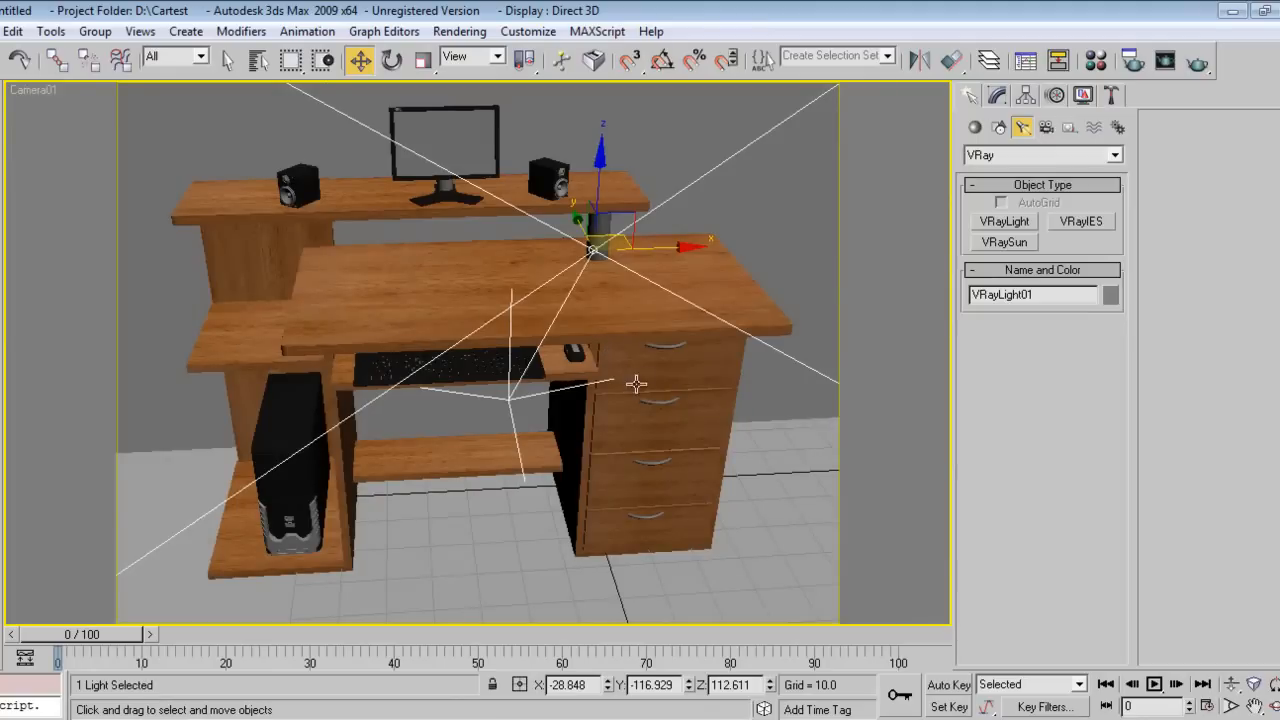
mouse_move(1116, 164)
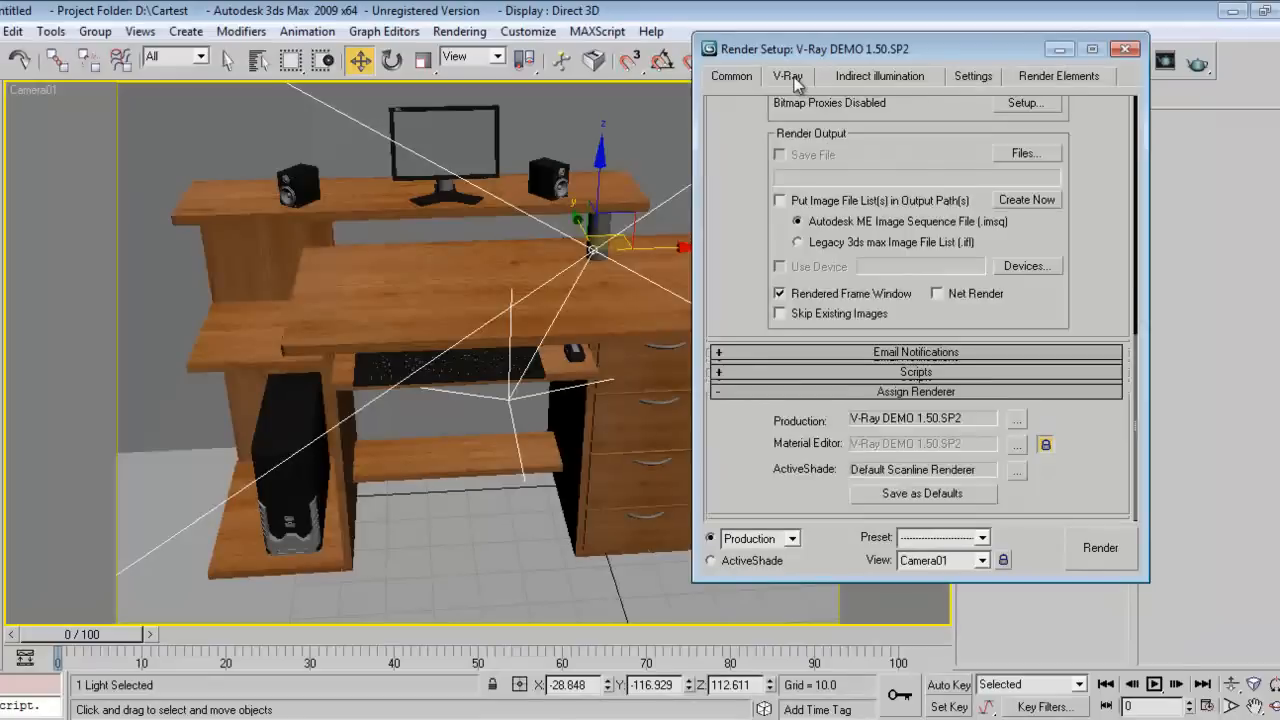
Review the V-Ray image sampling and Indirect Illumination rollouts in Render Setup
click(788, 76)
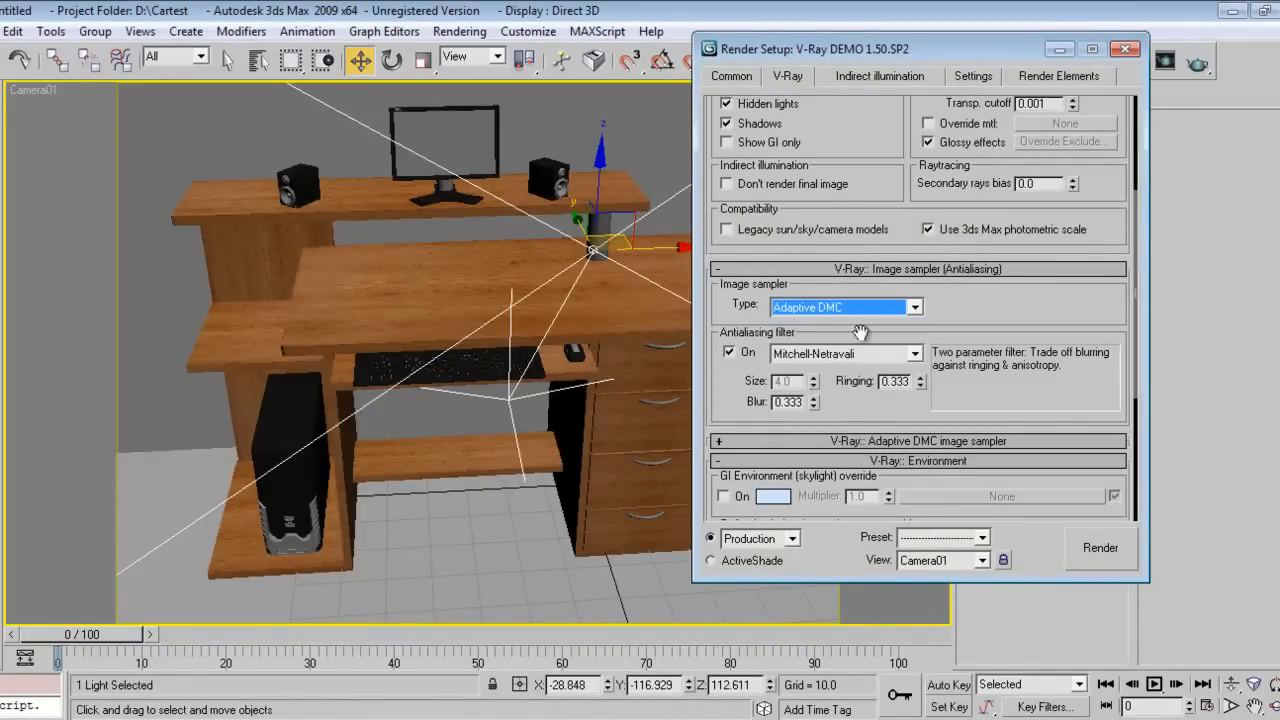
scroll(down, 3)
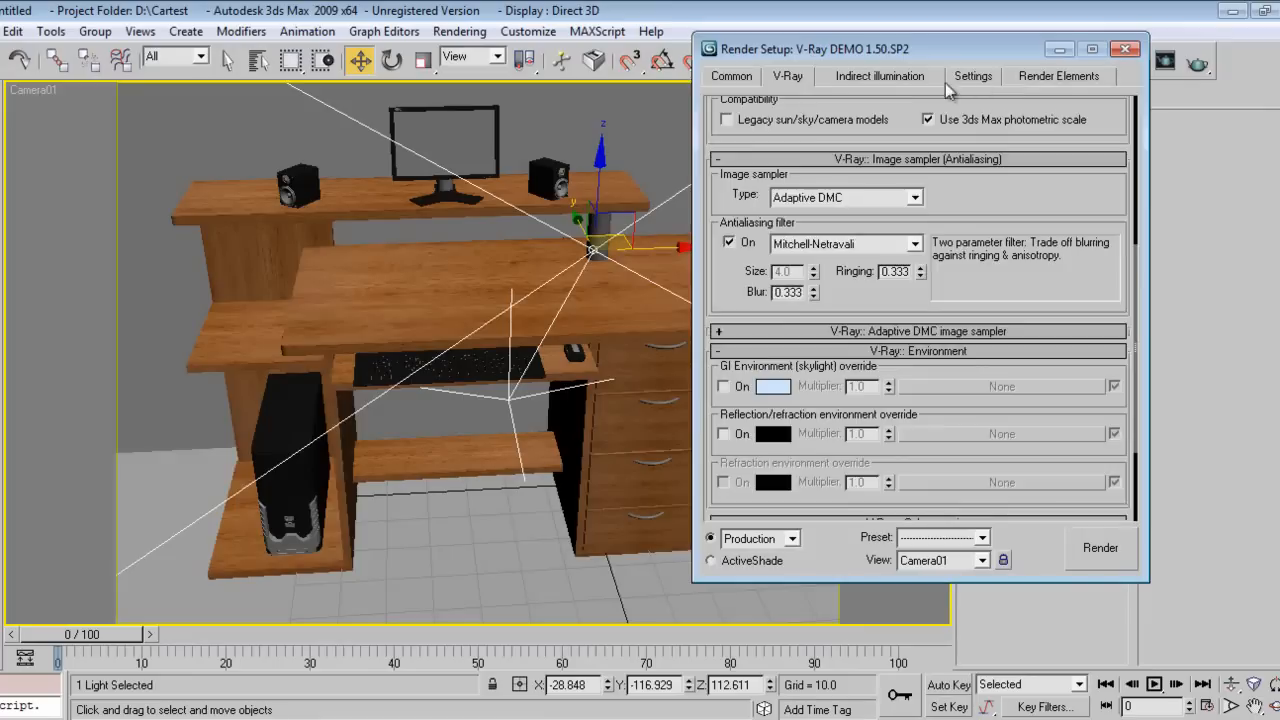
click(878, 76)
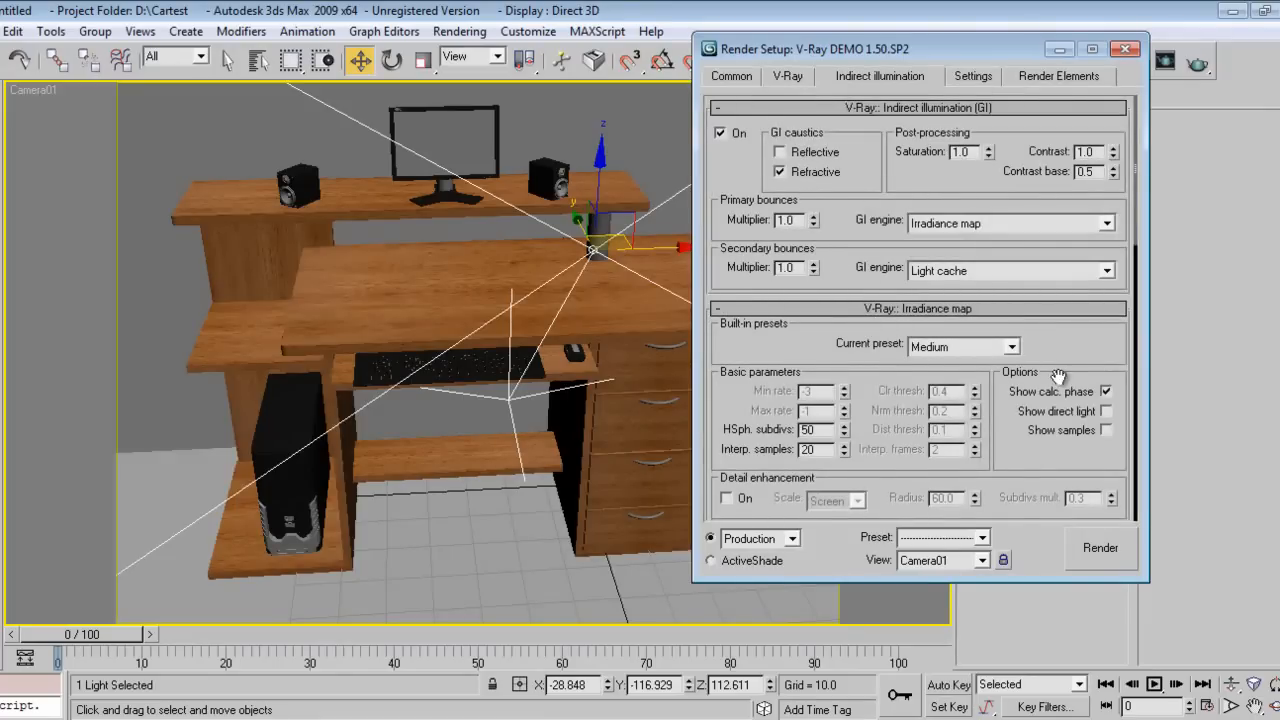
scroll(down, 3)
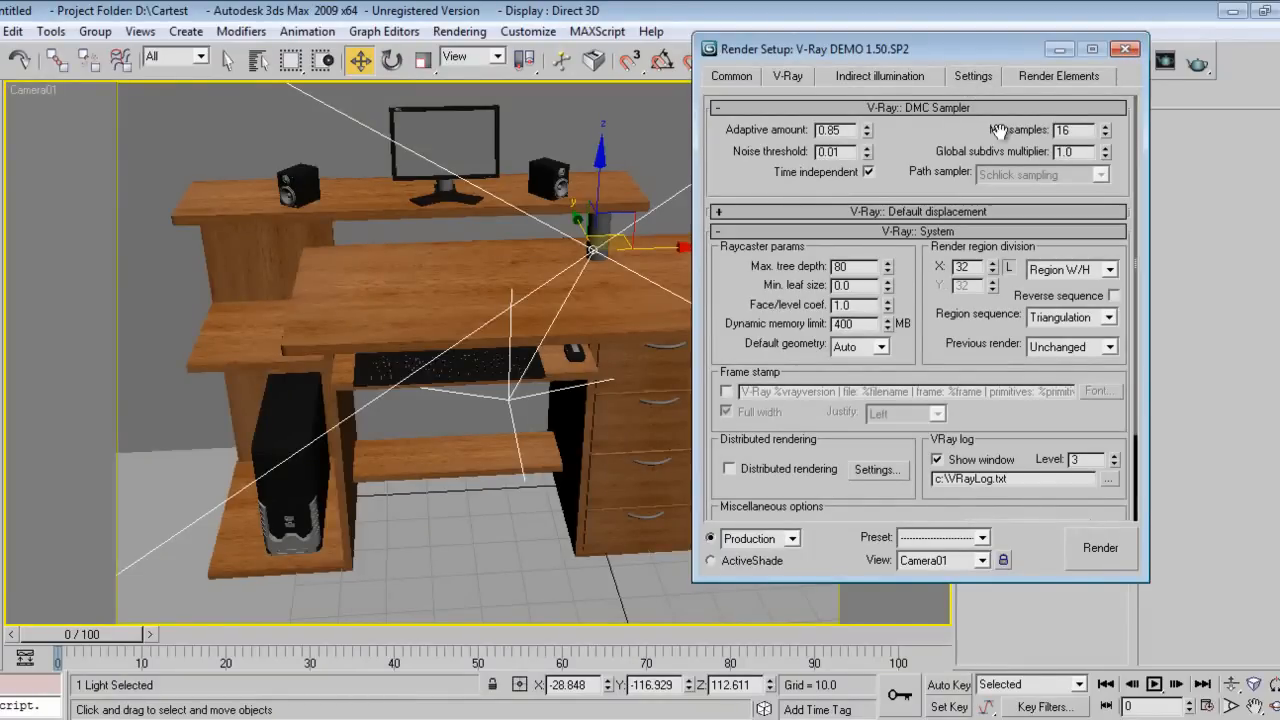
mouse_move(922, 288)
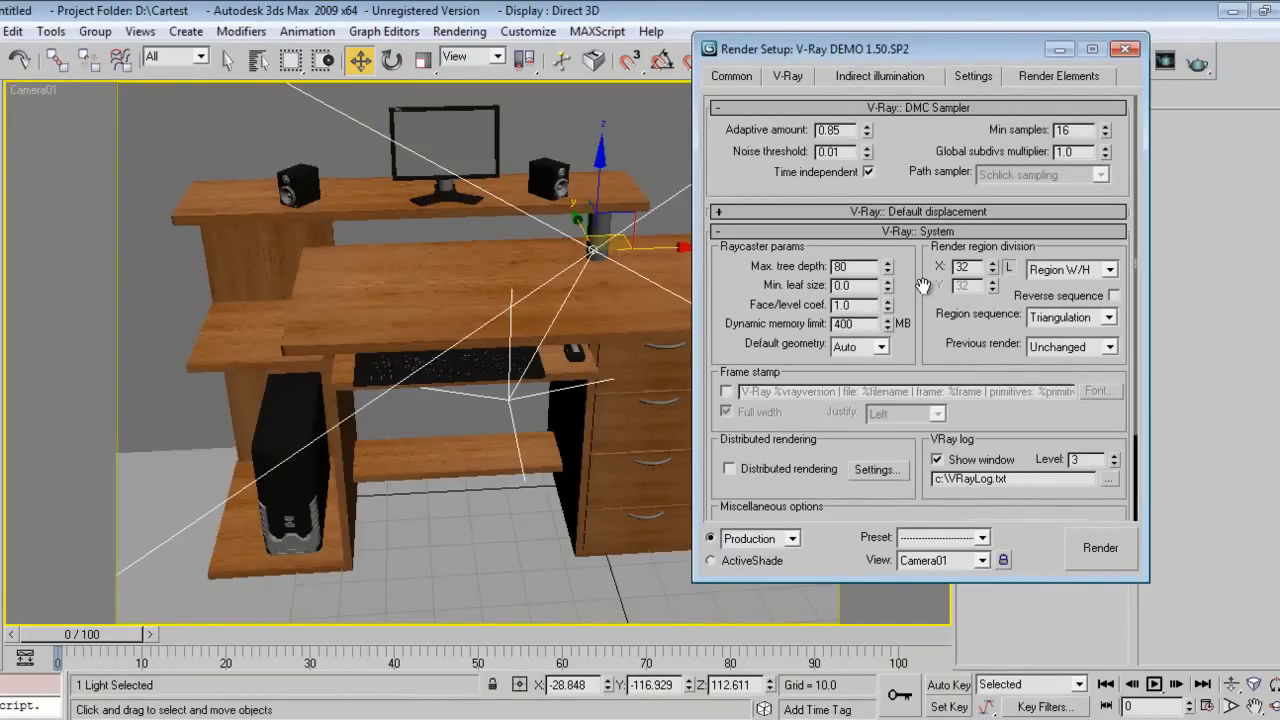
Browse back through the V-Ray tab and the Settings tab's sampler and system options
click(788, 76)
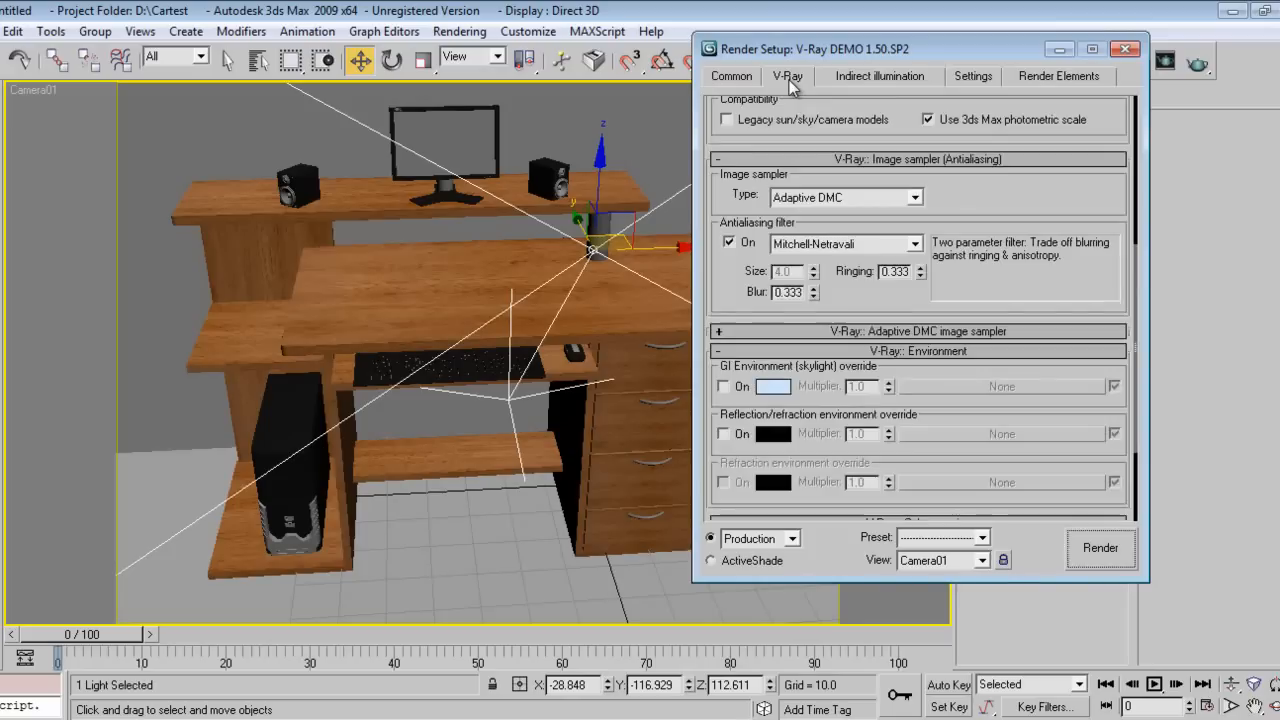
mouse_move(1184, 280)
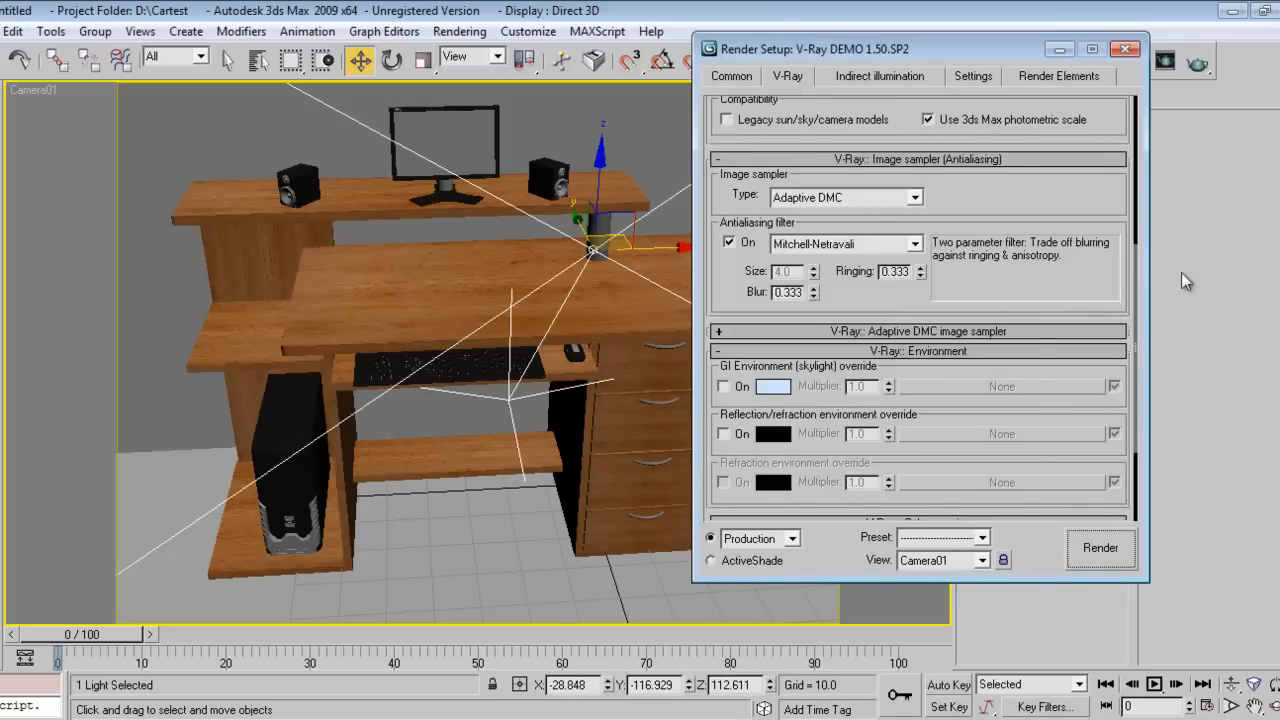
mouse_move(1172, 332)
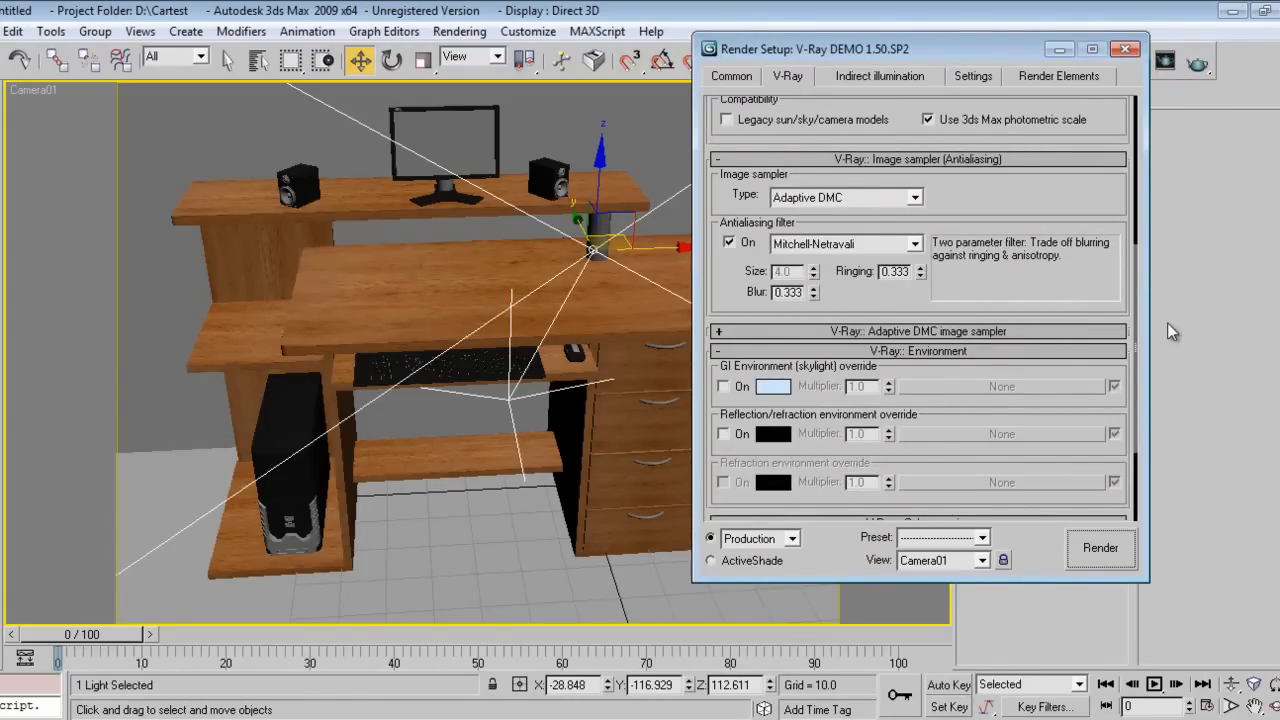
scroll(up, 3)
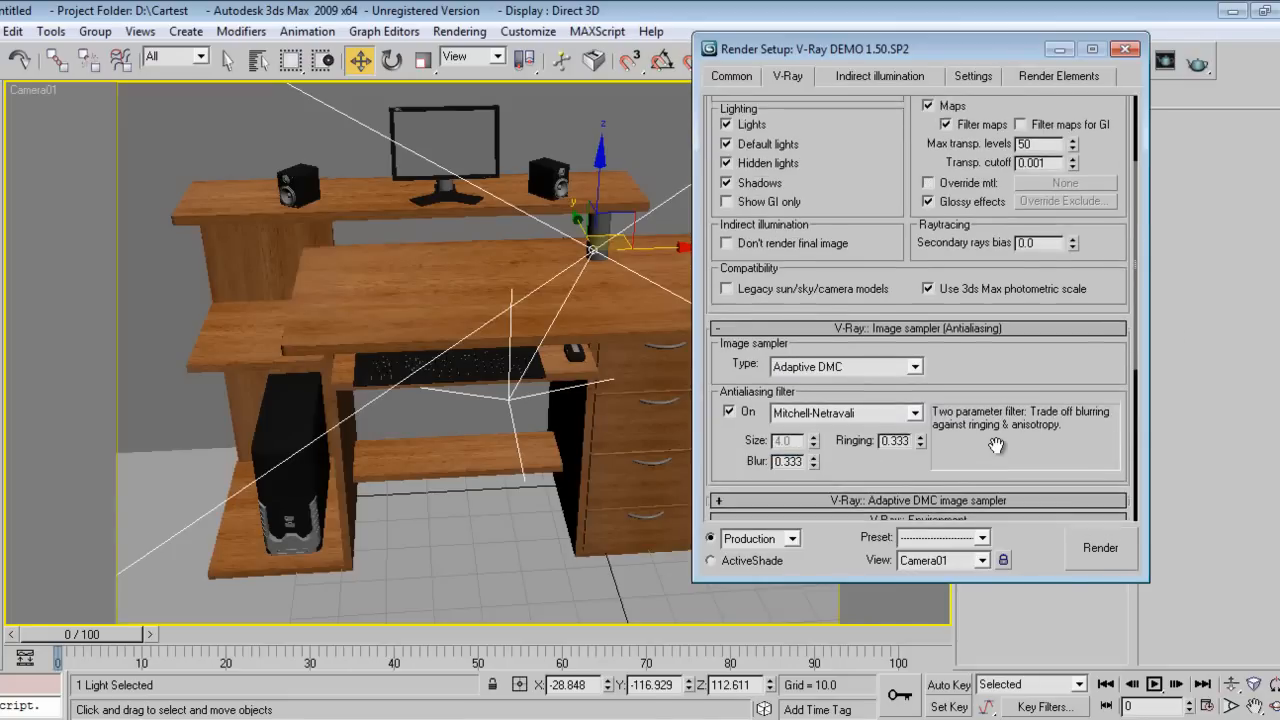
scroll(down, 3)
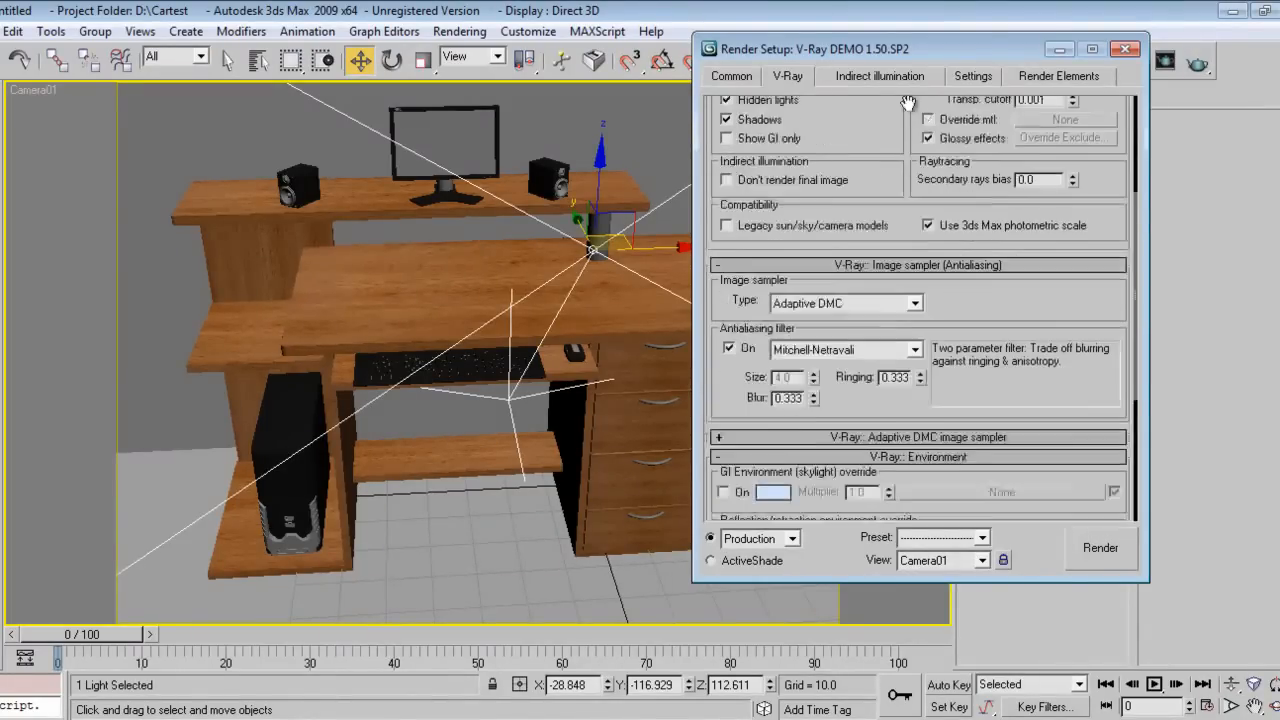
click(972, 76)
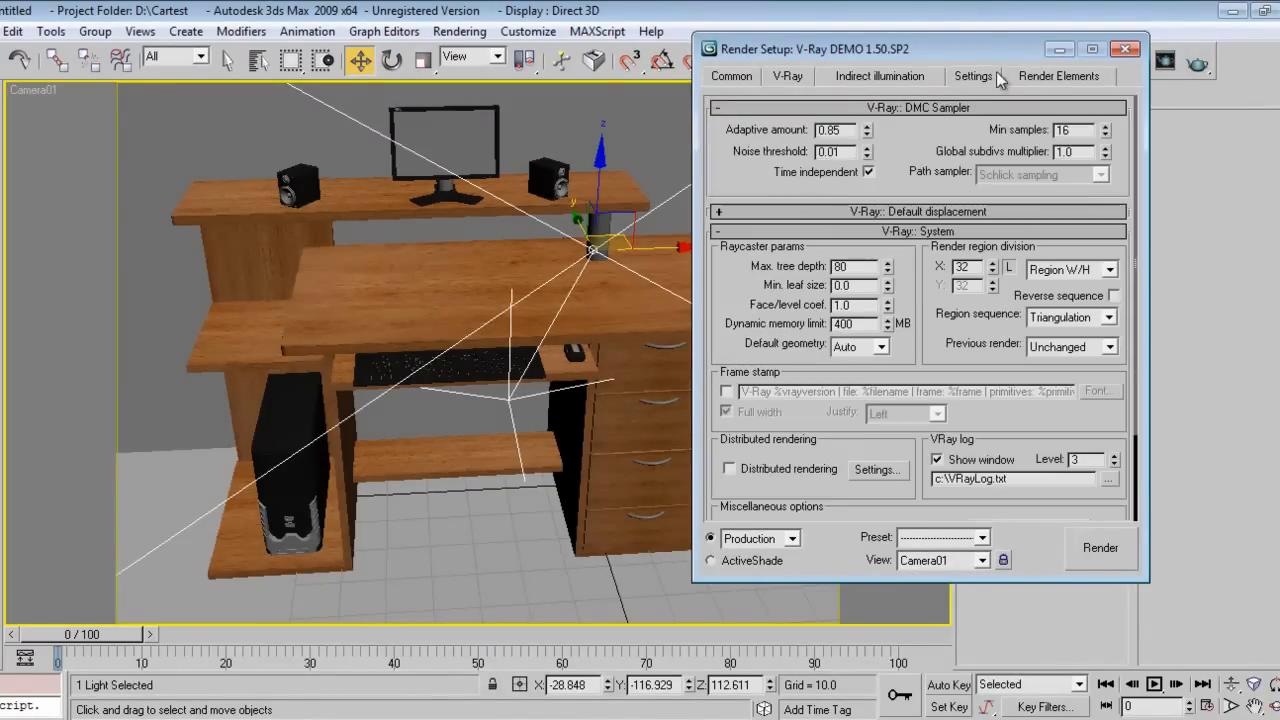